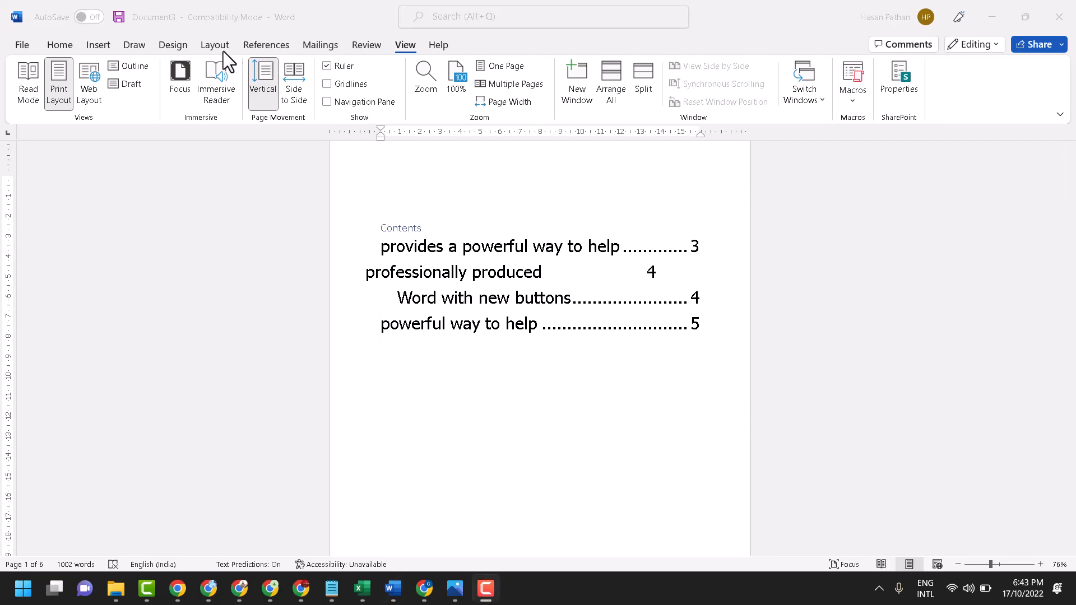
Step: Start a new blank document from the File home screen
click(21, 45)
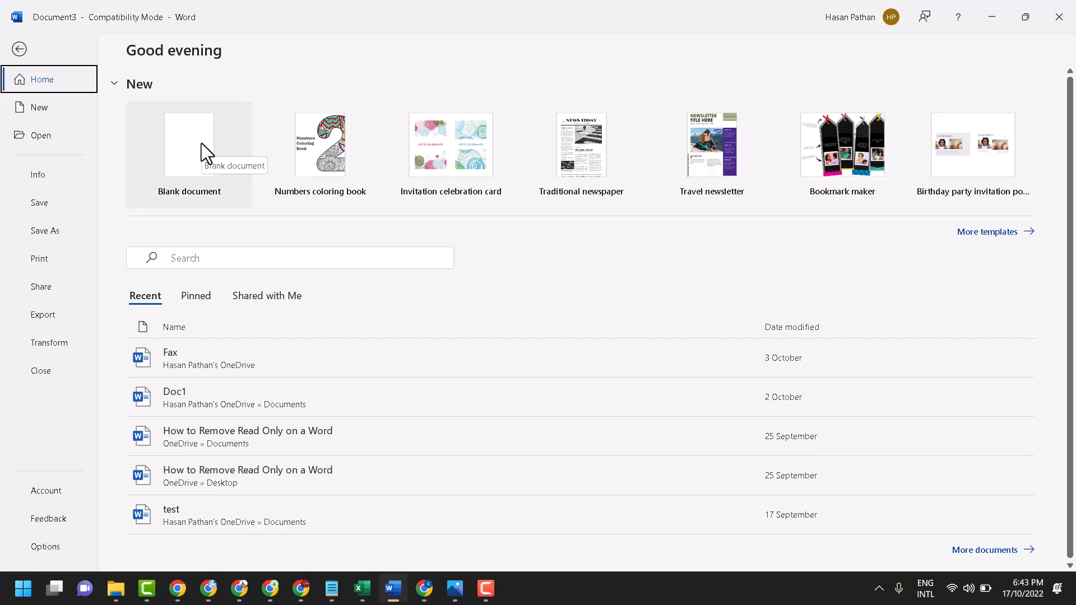
click(188, 144)
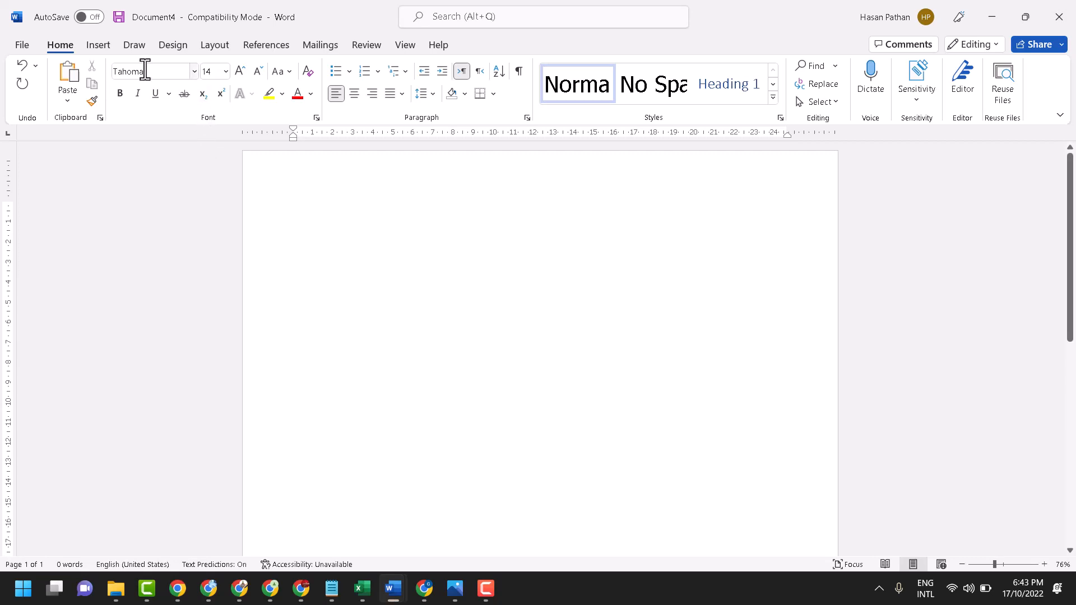
Step: Set the document's paper size to A4 from the Layout size list
click(214, 45)
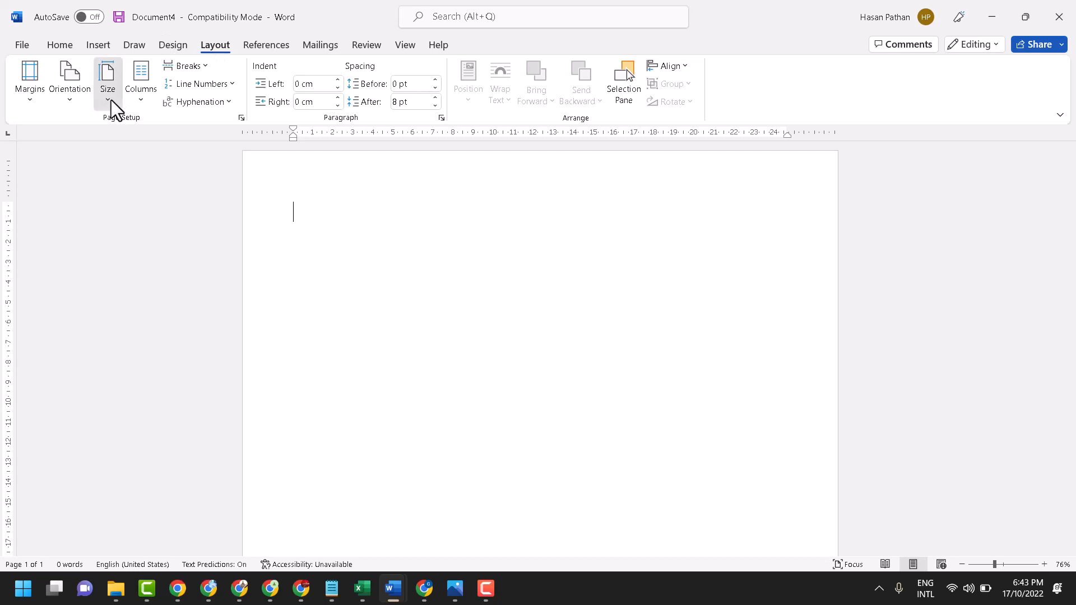
click(108, 79)
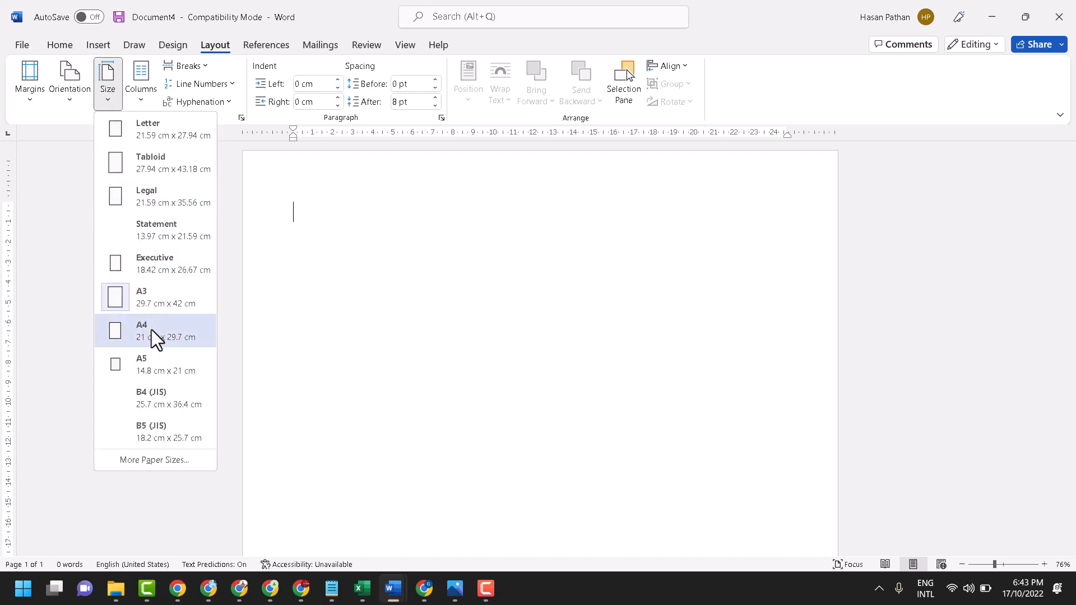
click(154, 331)
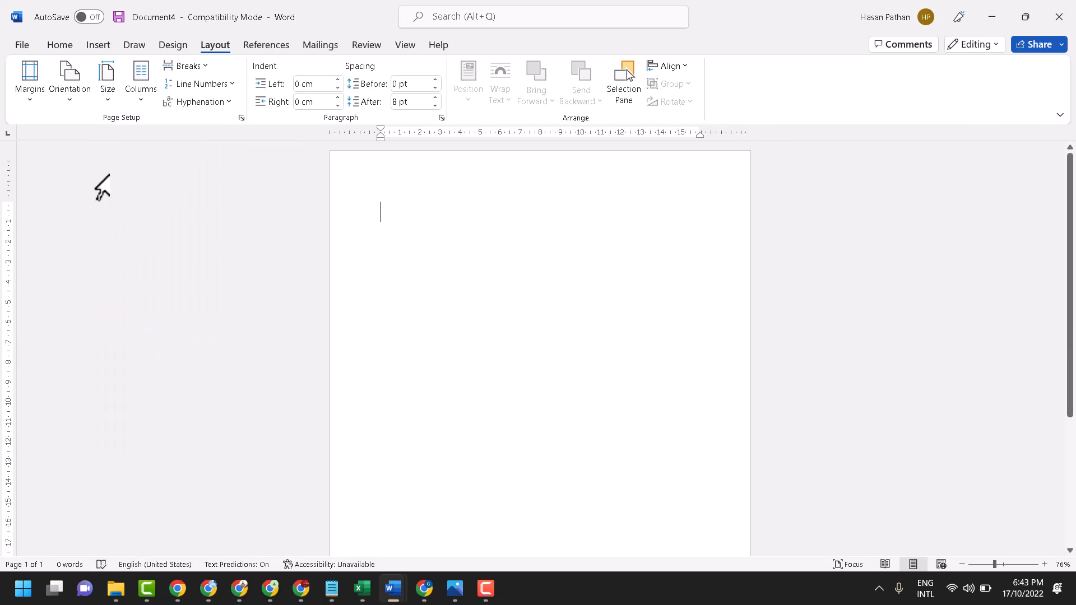
click(29, 79)
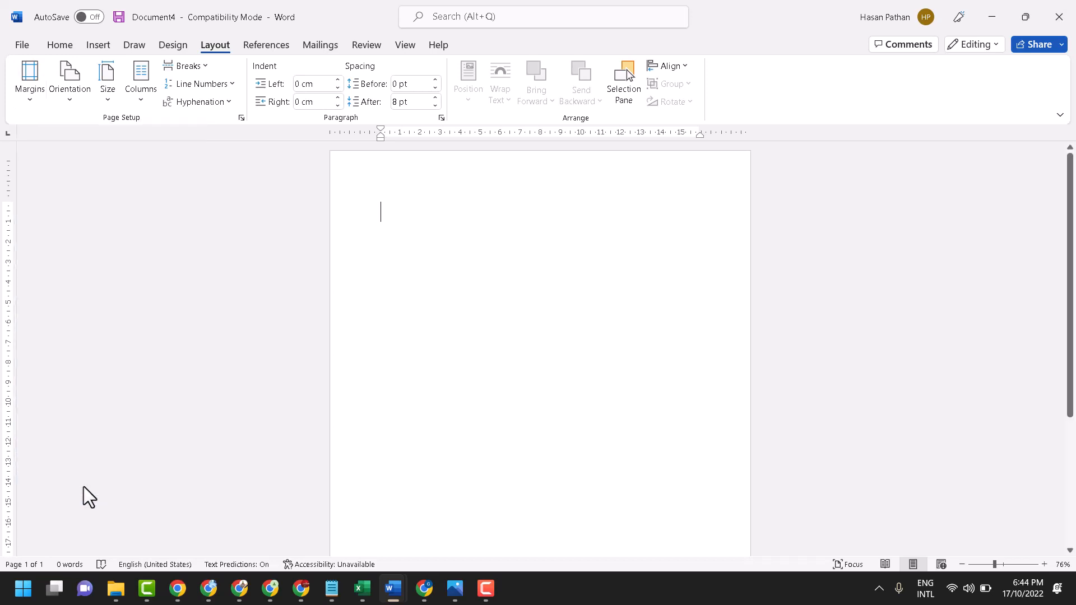
Step: Set all four page margins to 0 in Page Setup and apply
click(241, 117)
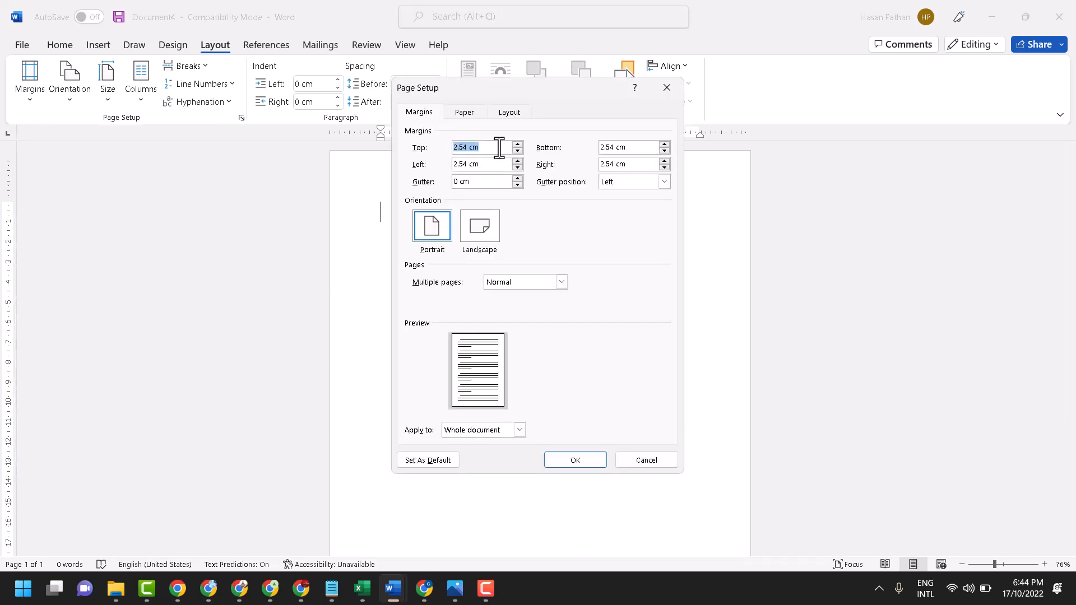
text(0)
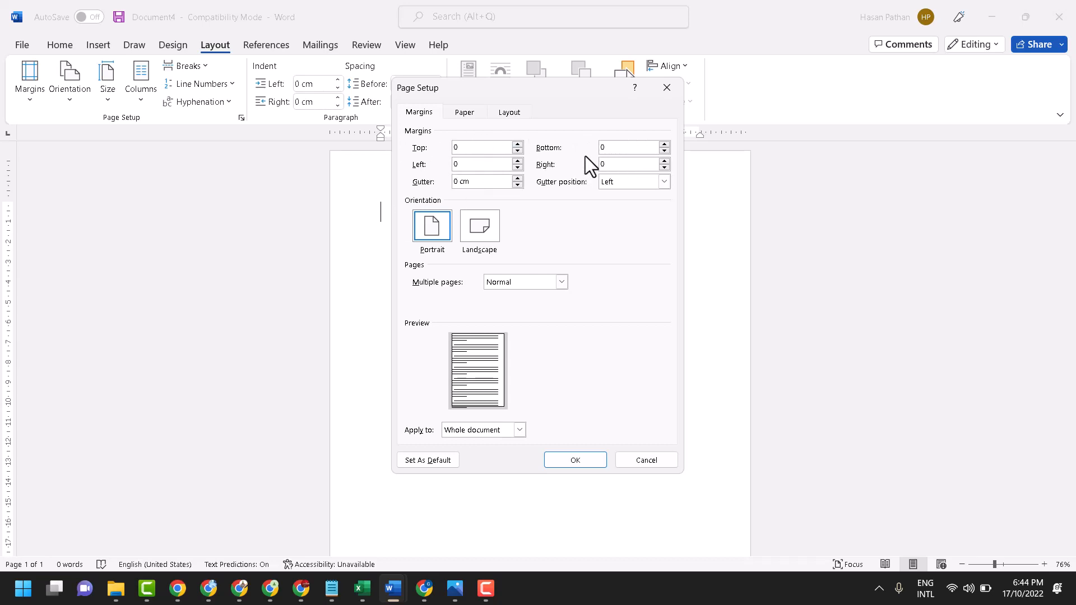
click(627, 163)
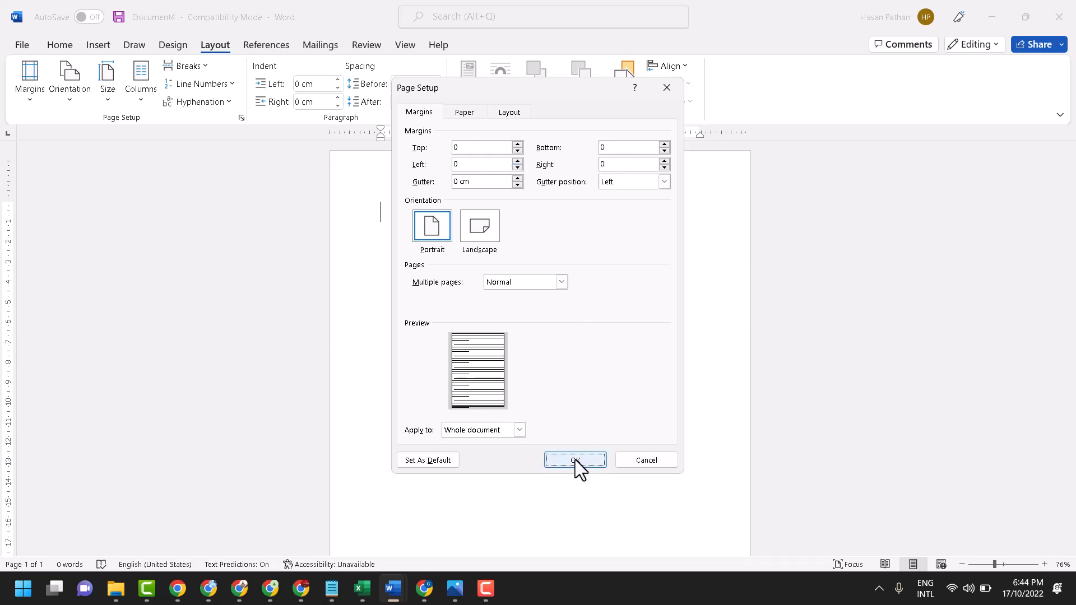
click(575, 459)
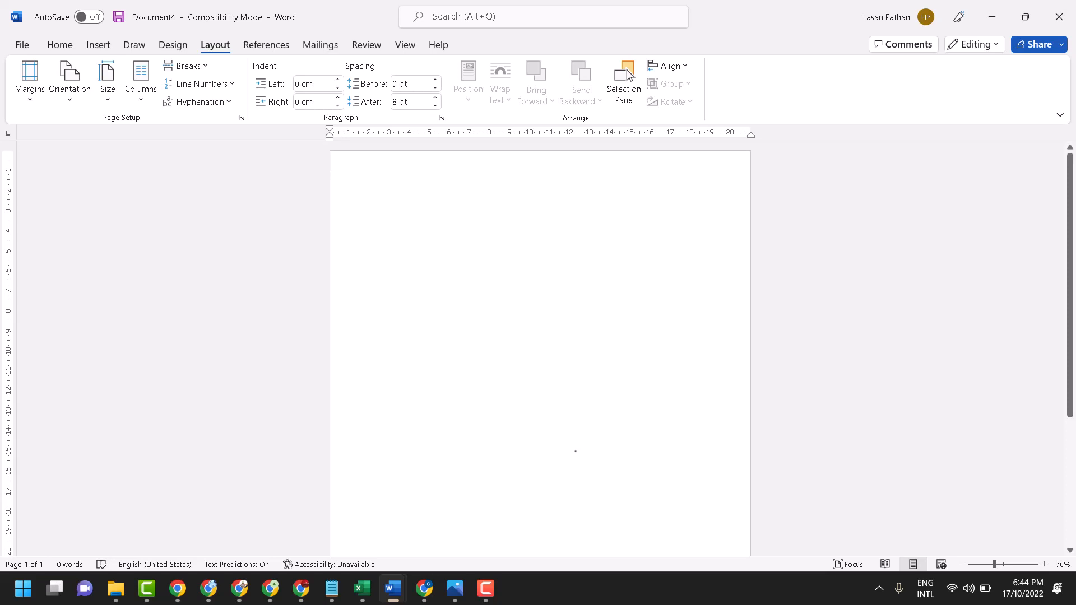
mouse_move(109, 56)
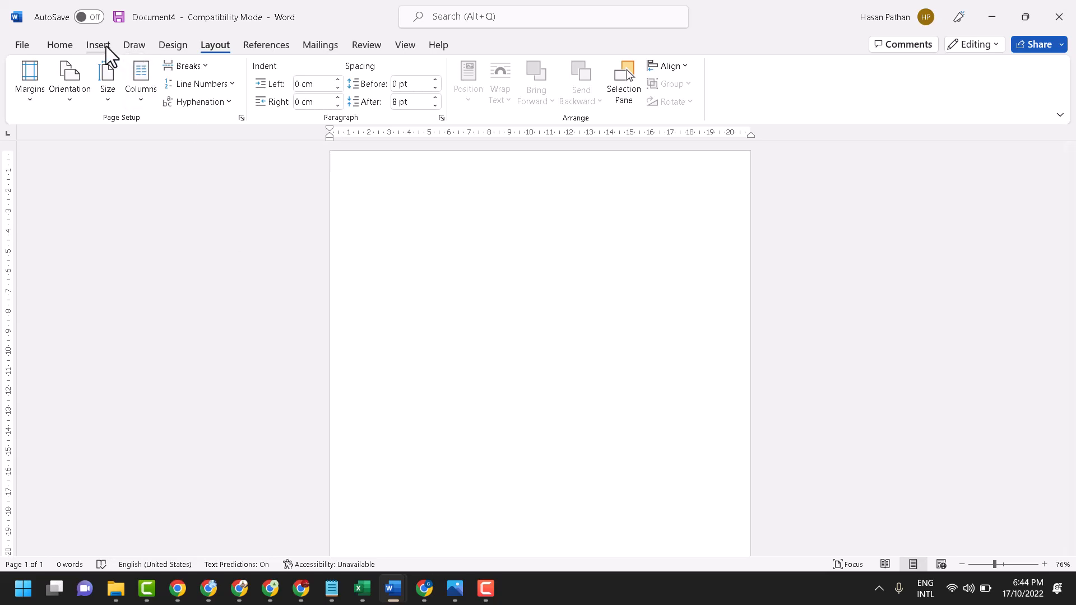
Step: Insert a one-column, three-row table at the top of the page
click(97, 45)
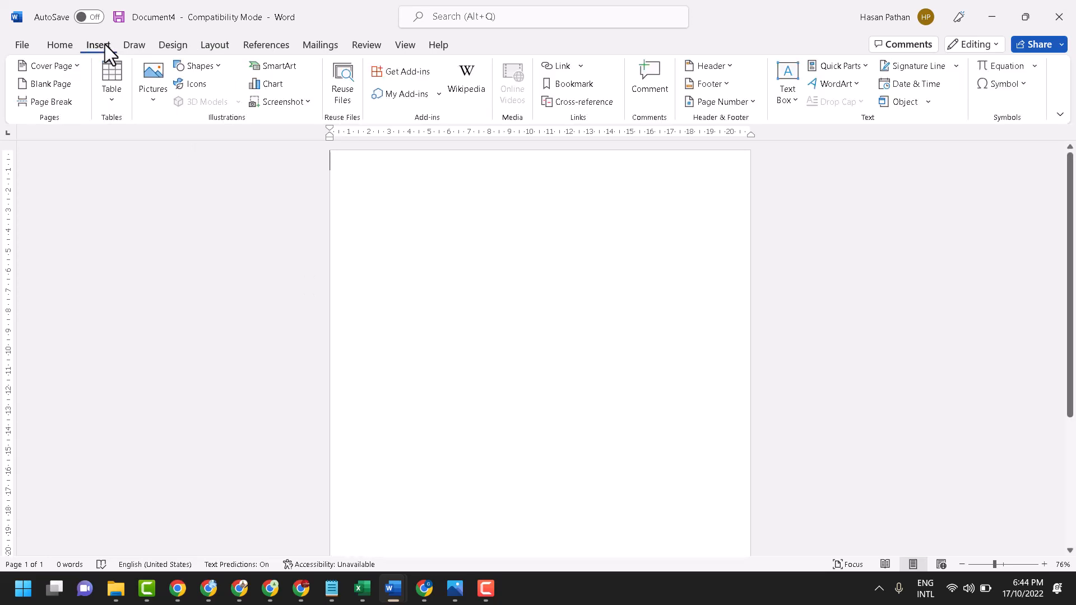
mouse_move(118, 107)
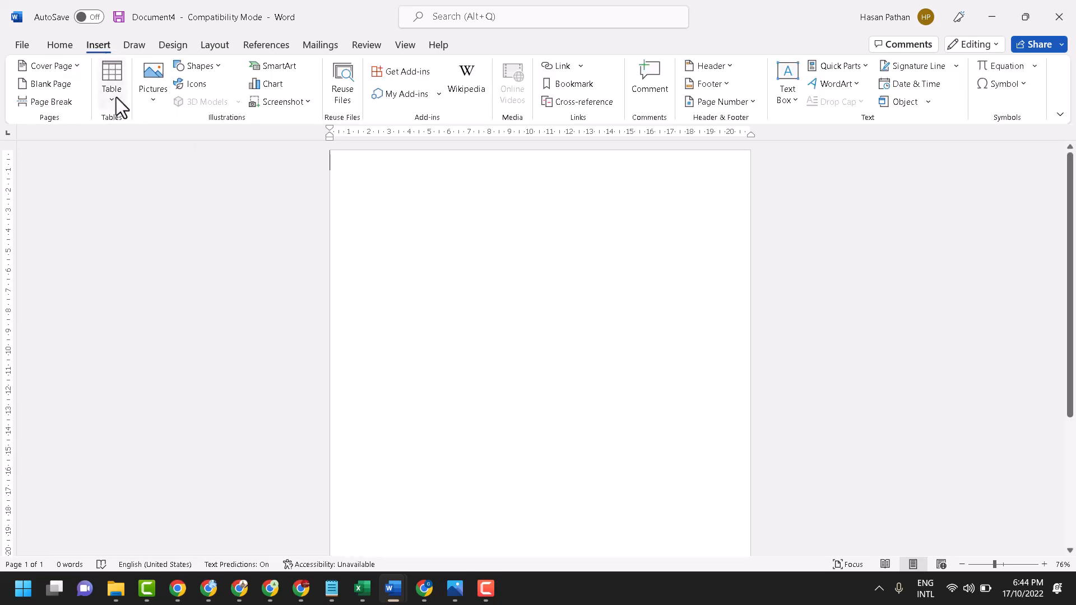
click(111, 70)
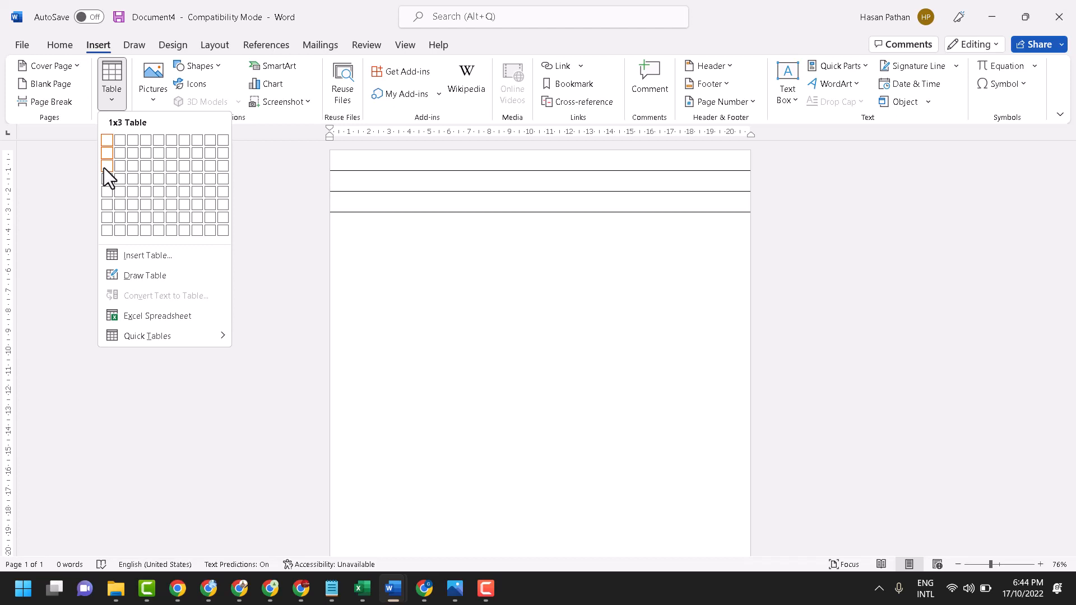
click(108, 164)
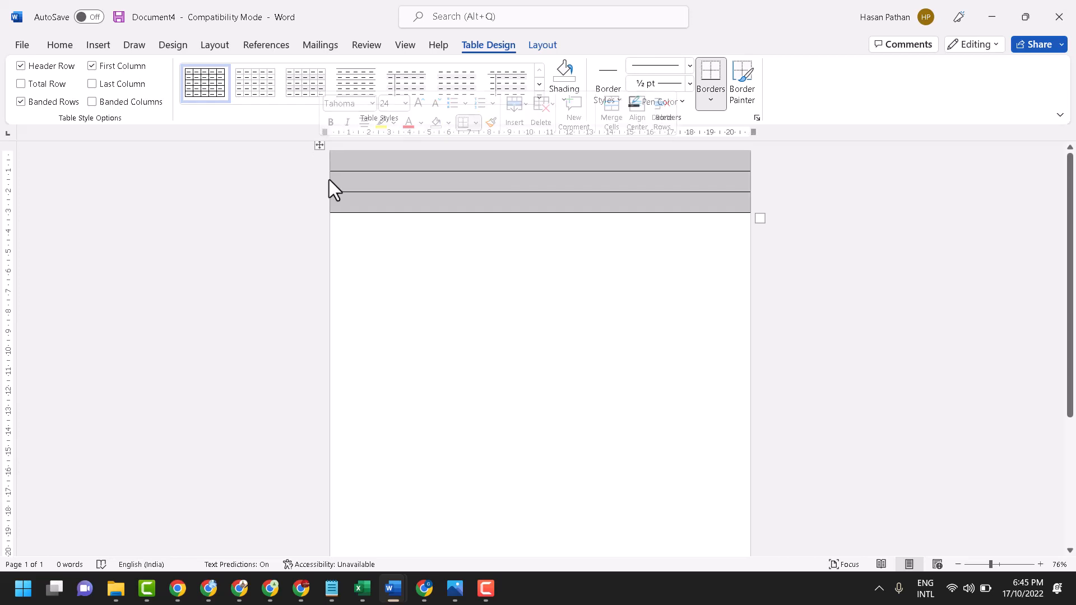
click(59, 44)
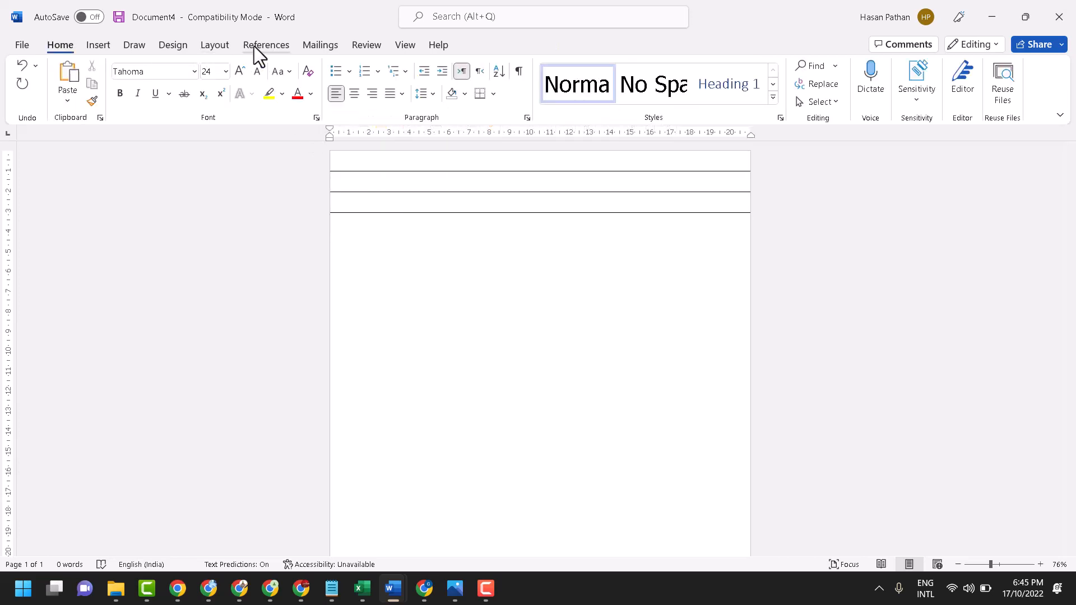
click(214, 45)
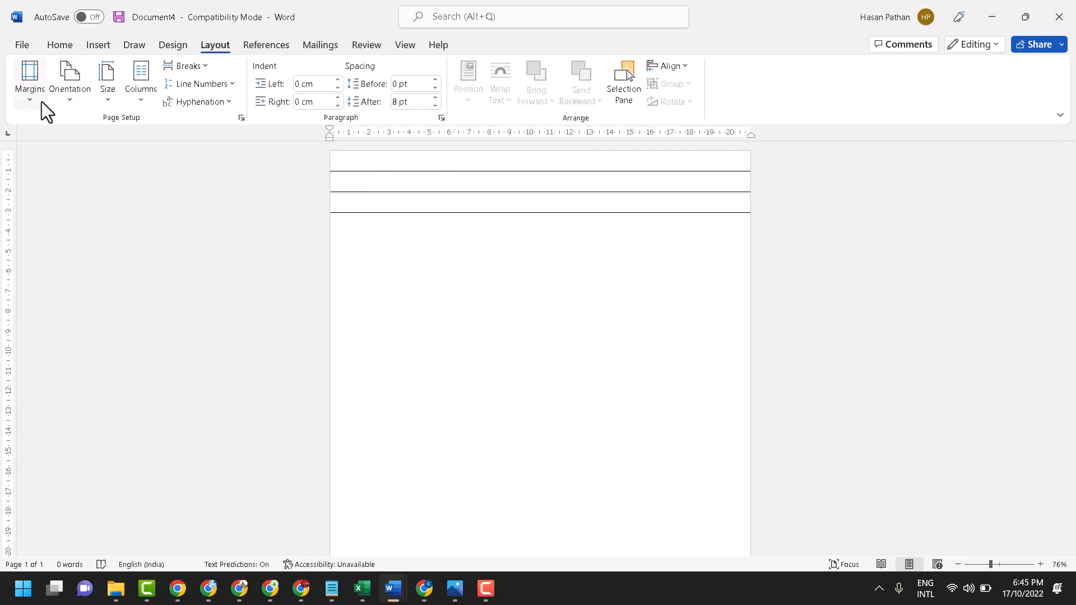
Step: Set a 1 cm top margin through Custom Margins so the table sits lower
click(29, 78)
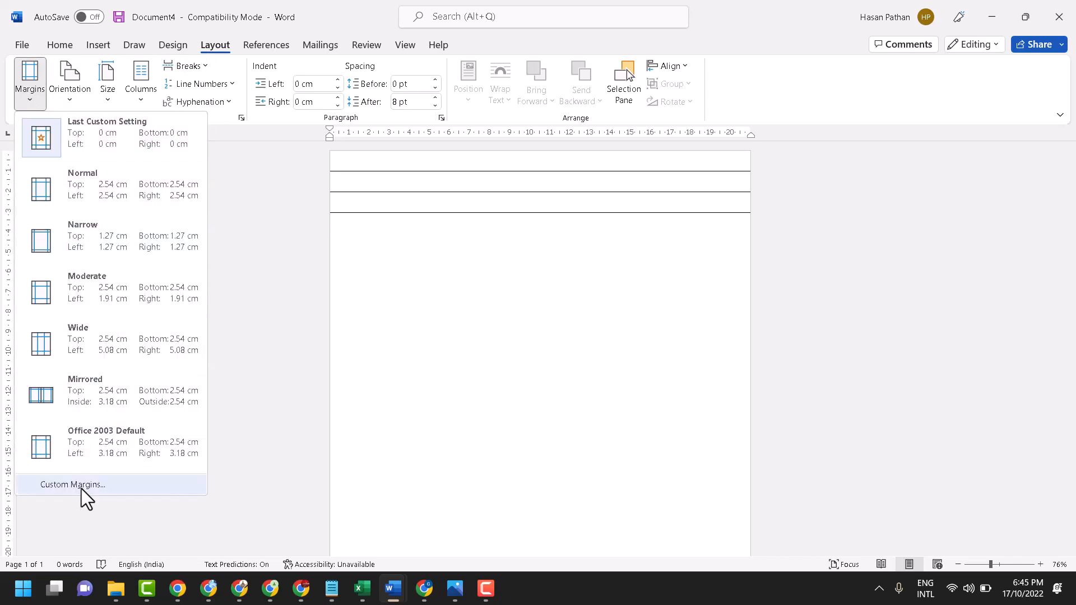
click(73, 484)
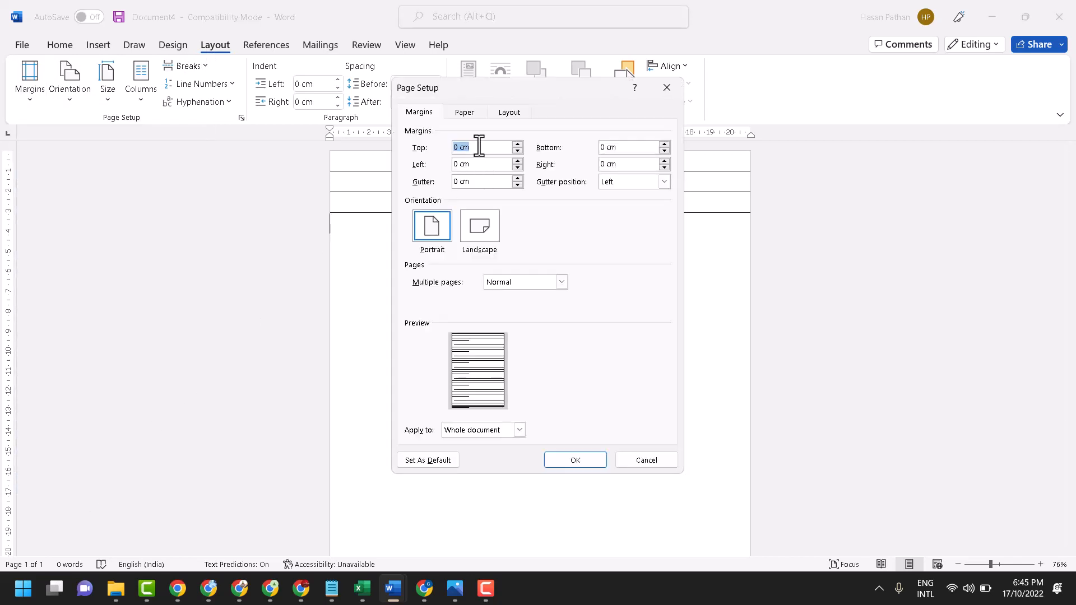
text(1)
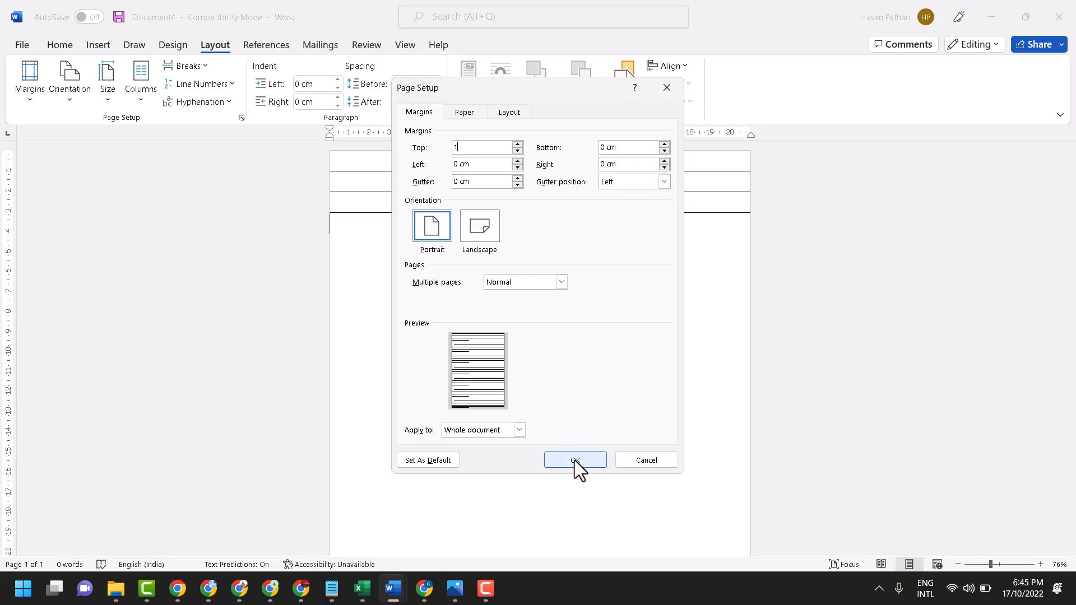
click(574, 460)
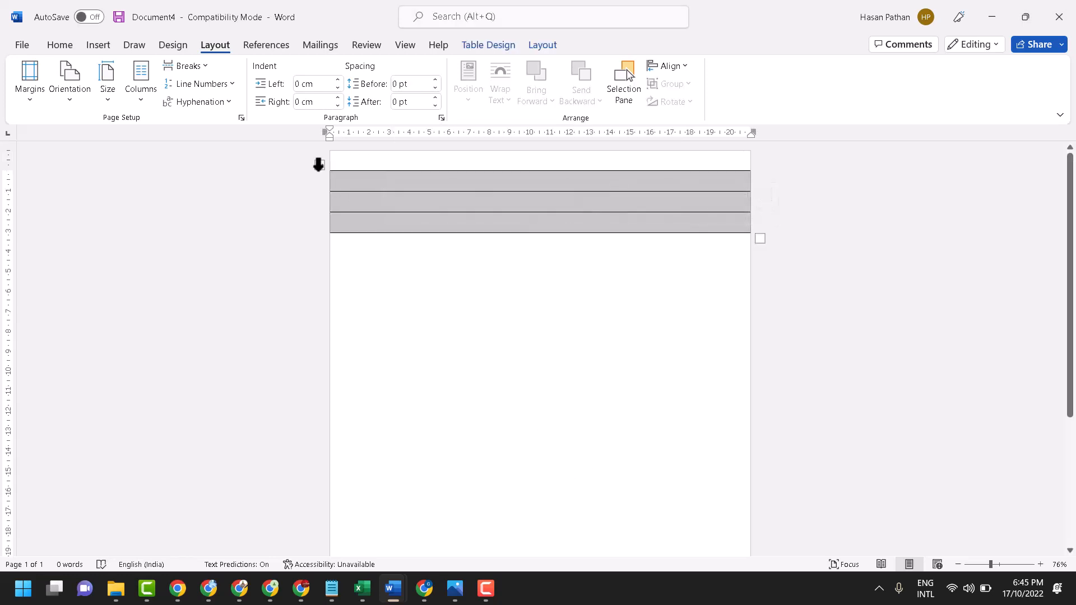
Step: Select the table and set the border pen colour to red with Border Painter on
click(320, 166)
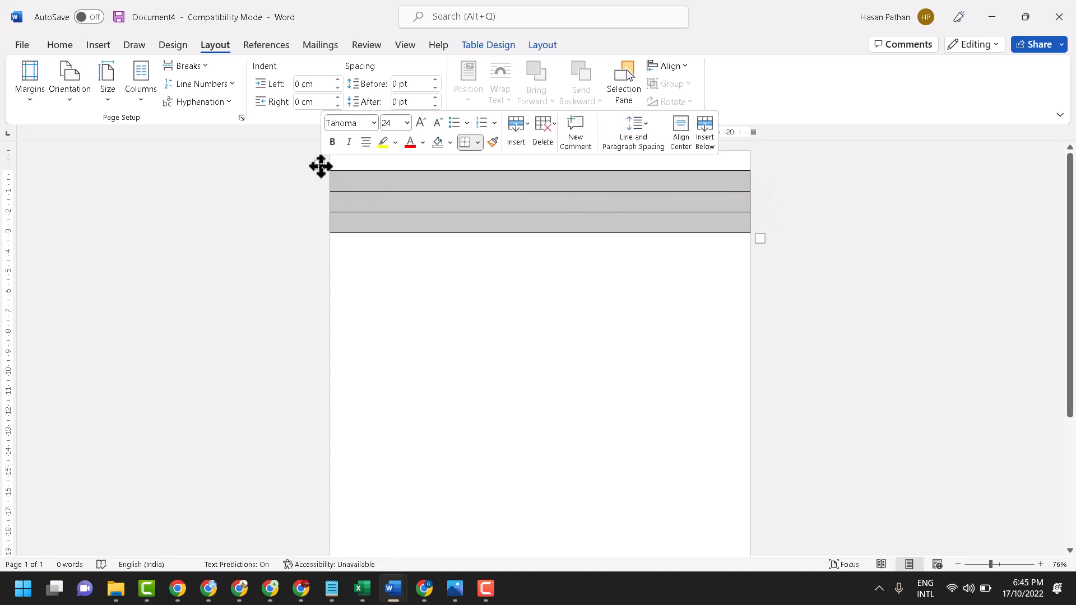
click(487, 45)
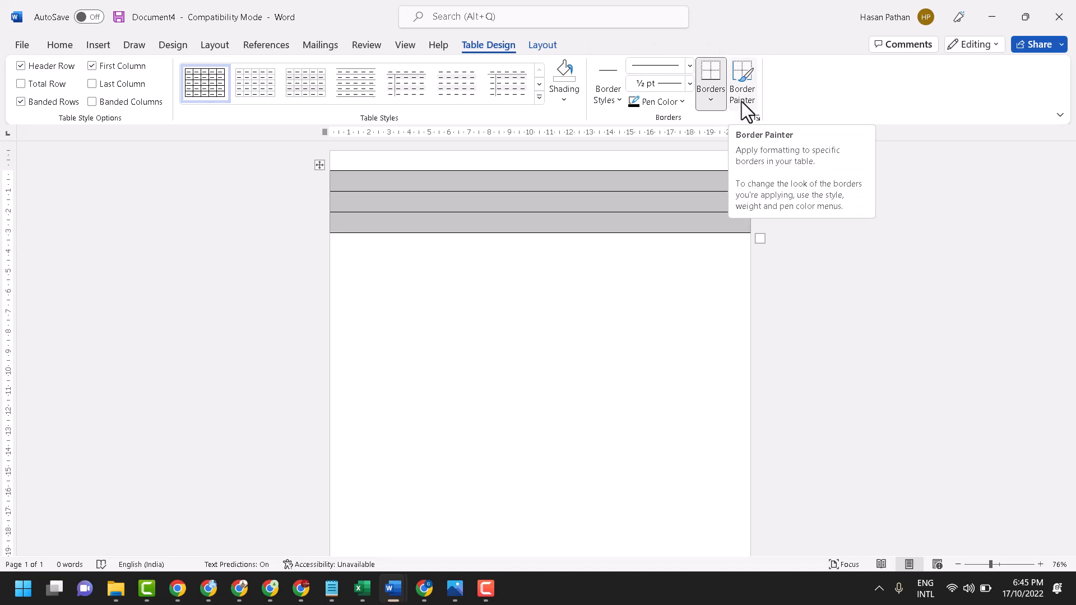
click(742, 78)
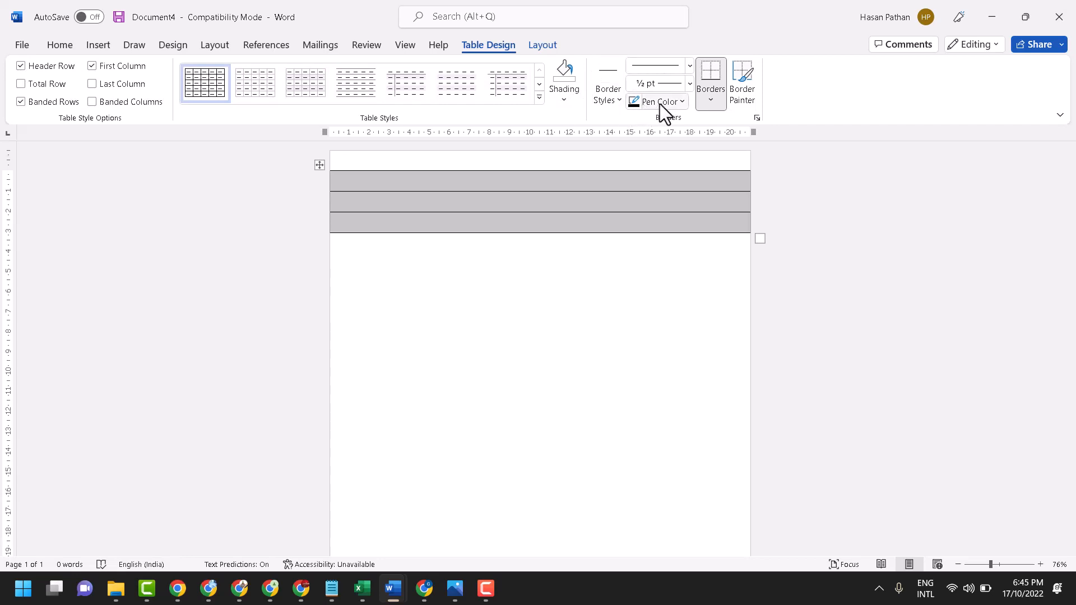
click(653, 101)
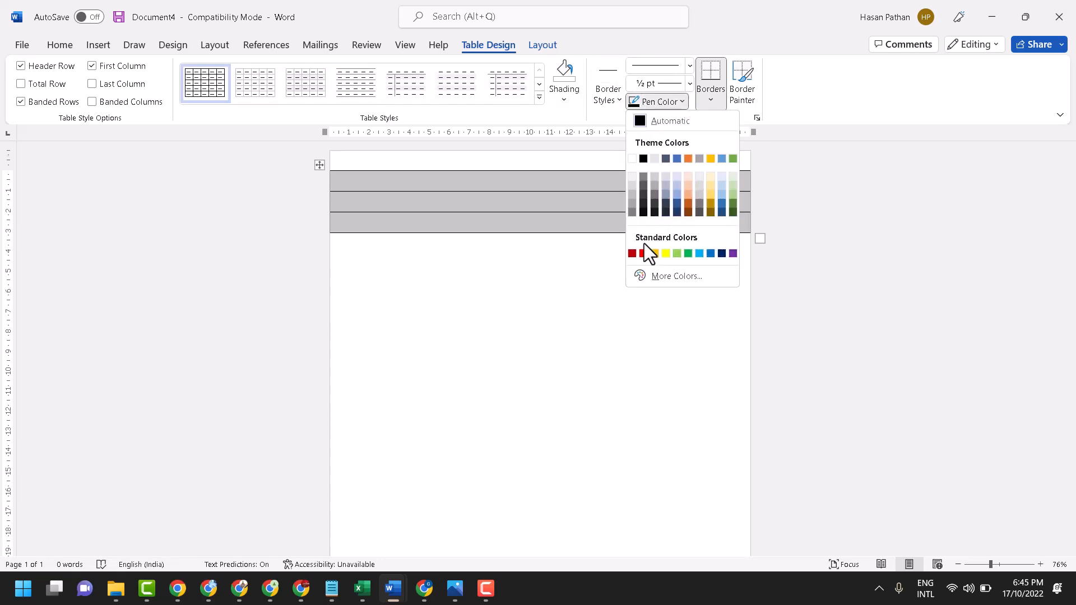
click(632, 253)
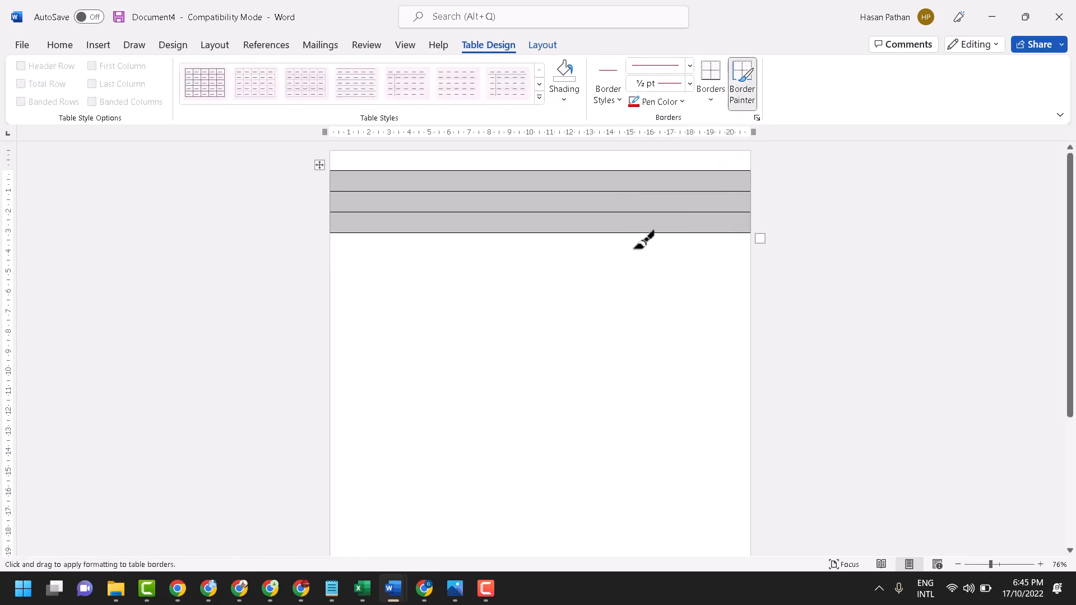
Step: Paint the table's top and bottom borders red, leaving black lines between
drag(643, 240, 543, 161)
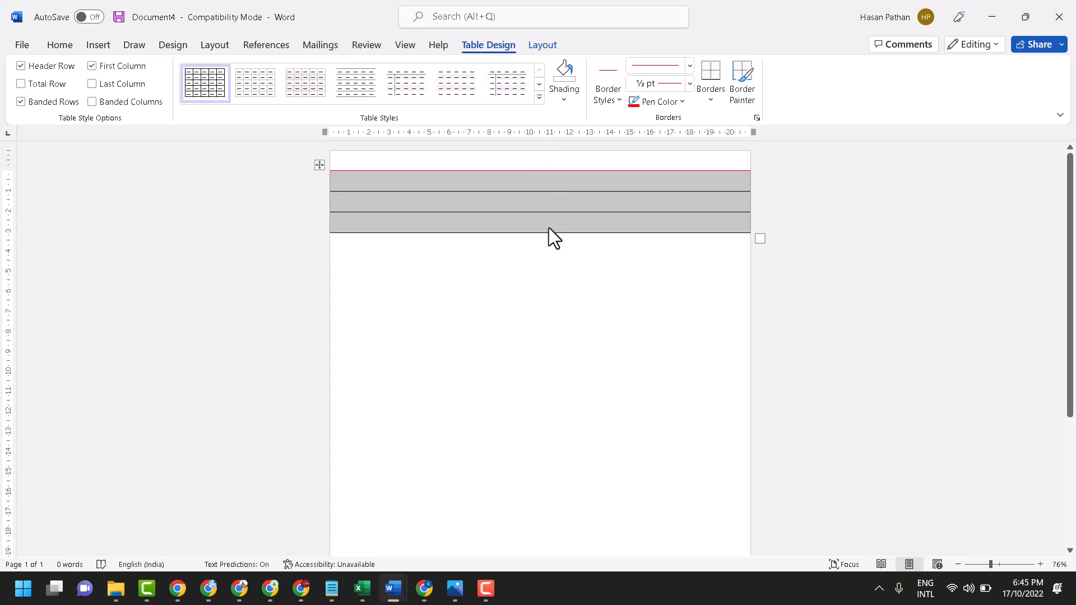
click(740, 81)
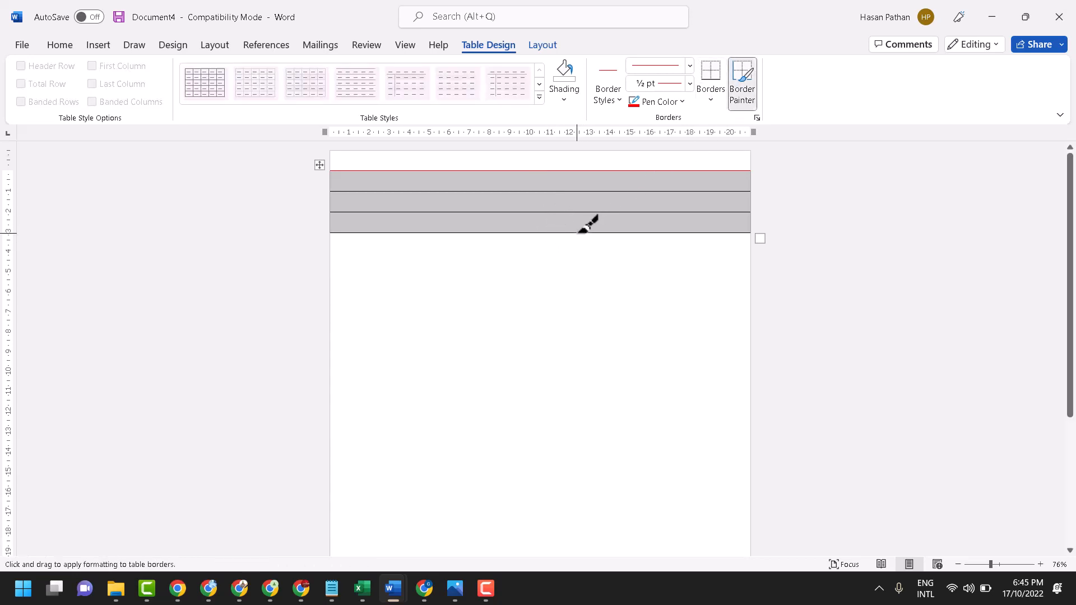
click(59, 45)
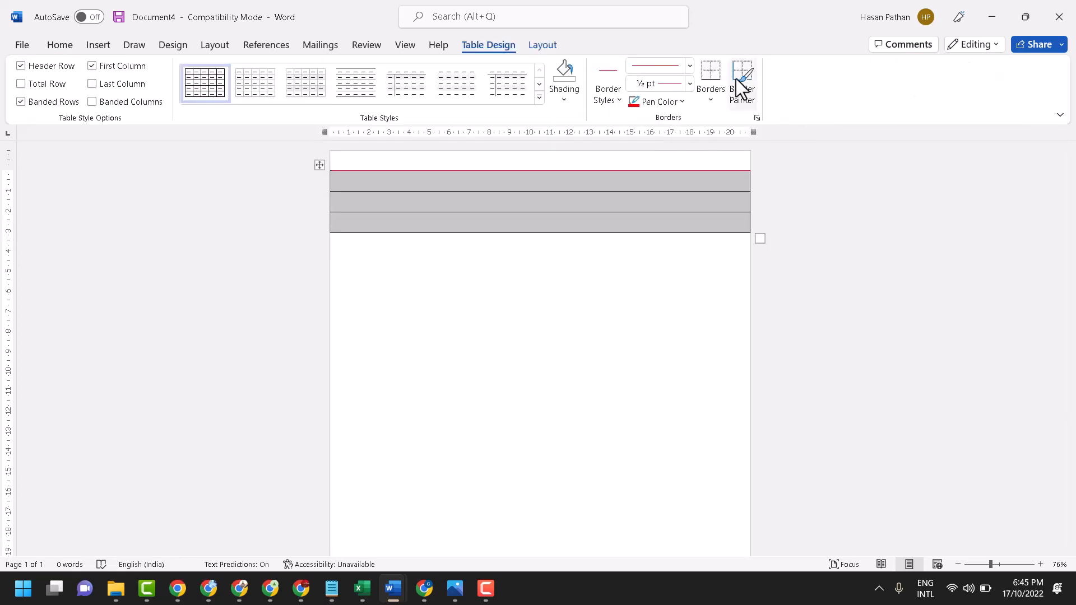
click(742, 81)
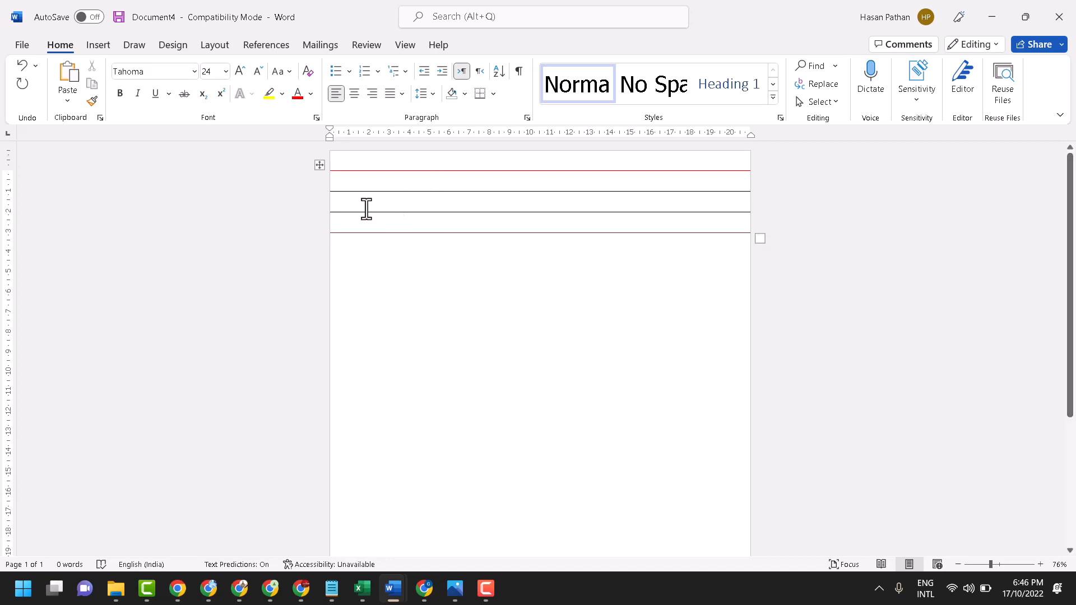
Step: Copy the ruled table and paste it repeatedly to fill the page, then select the top rows
click(320, 165)
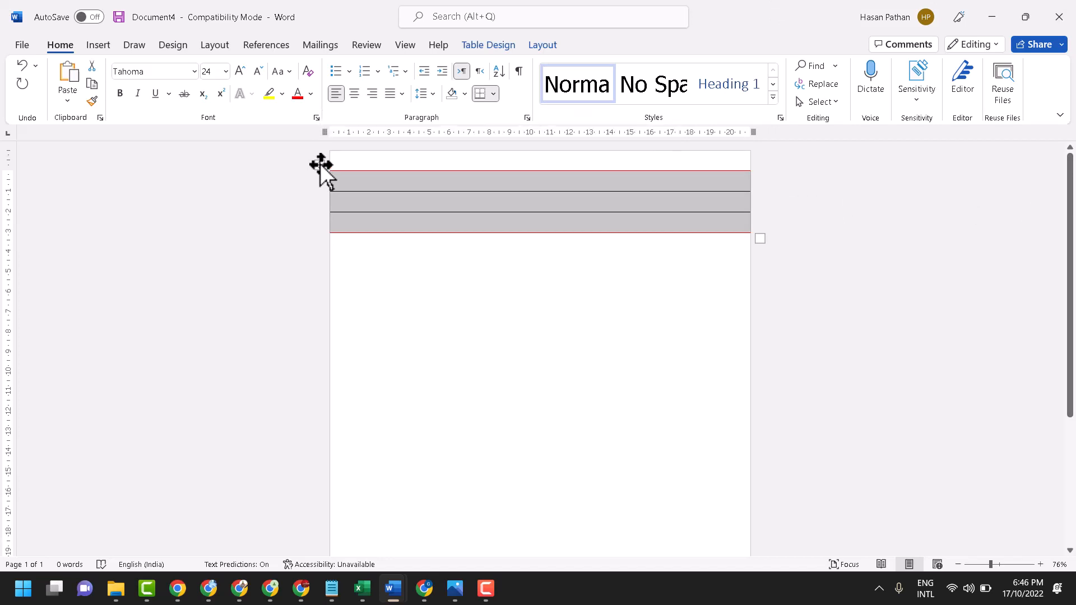
mouse_move(760, 233)
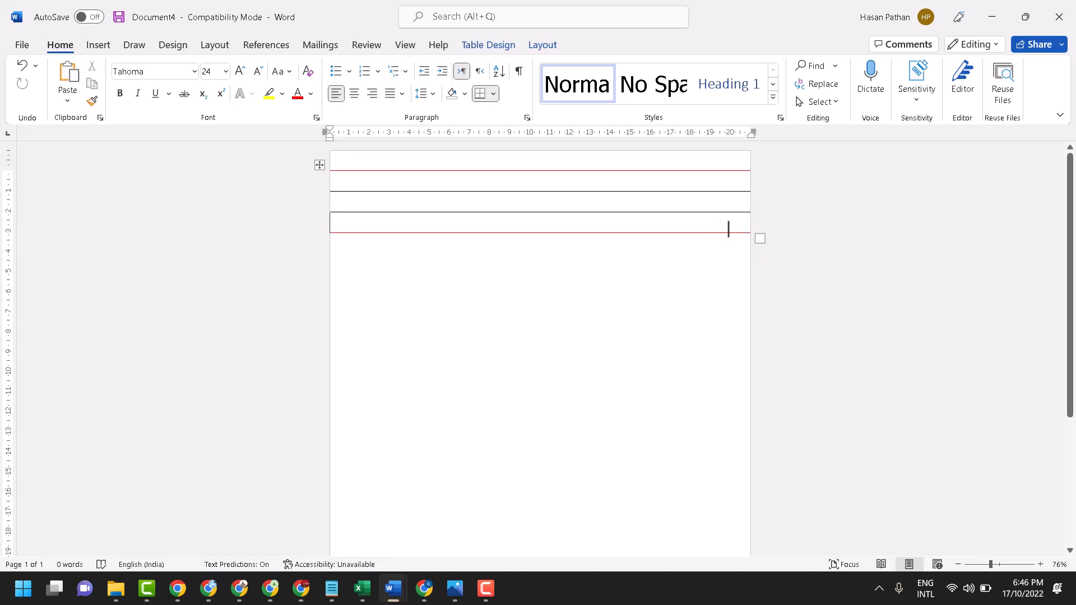
mouse_move(512, 232)
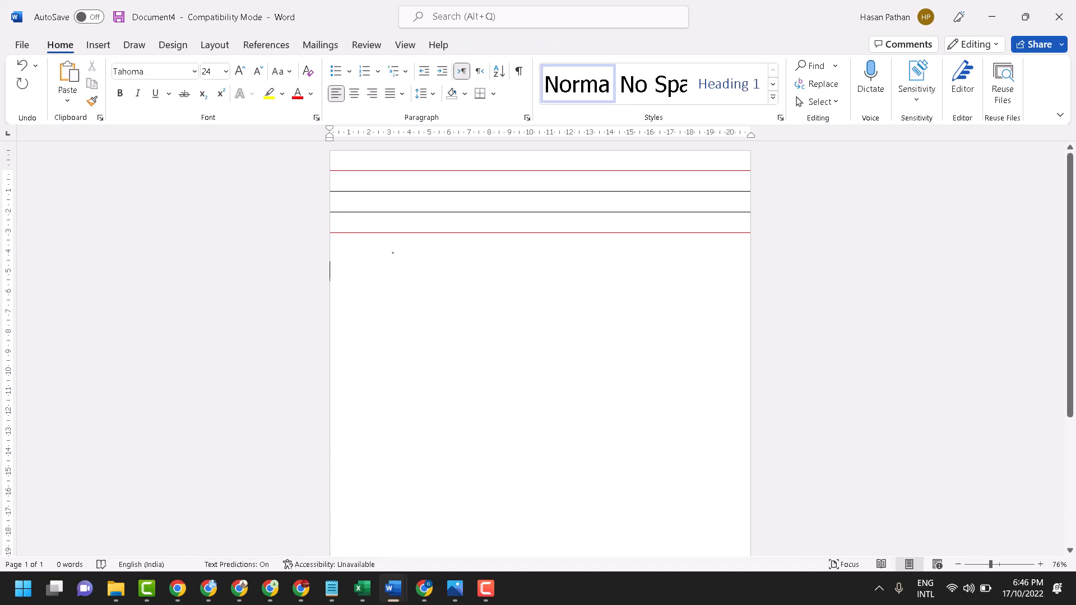
key(ctrl+v)
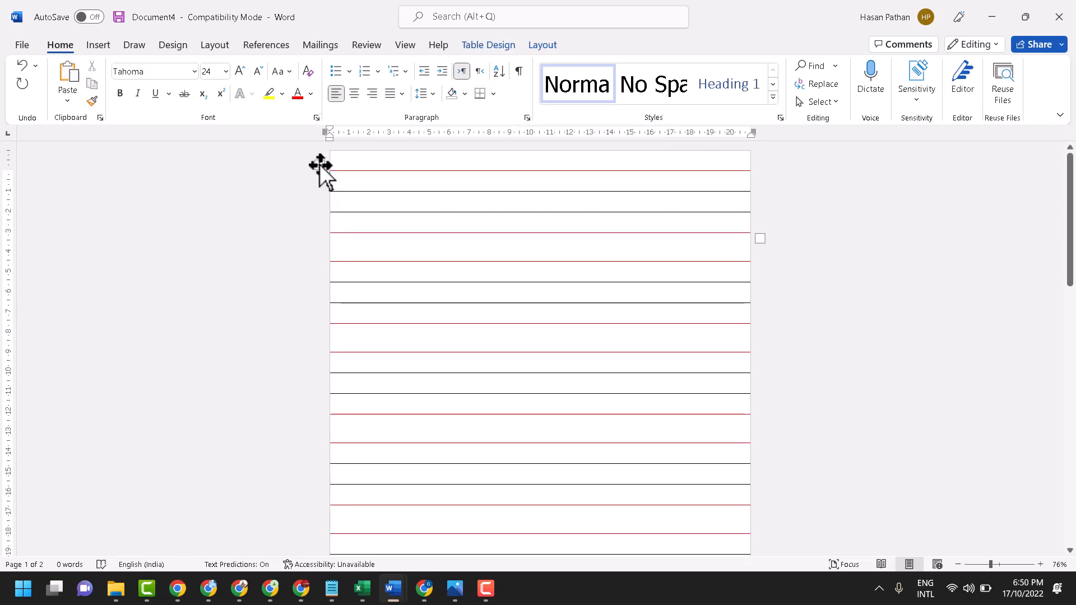
drag(343, 164, 342, 223)
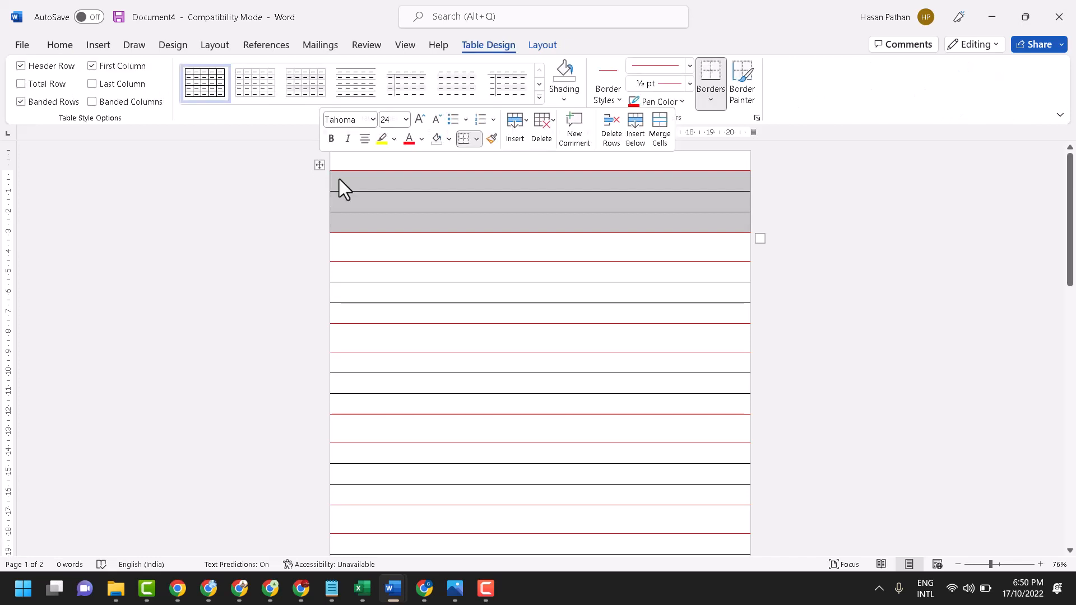
mouse_move(319, 168)
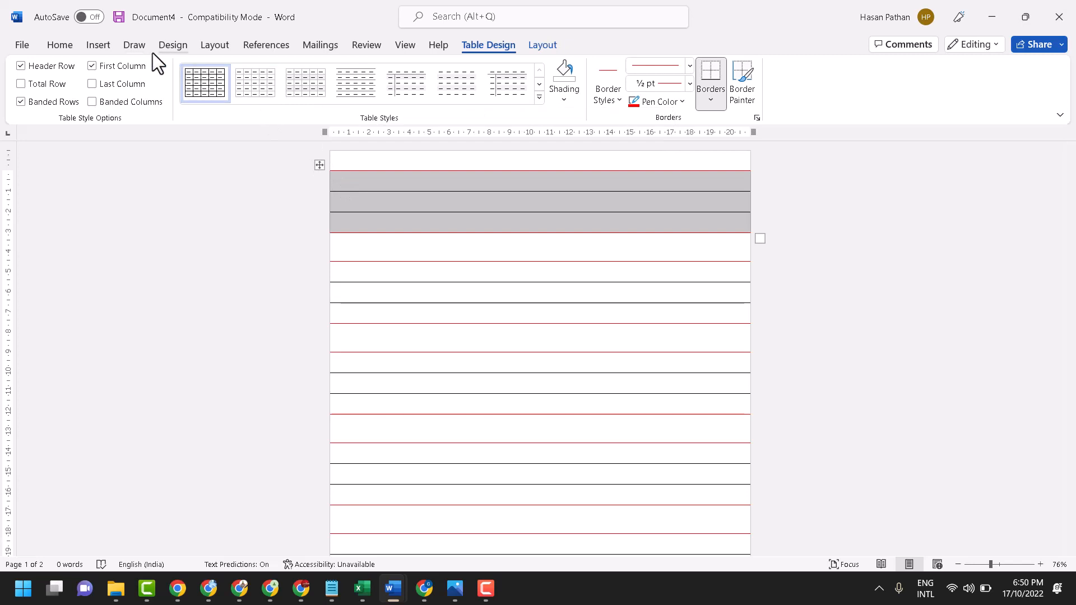
Step: Delete the selected top rows so the page top is blank
click(542, 45)
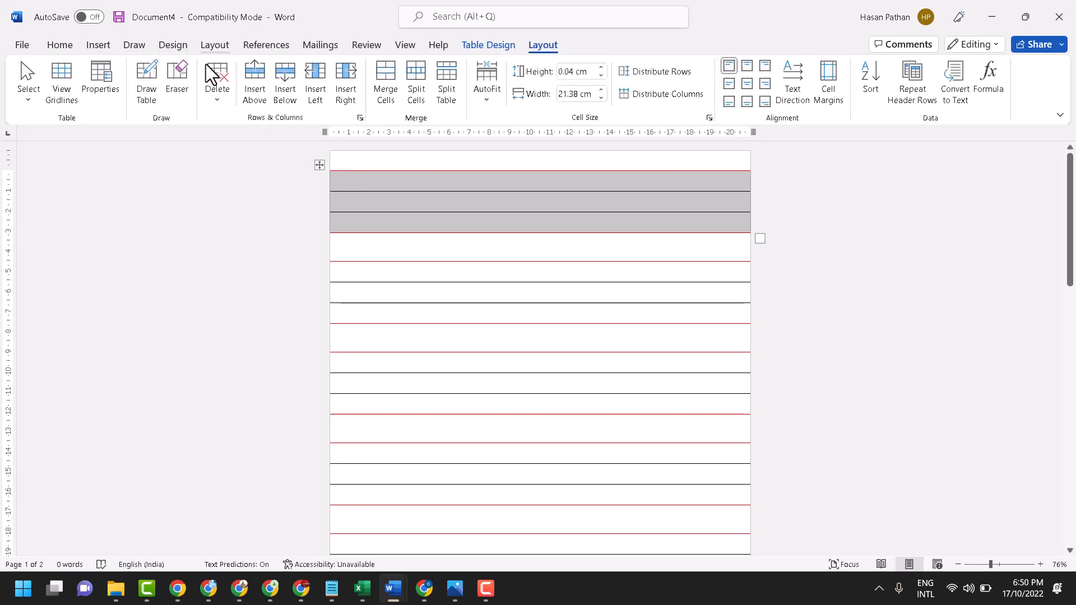
mouse_move(216, 75)
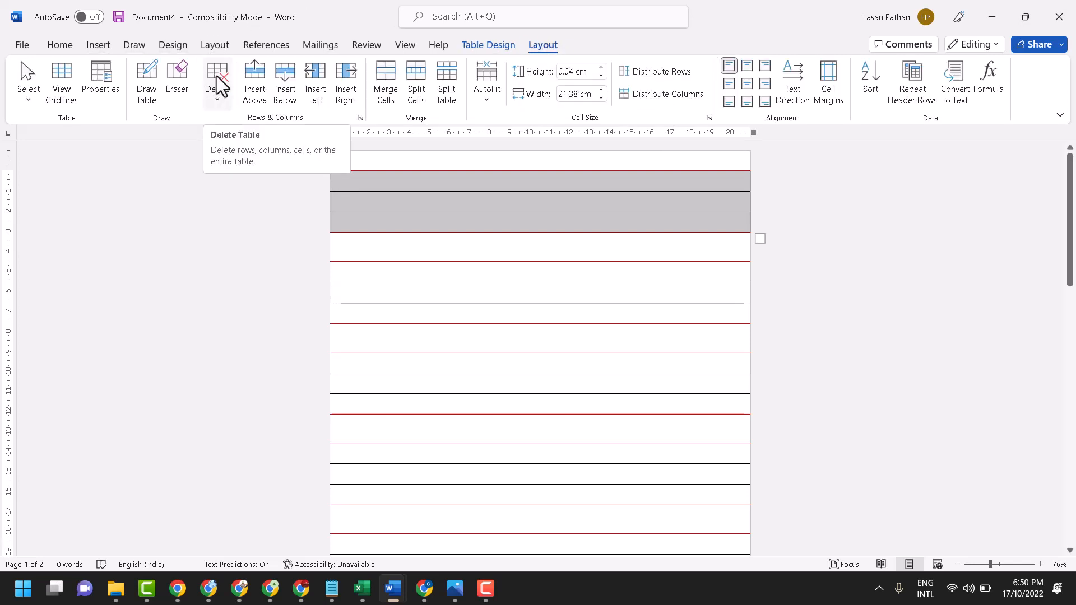
click(217, 81)
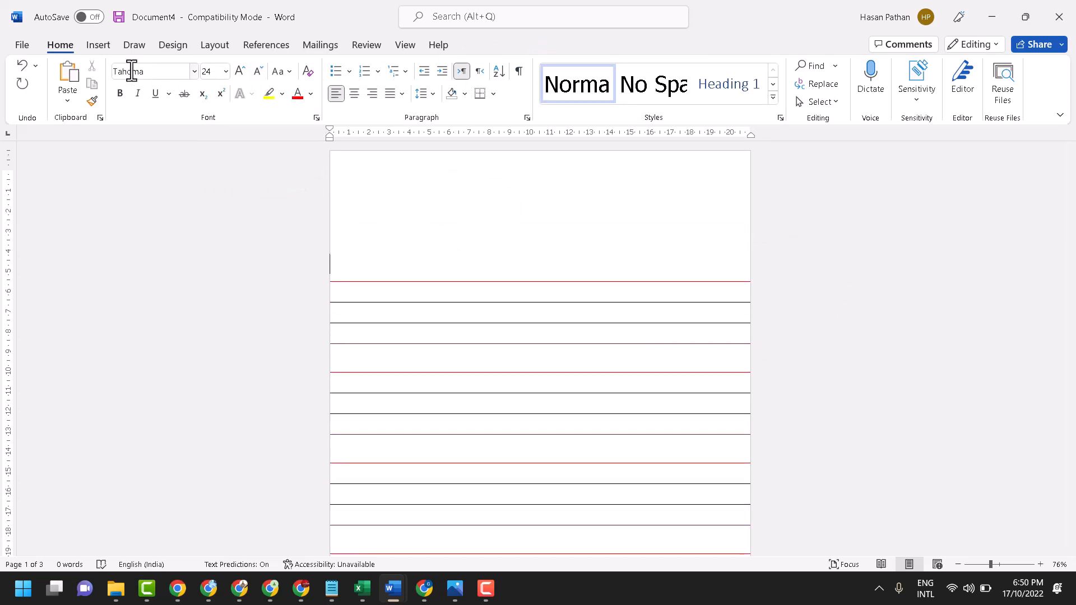
Step: Draw a straight horizontal line shape across the blank top area
click(98, 45)
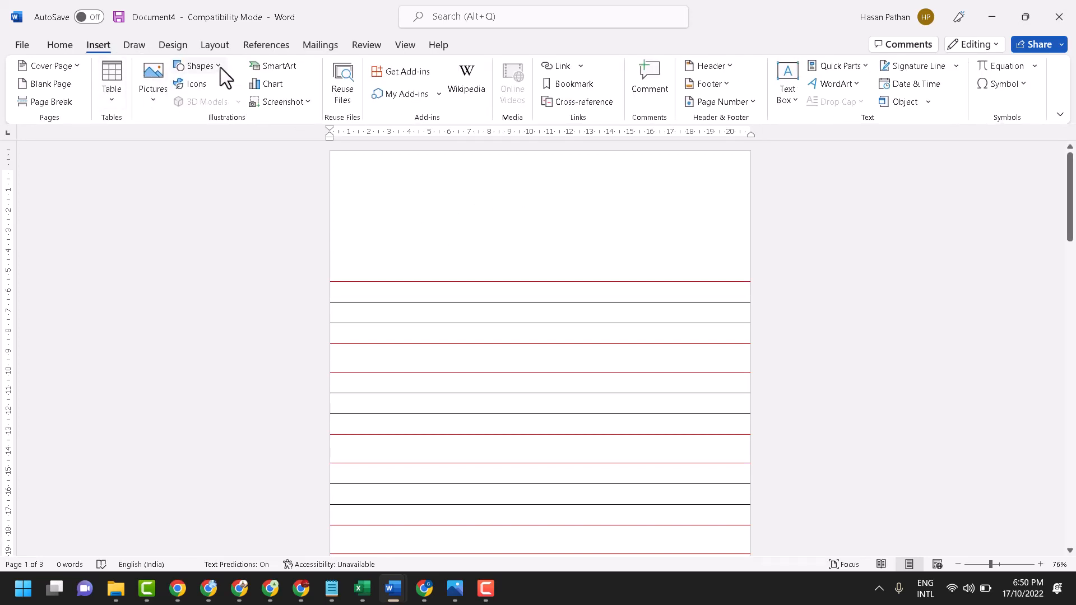
click(197, 65)
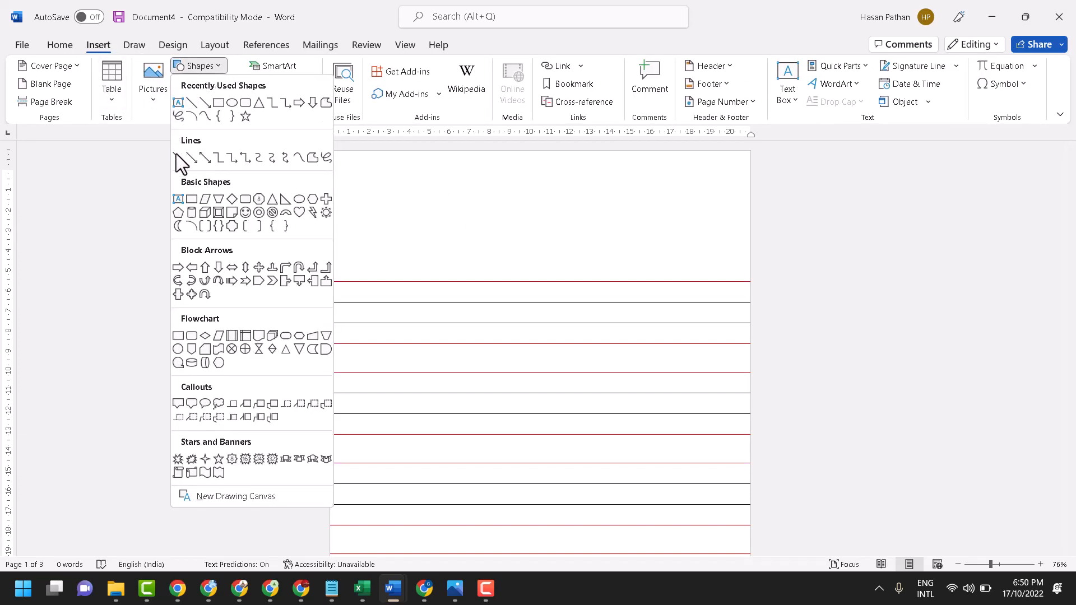
click(191, 158)
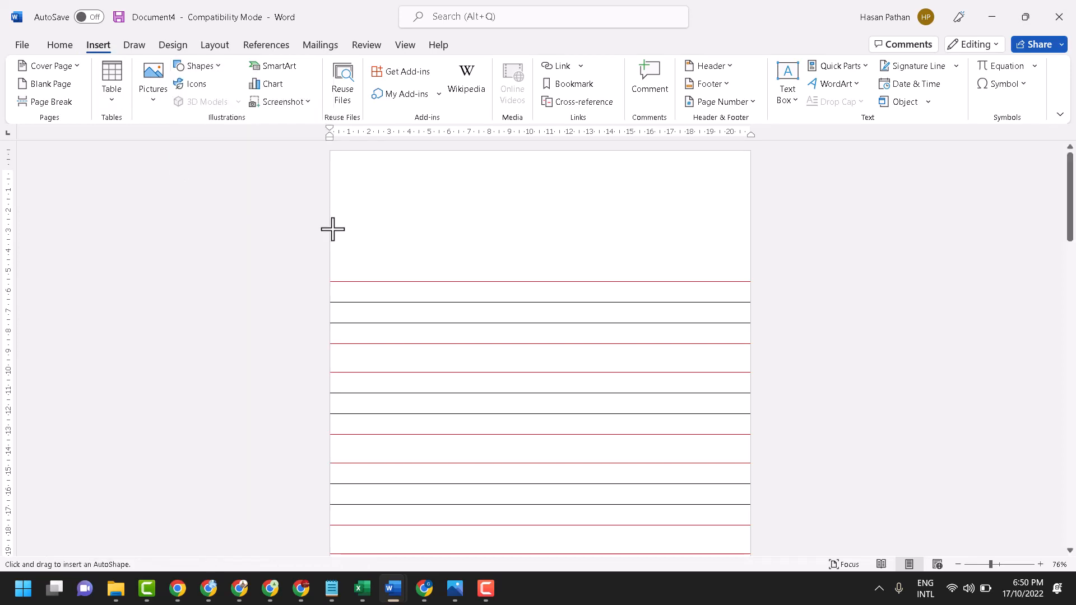
mouse_move(334, 238)
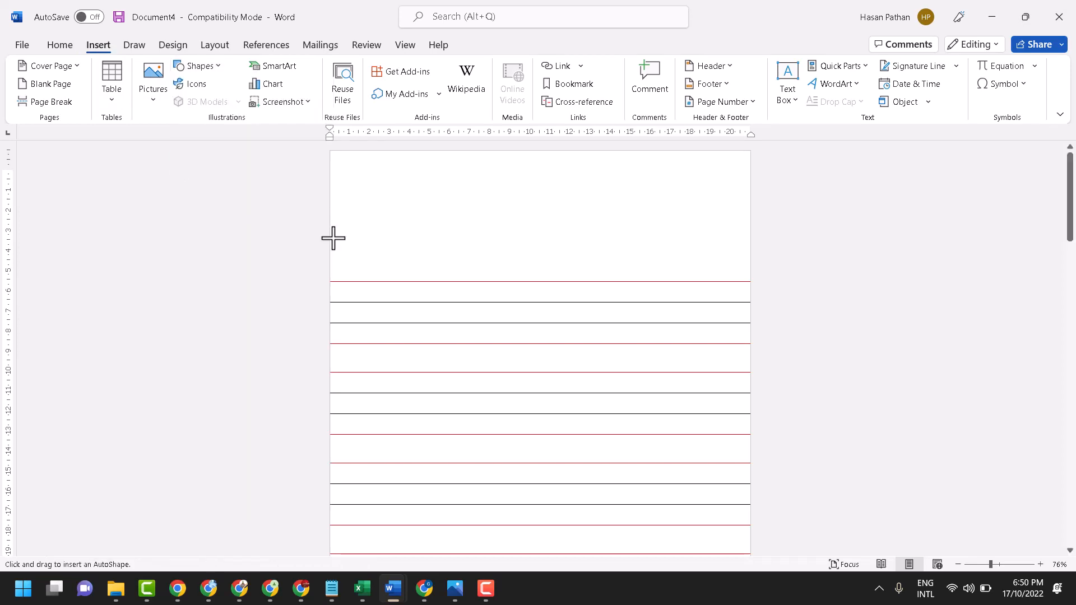
mouse_move(329, 244)
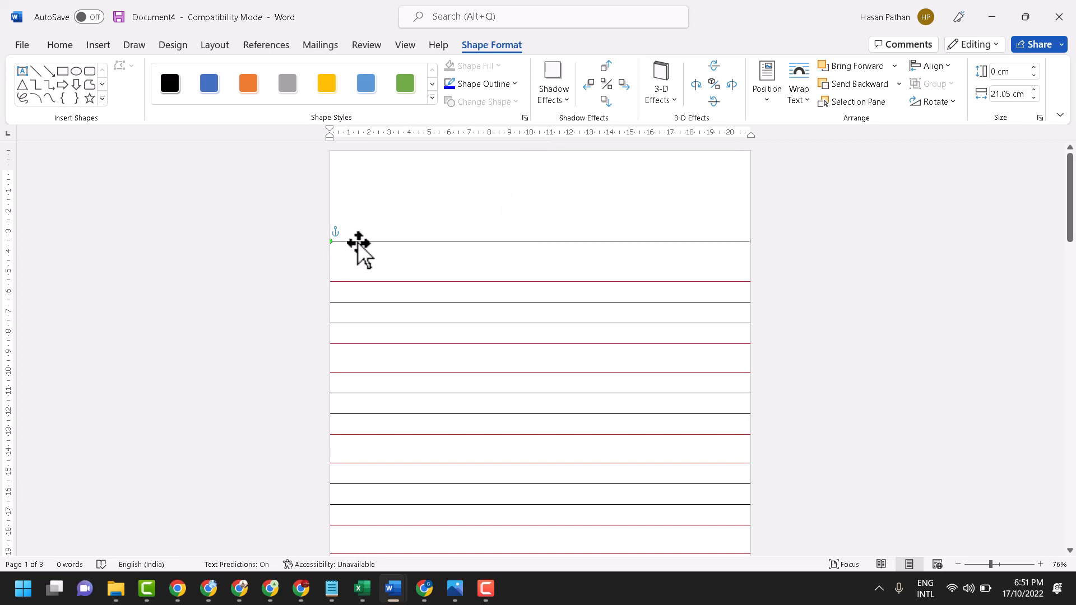
click(411, 247)
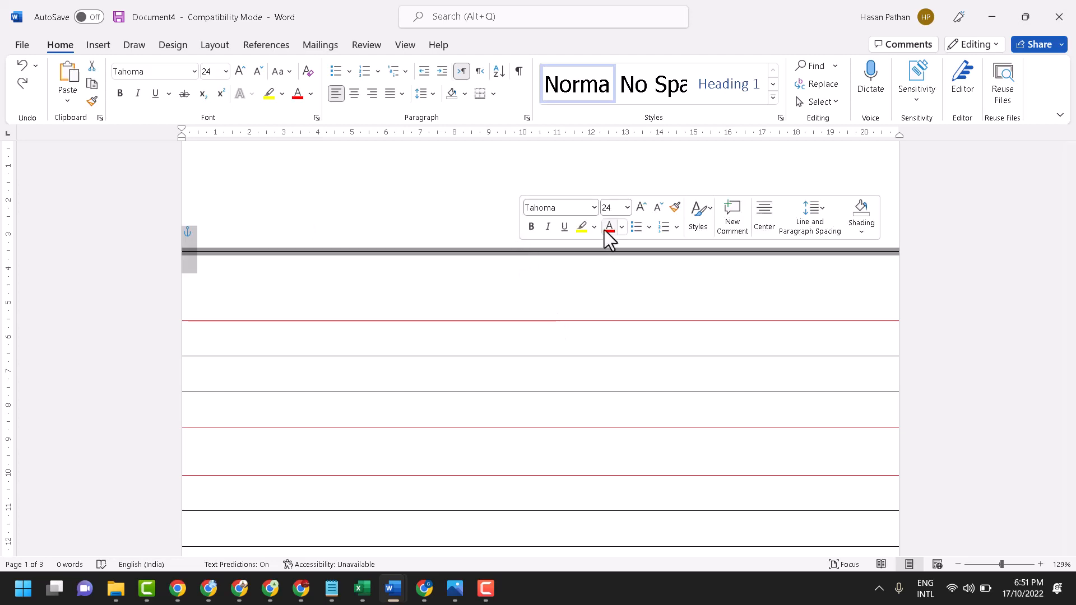
Step: Give the top line a red Shape Outline at 1½ pt weight
click(619, 226)
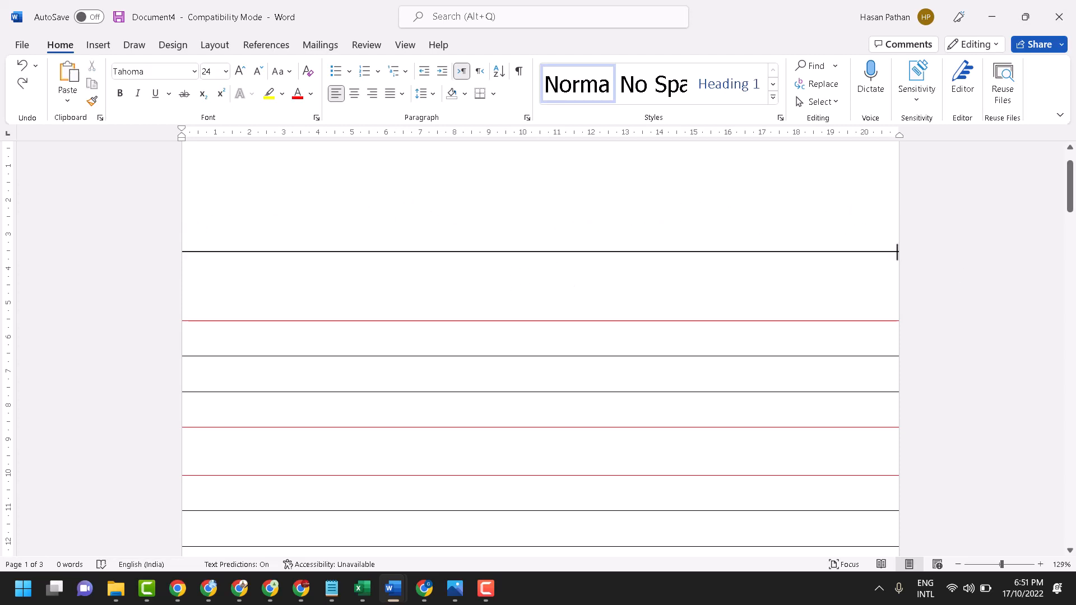
click(895, 251)
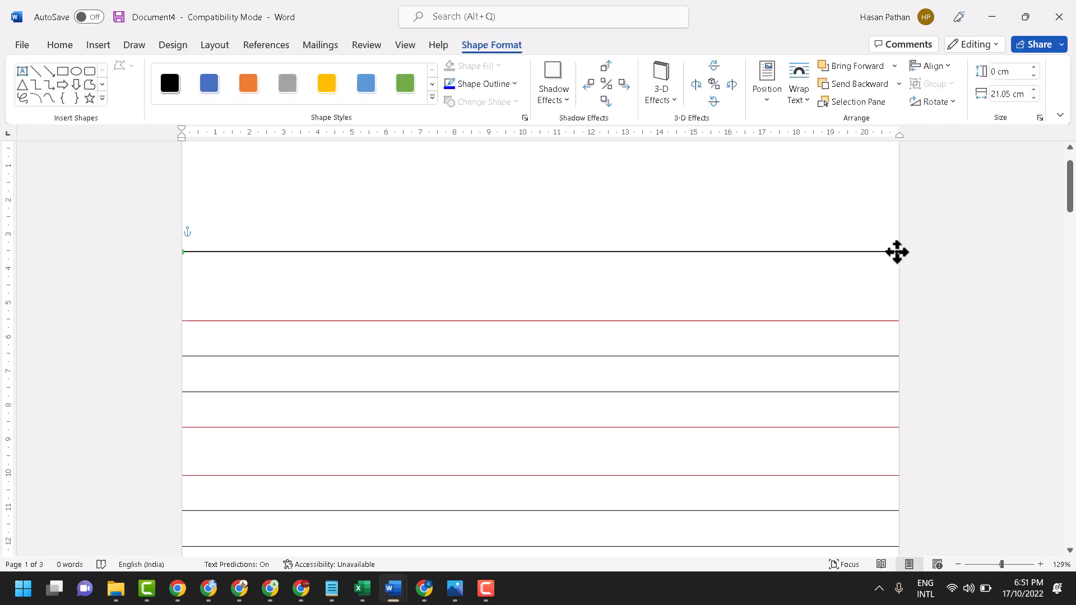
mouse_move(480, 84)
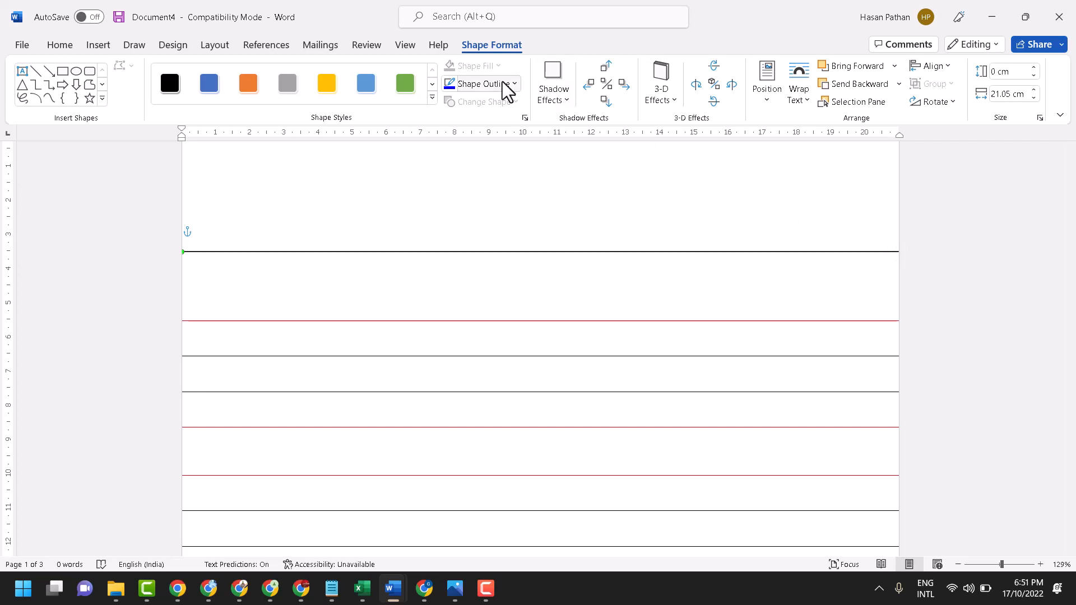
click(483, 85)
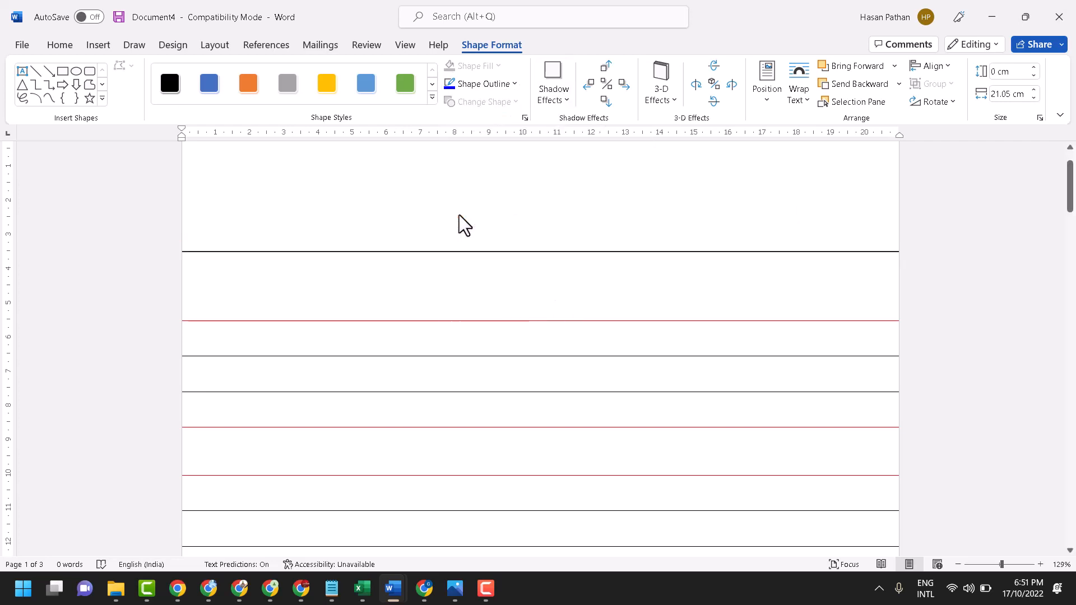
click(479, 83)
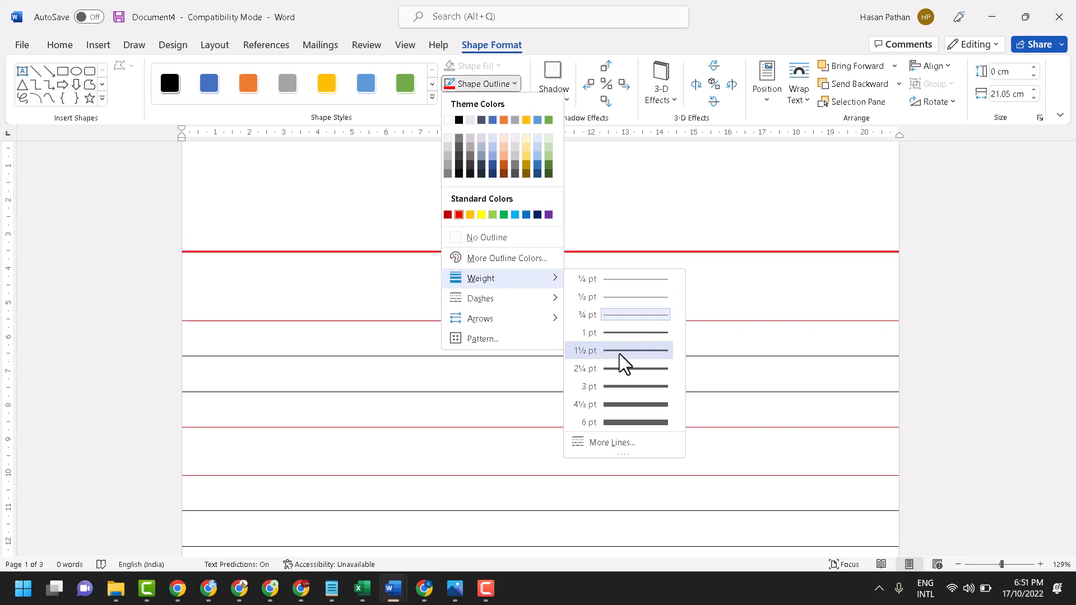
click(584, 351)
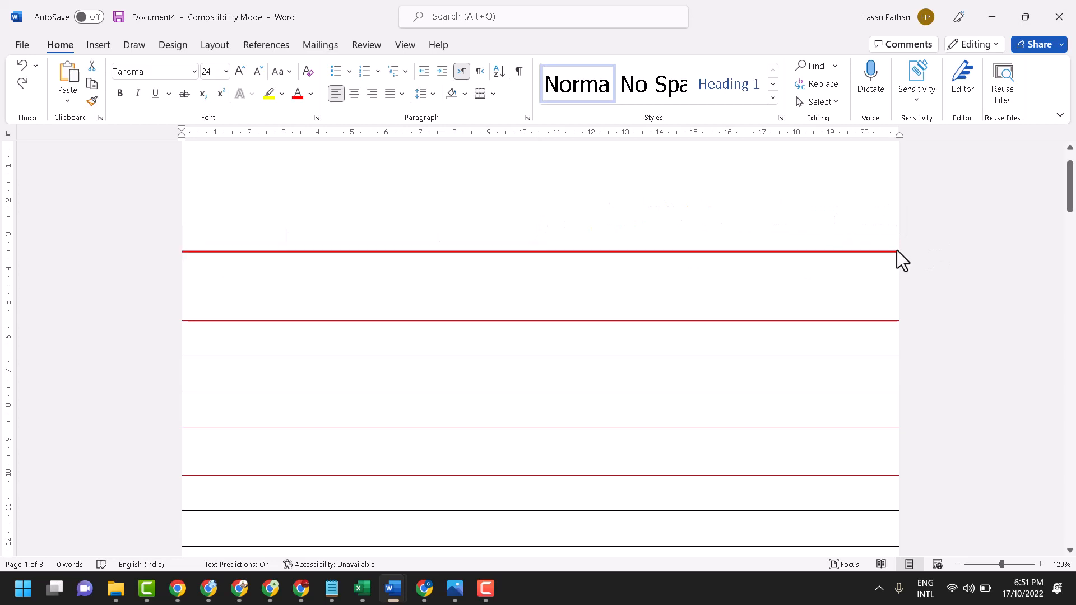
click(892, 252)
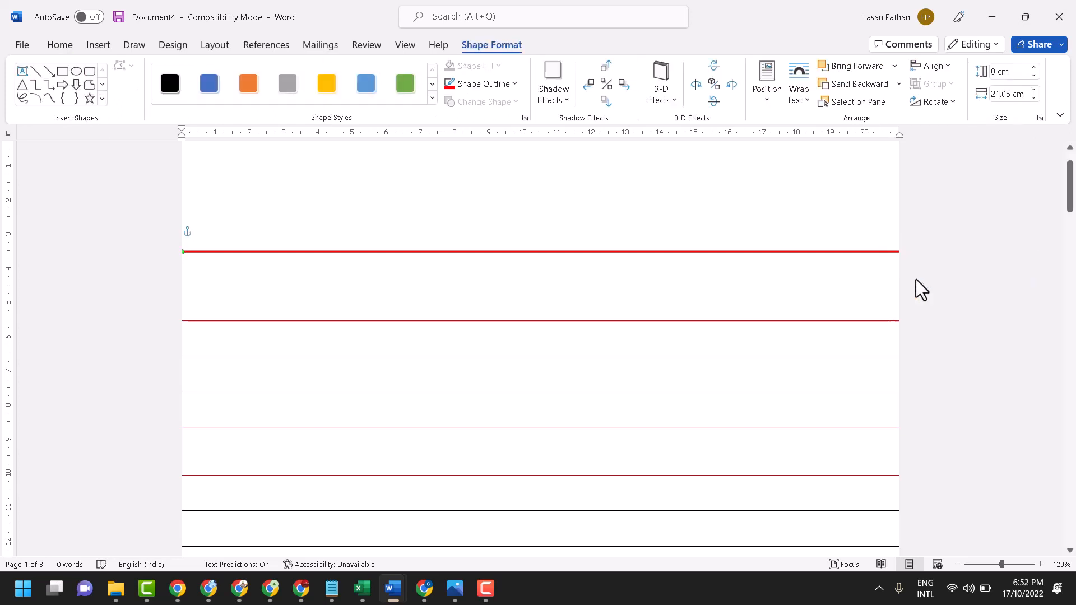
click(203, 246)
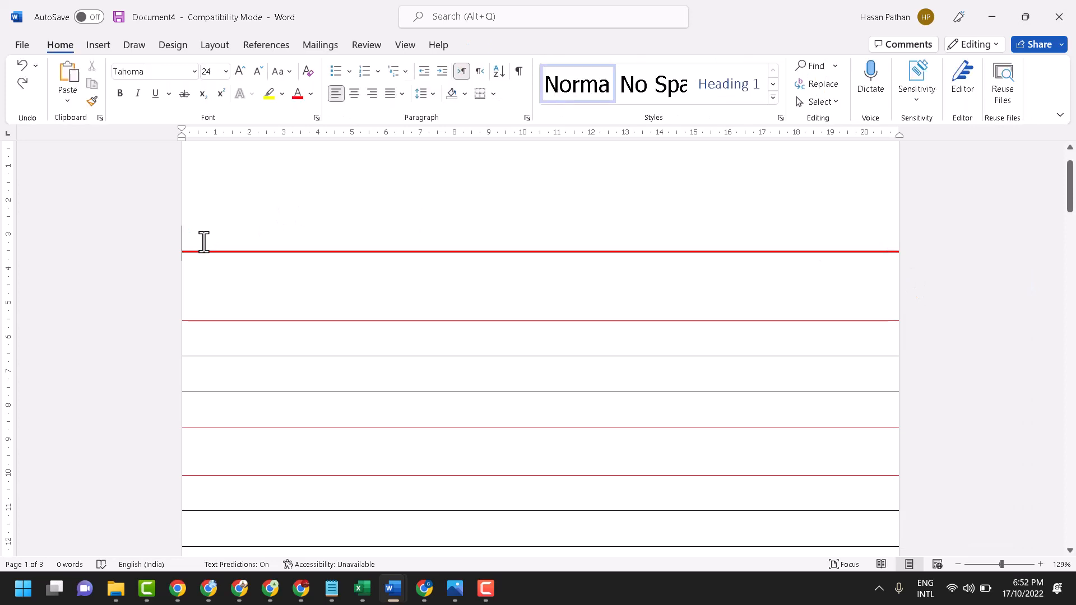
Step: Colour the doubled top rule red and apply alternating red and black borders to the page lines
click(542, 252)
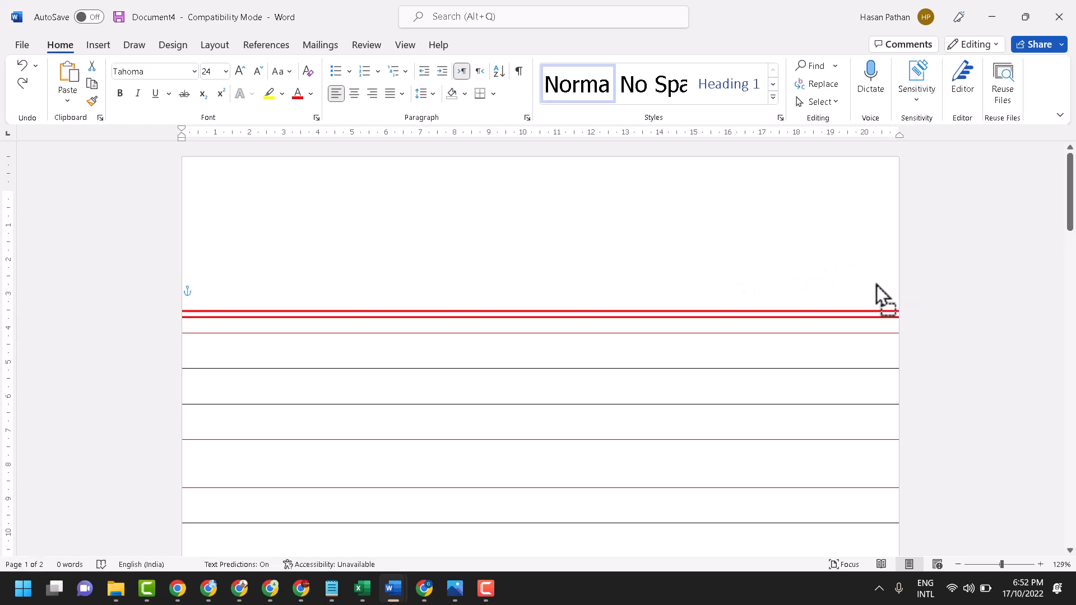
click(885, 310)
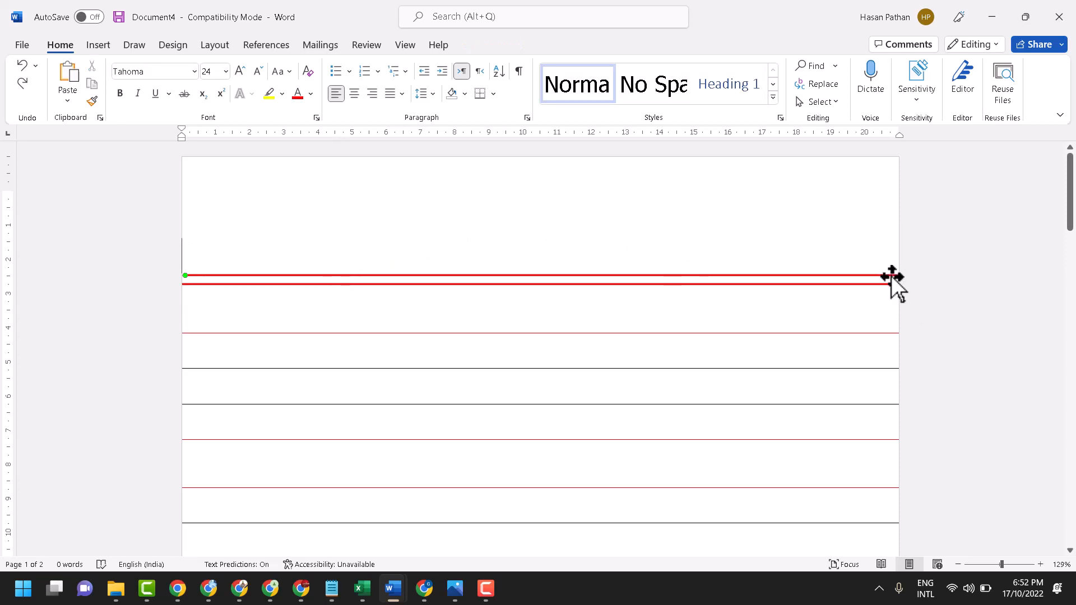
click(888, 275)
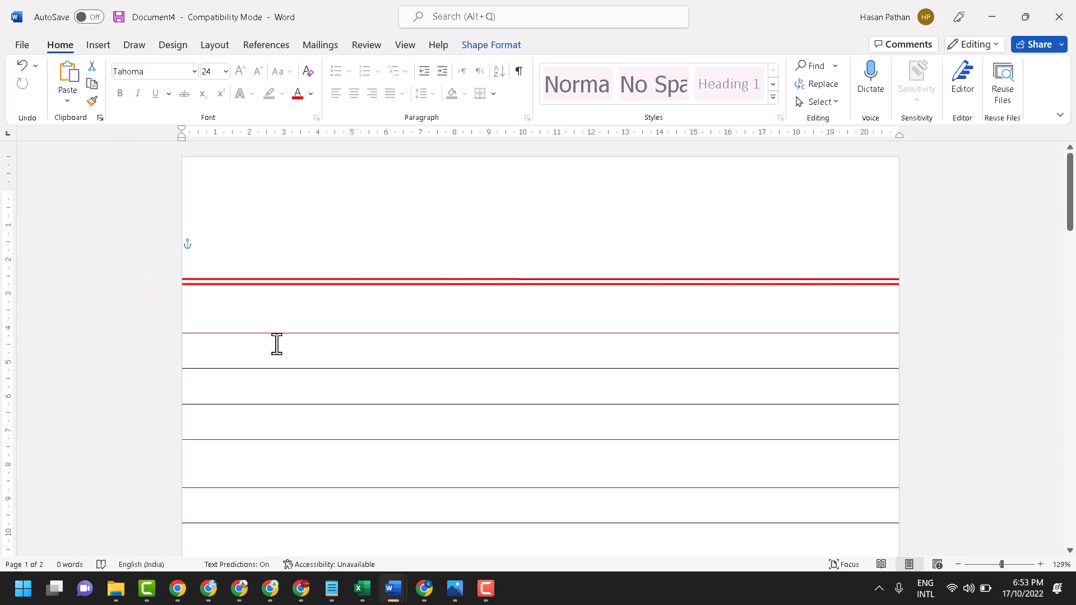
scroll(down, 3)
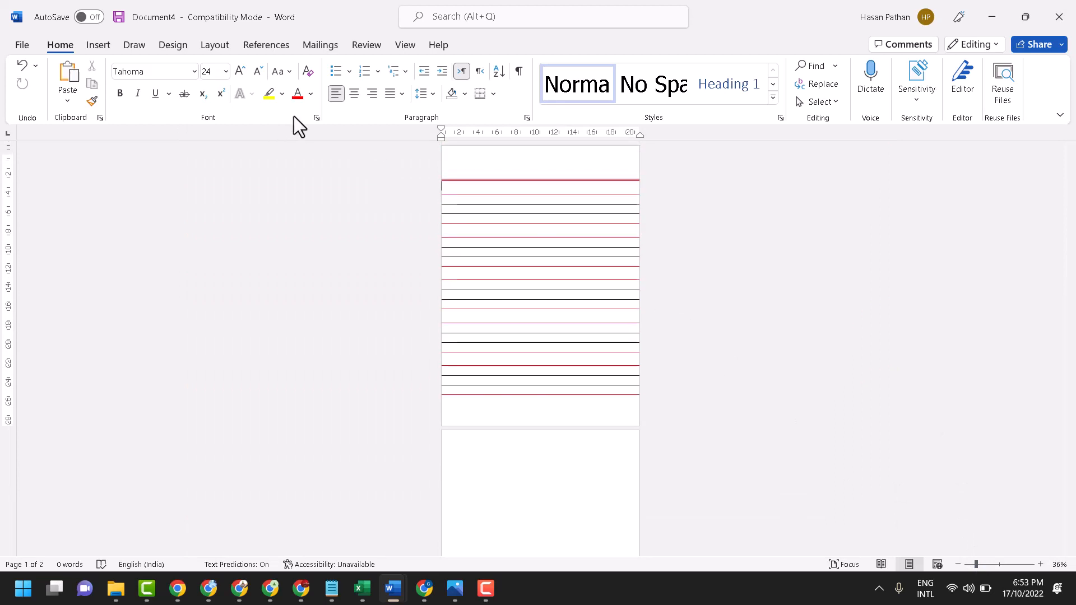
Step: Draw a straight vertical margin line down the left side of the ruled page
click(98, 45)
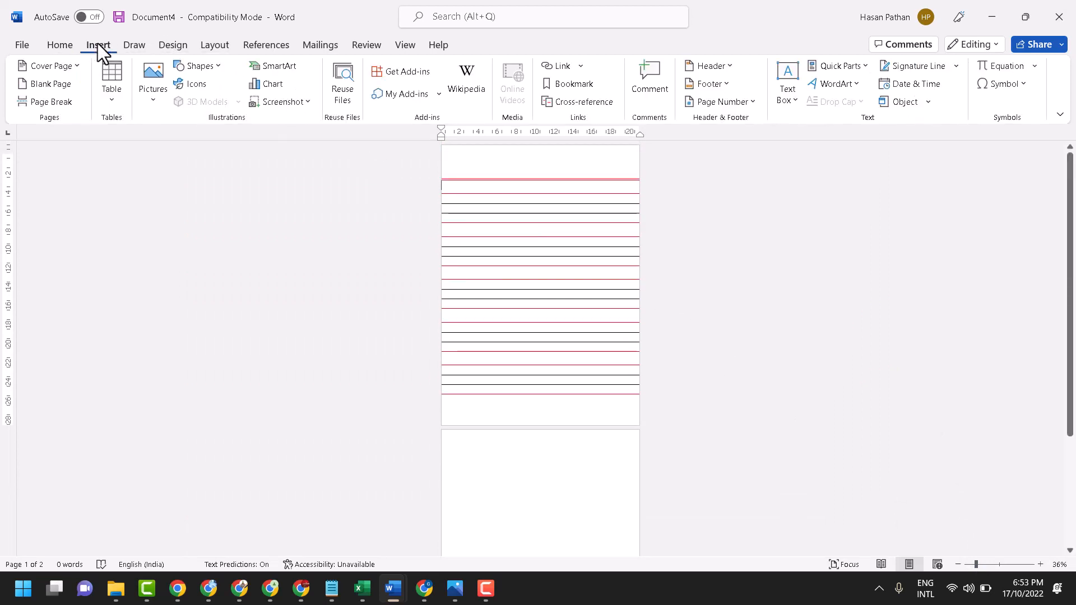
click(198, 65)
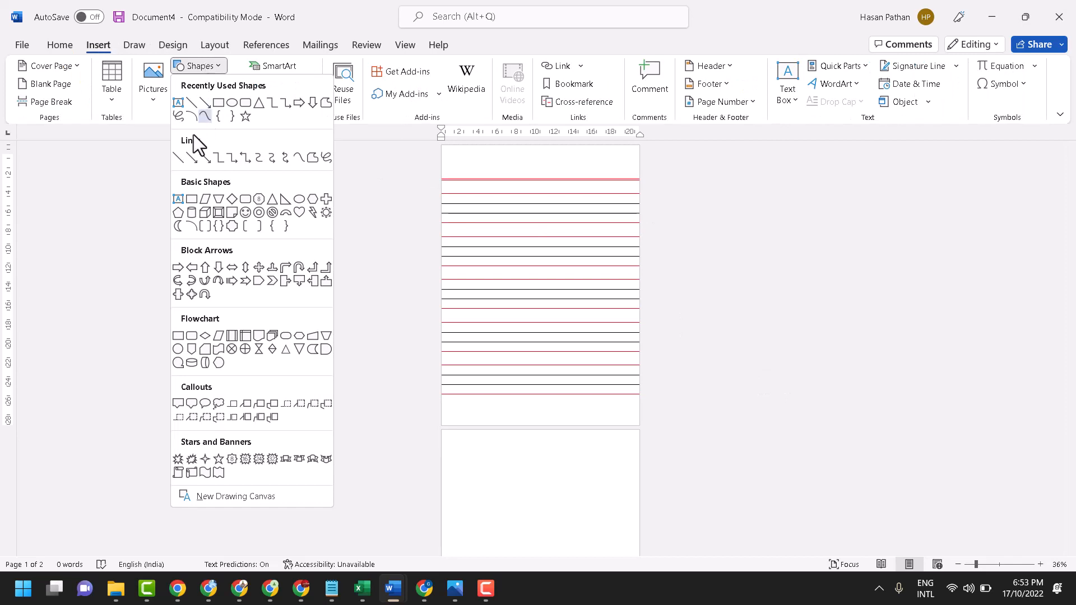
click(178, 157)
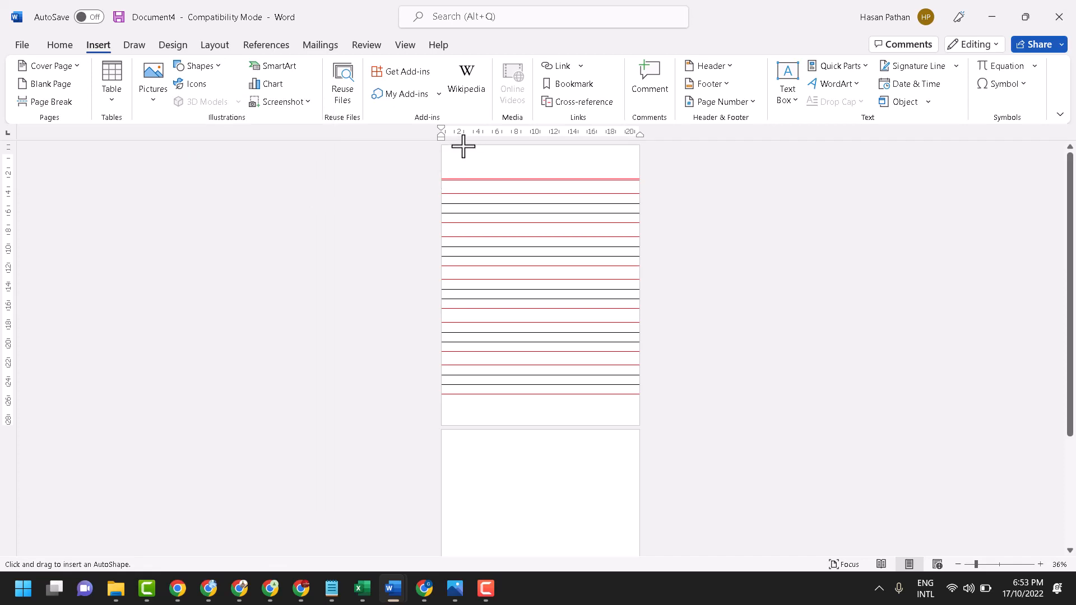
drag(462, 146, 475, 428)
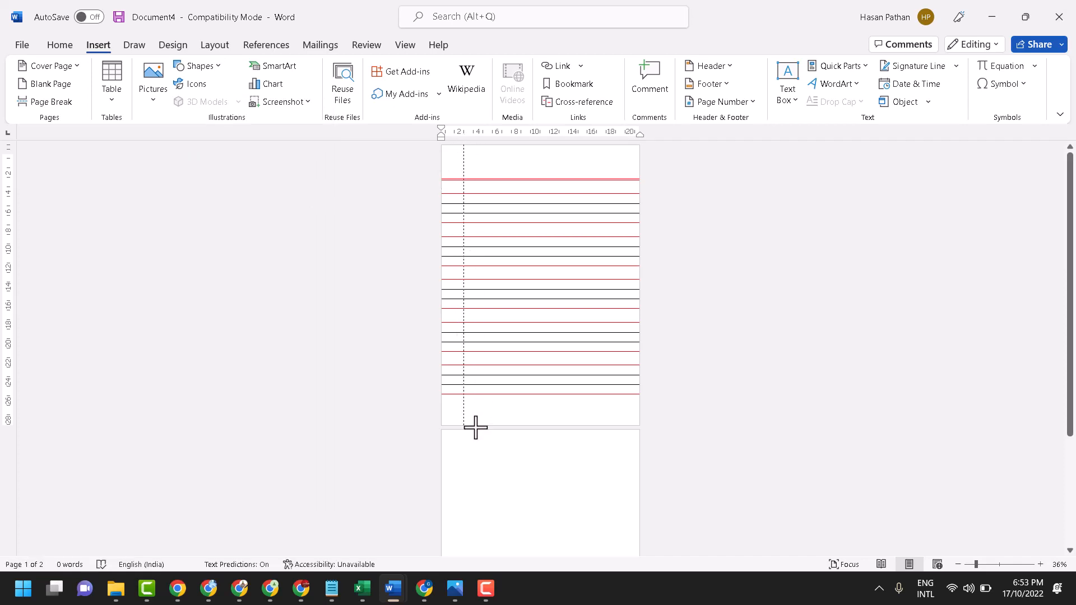
drag(463, 148, 463, 423)
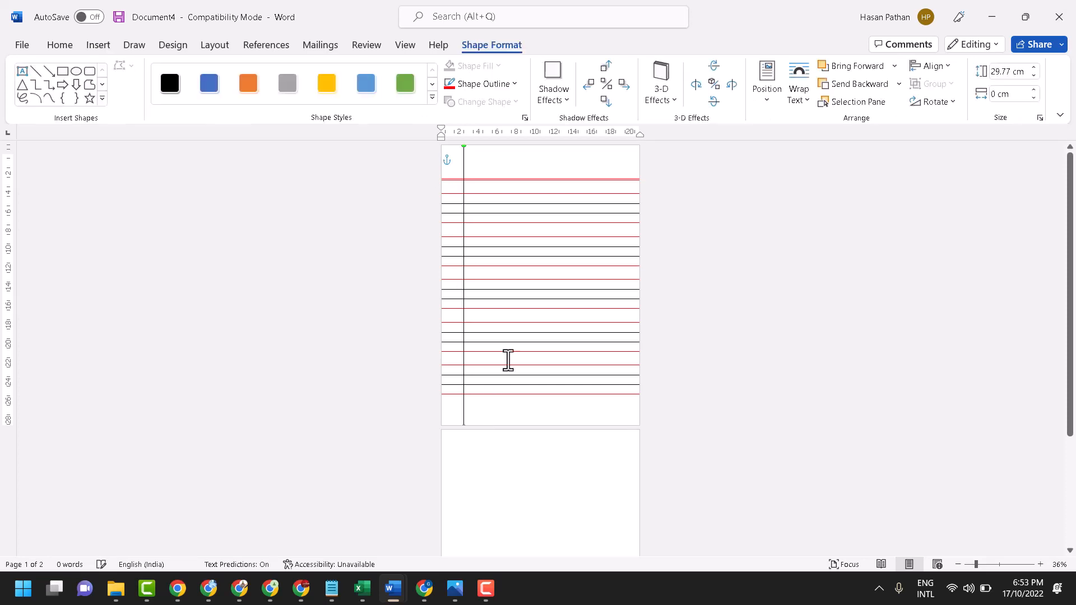
Step: Give the margin line a red outline and a heavier weight
click(481, 84)
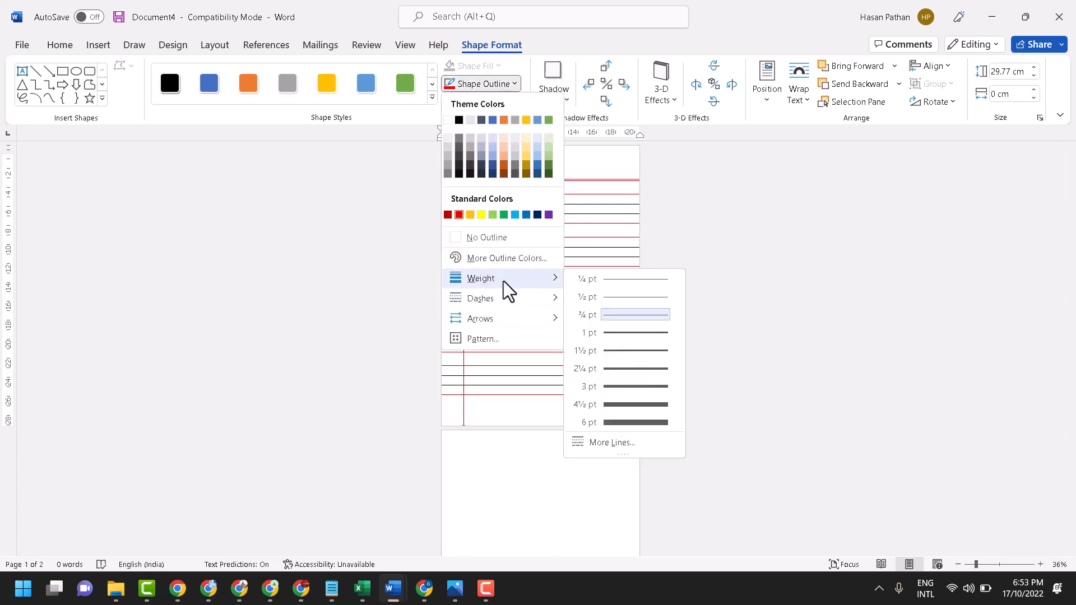
click(634, 313)
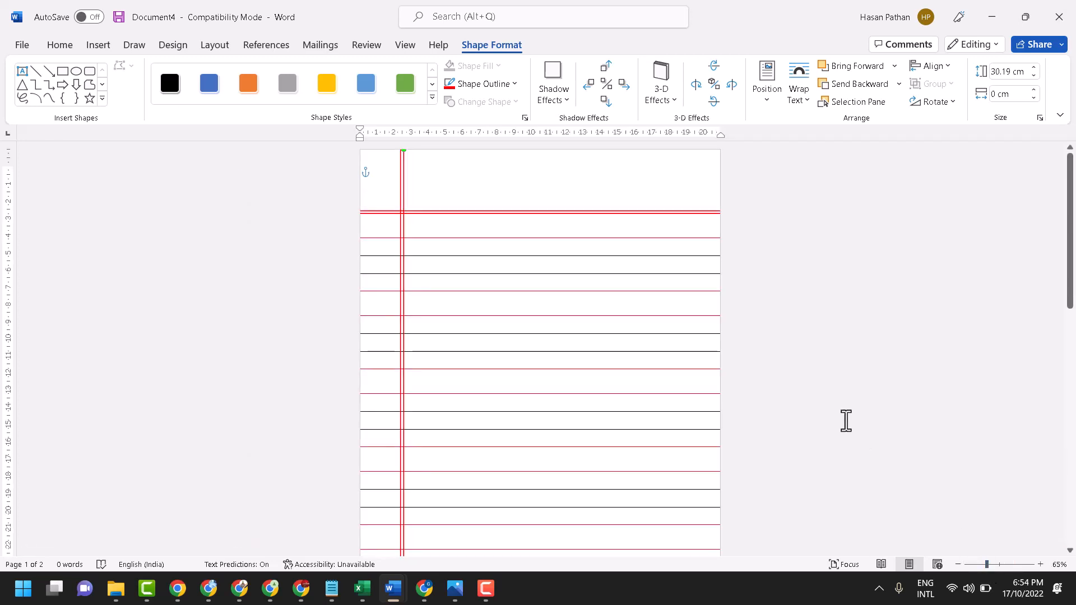
mouse_move(825, 392)
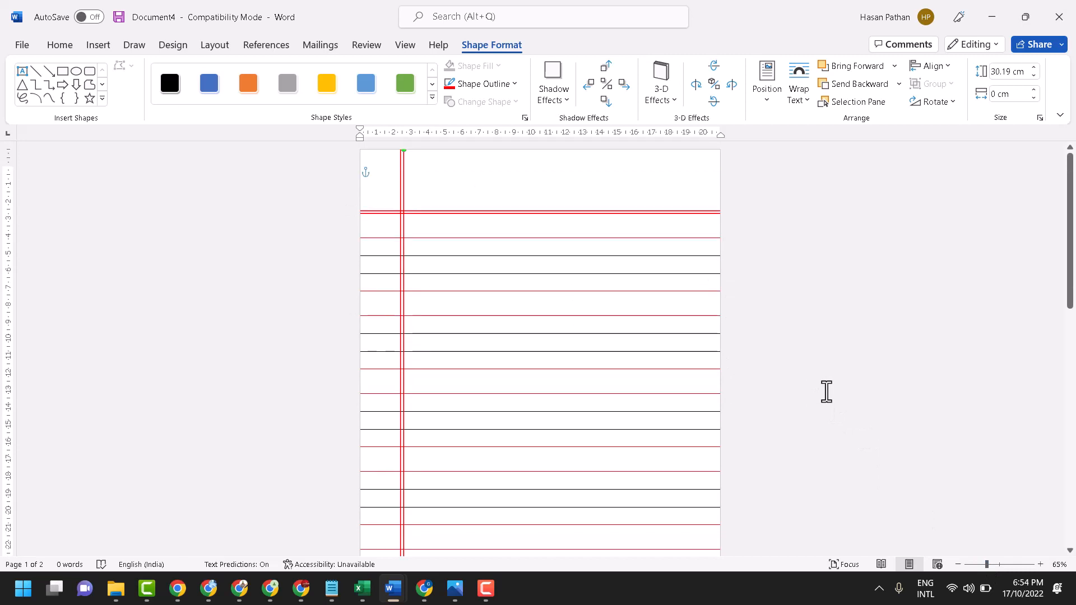
mouse_move(1016, 570)
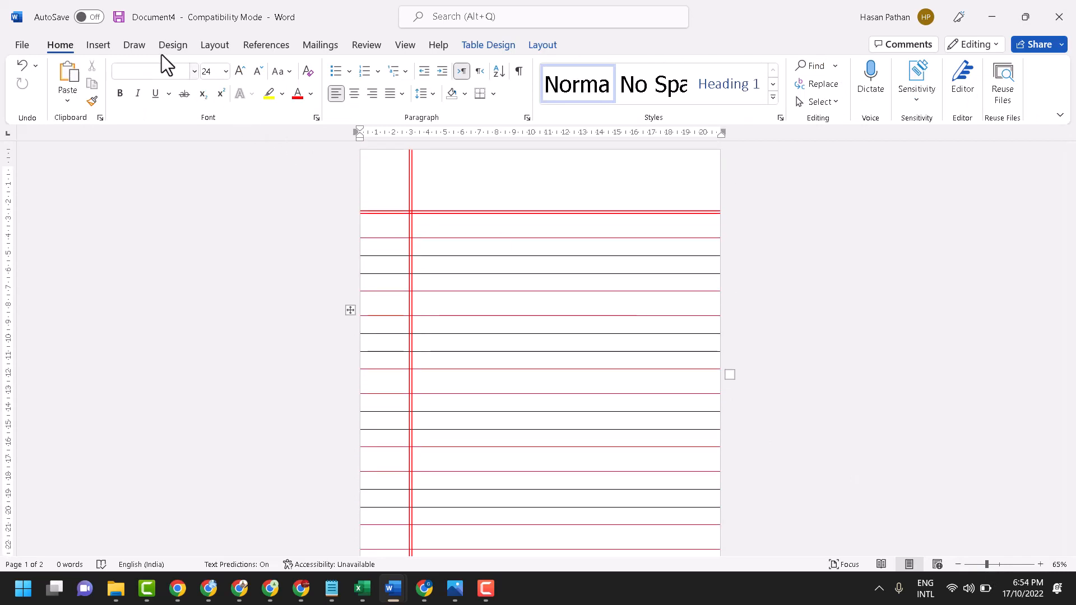
Step: Draw an Alternate Process rounded box in the blank top-right area of the page
click(98, 44)
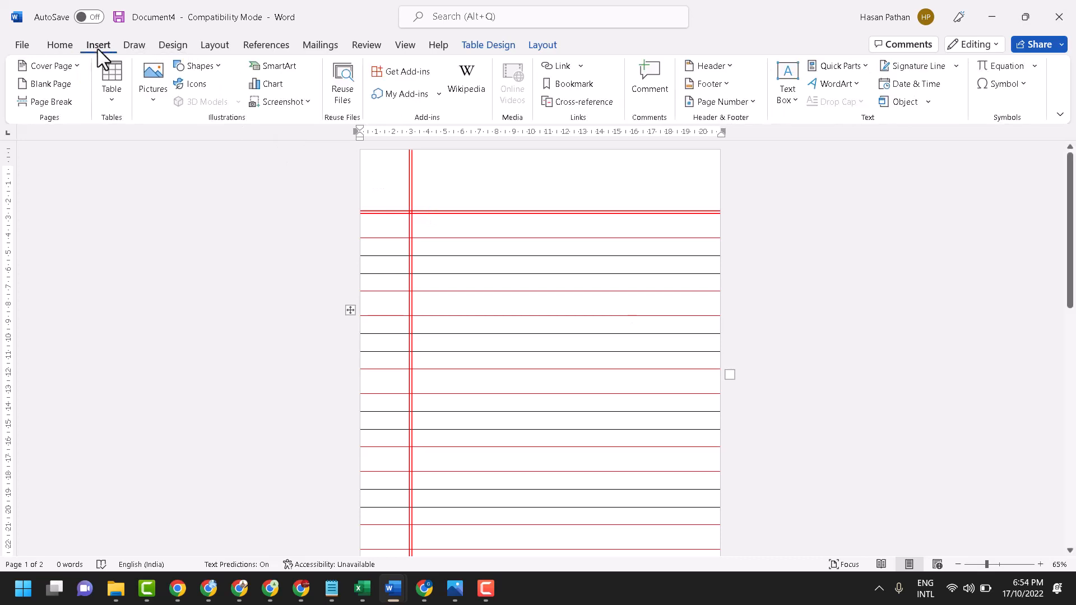
click(198, 66)
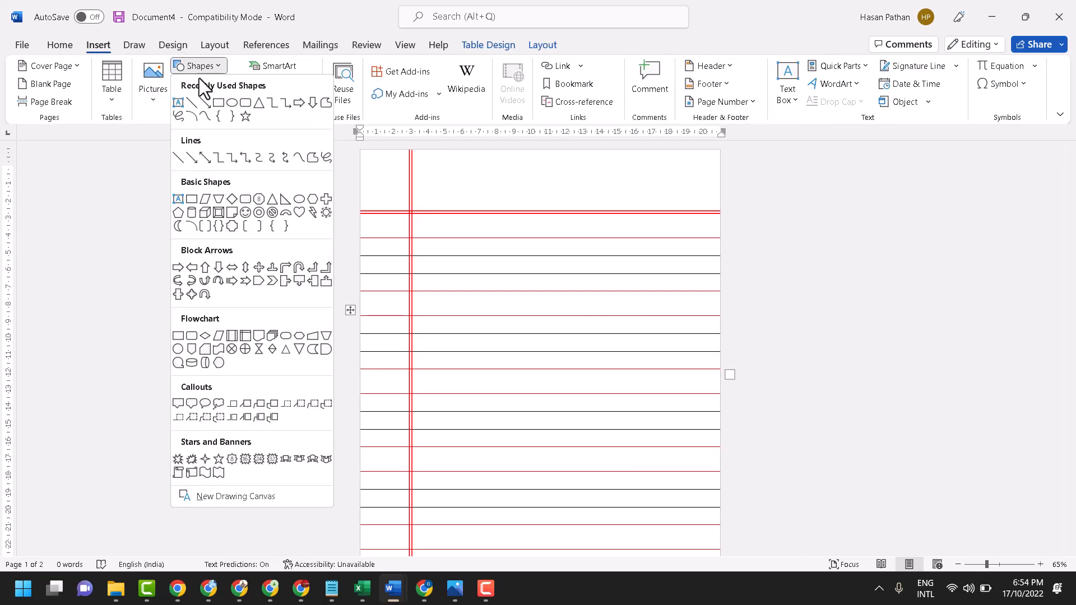
mouse_move(191, 213)
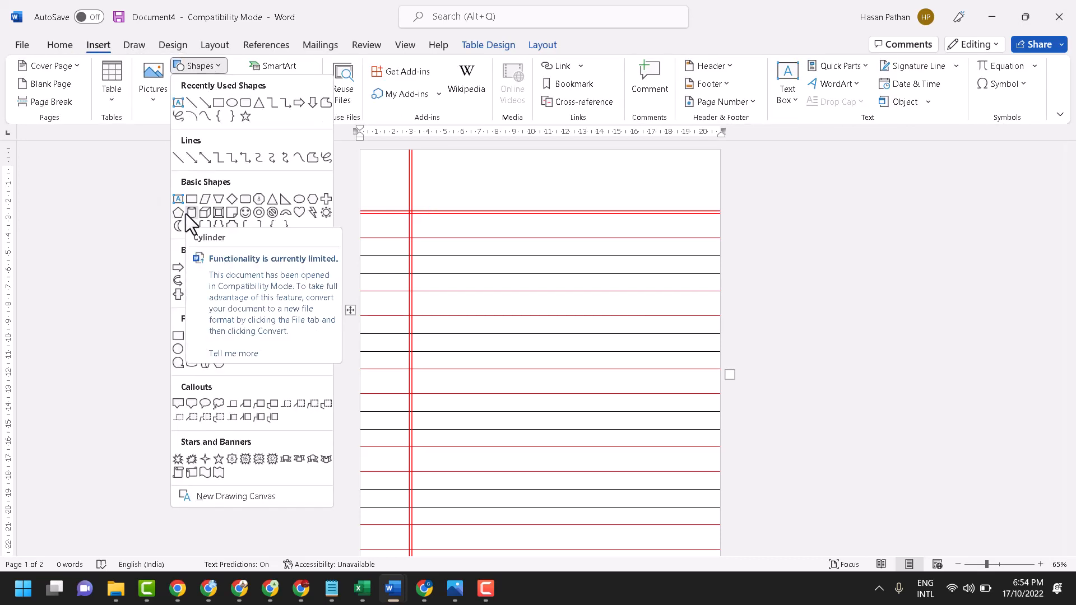
mouse_move(256, 183)
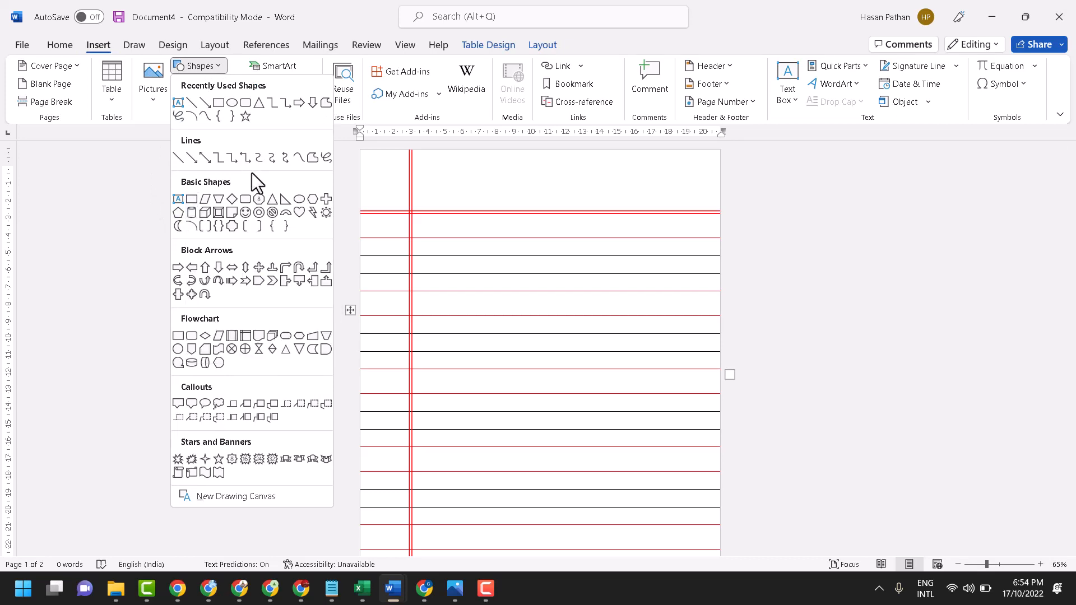
mouse_move(192, 335)
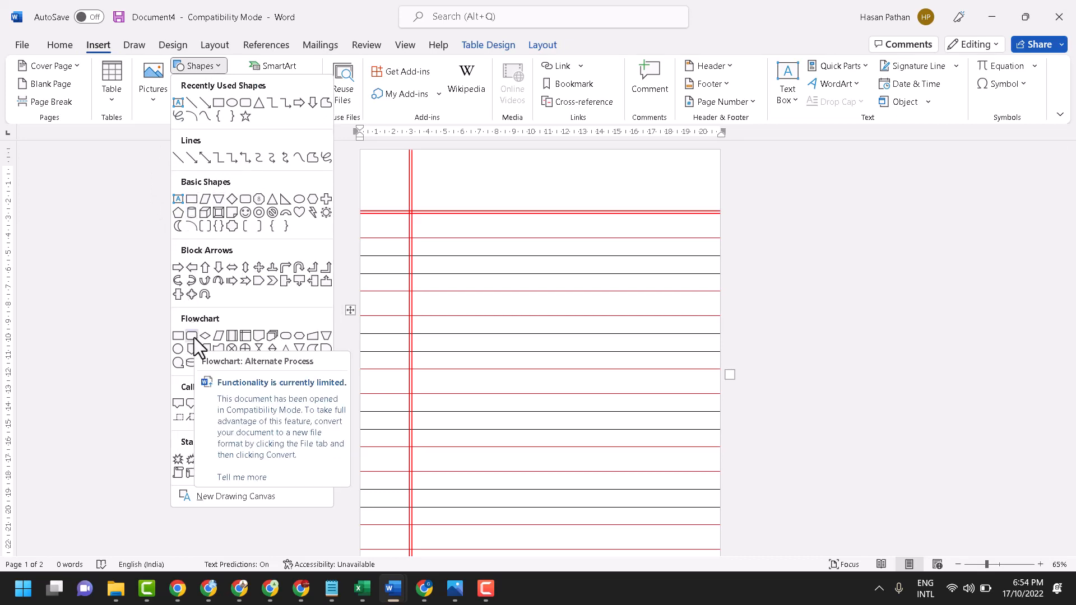
click(193, 335)
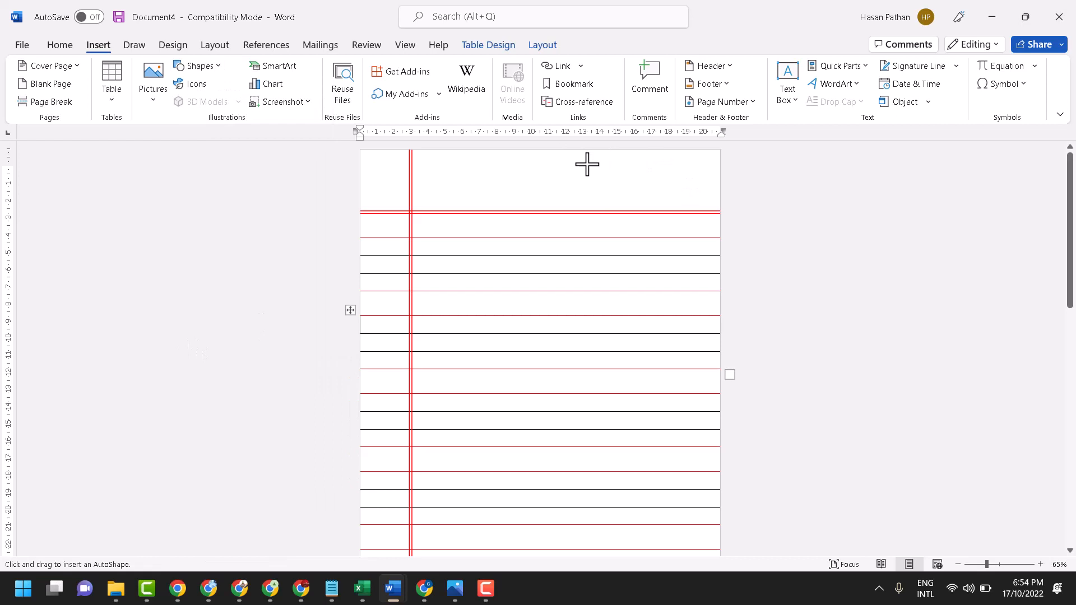
drag(586, 164, 678, 192)
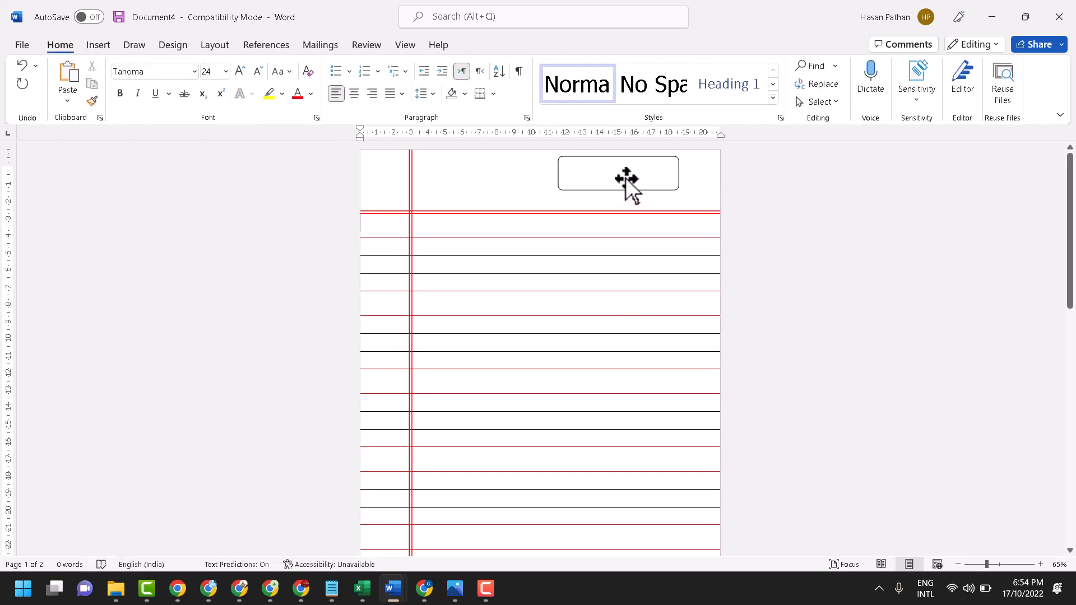
Step: Make the box outline red and thicker, then nudge the box slightly right
click(618, 173)
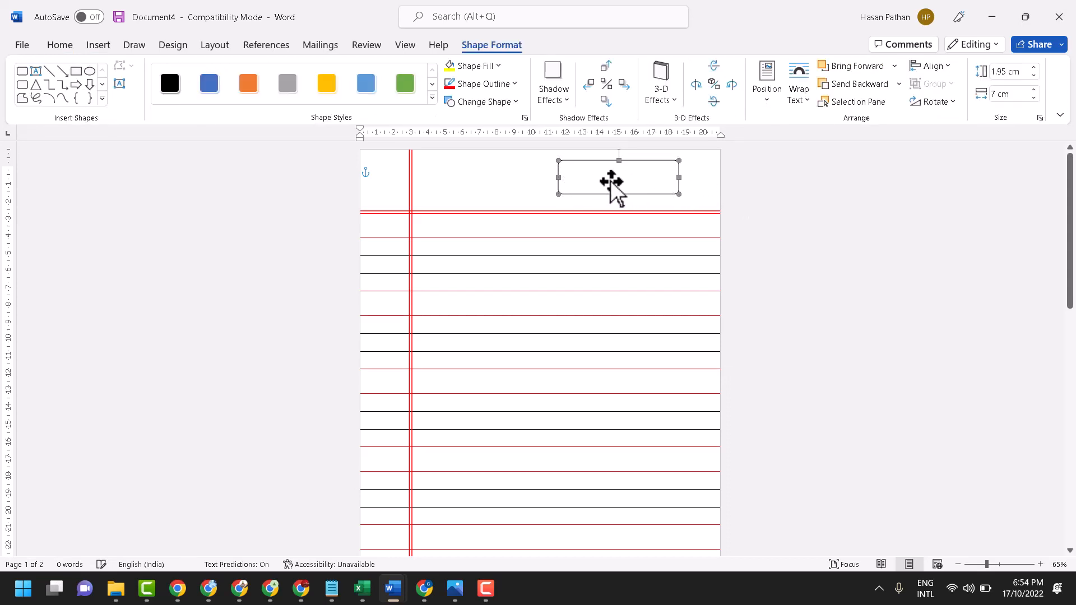
mouse_move(606, 177)
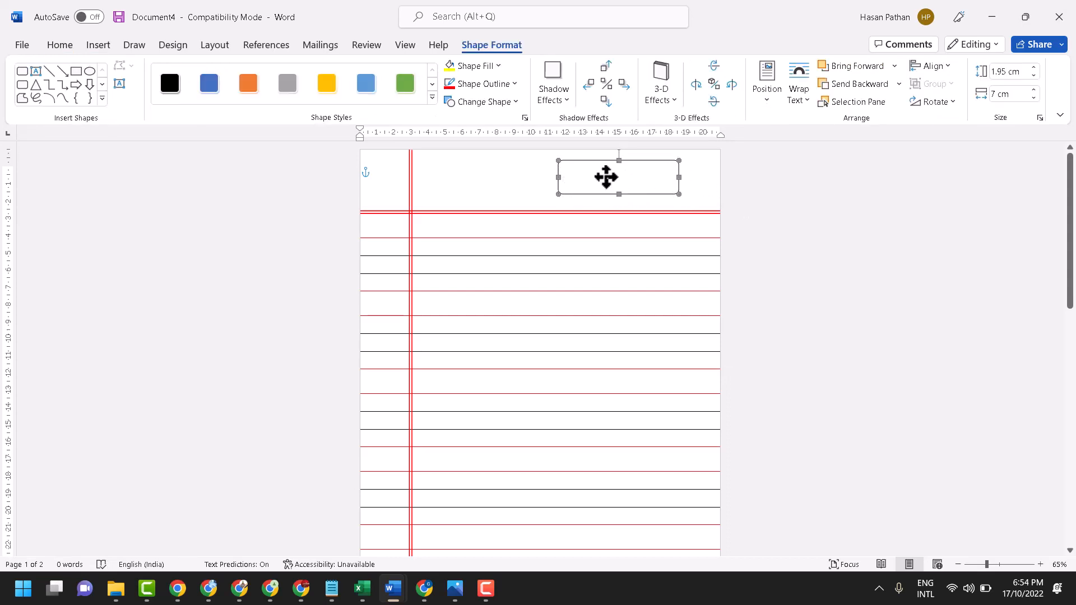
click(481, 84)
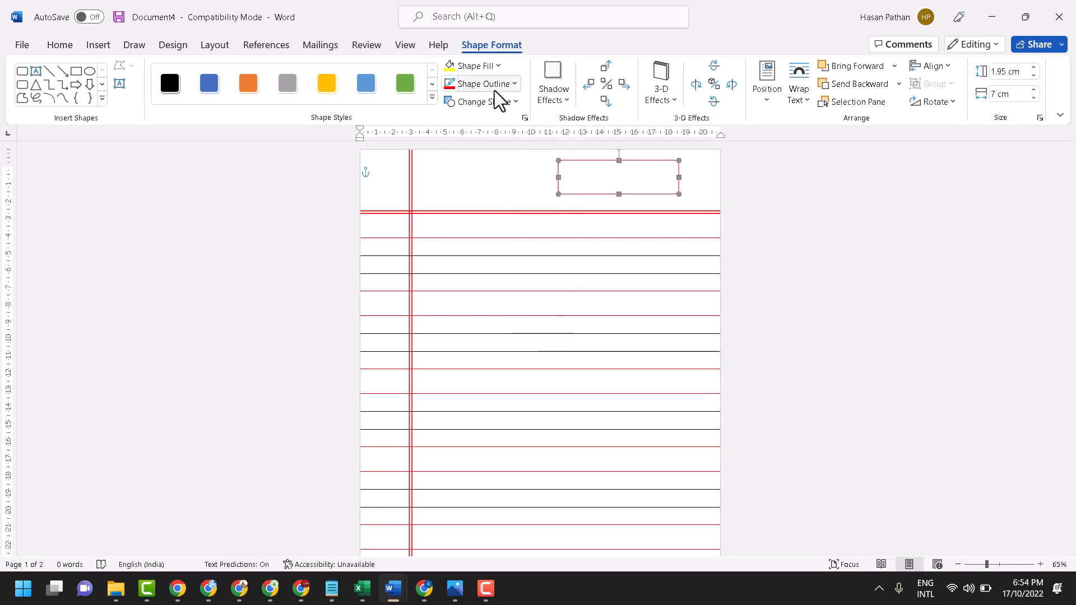
click(480, 84)
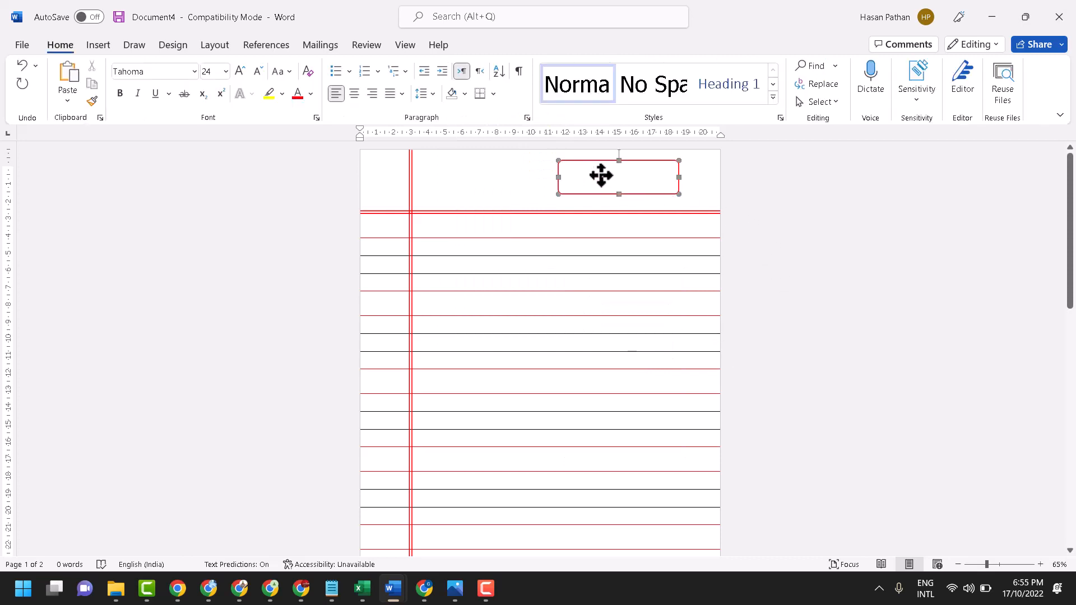
drag(601, 176, 603, 176)
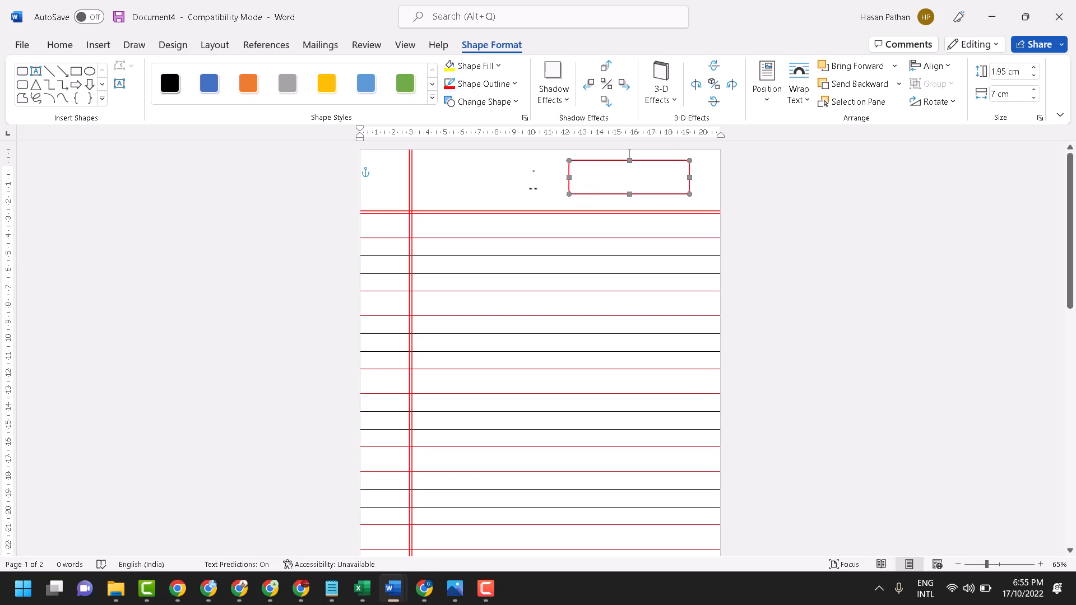
Step: Start adding text in the rounded box at a smaller font size
right_click(627, 177)
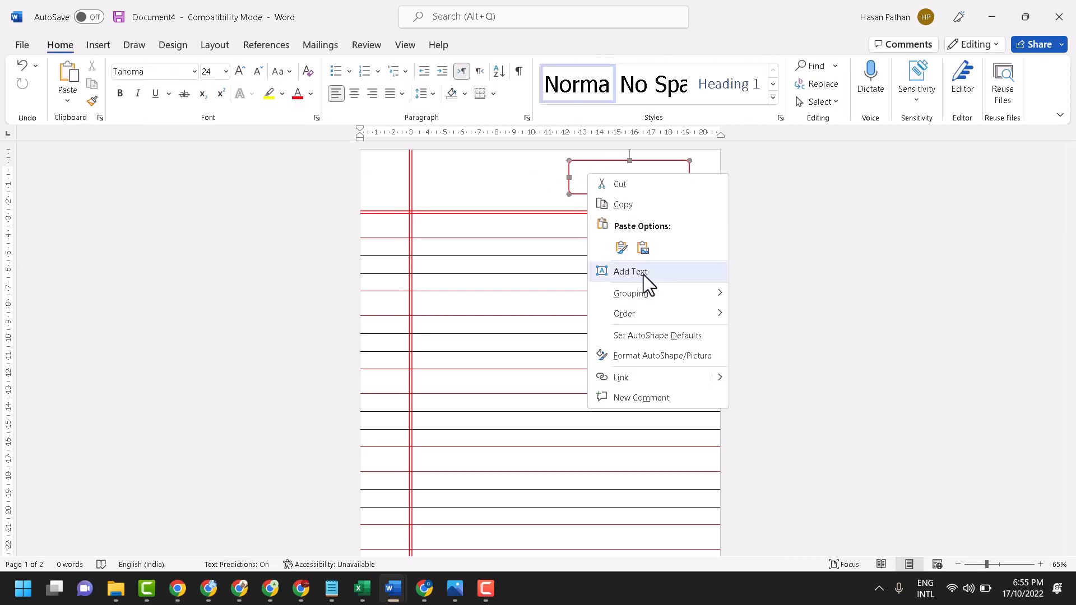
click(629, 271)
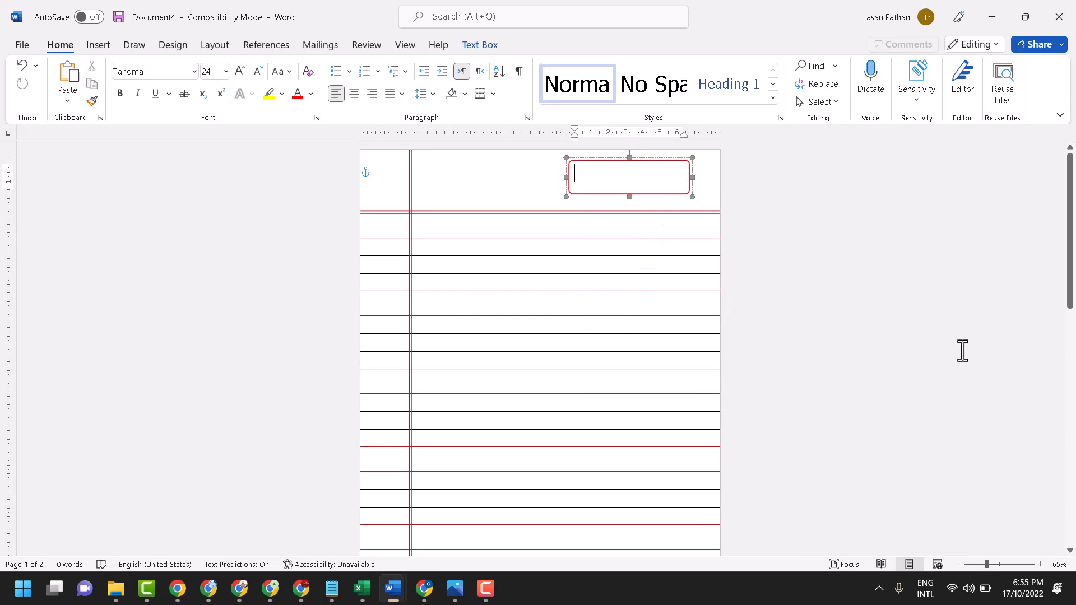
click(225, 71)
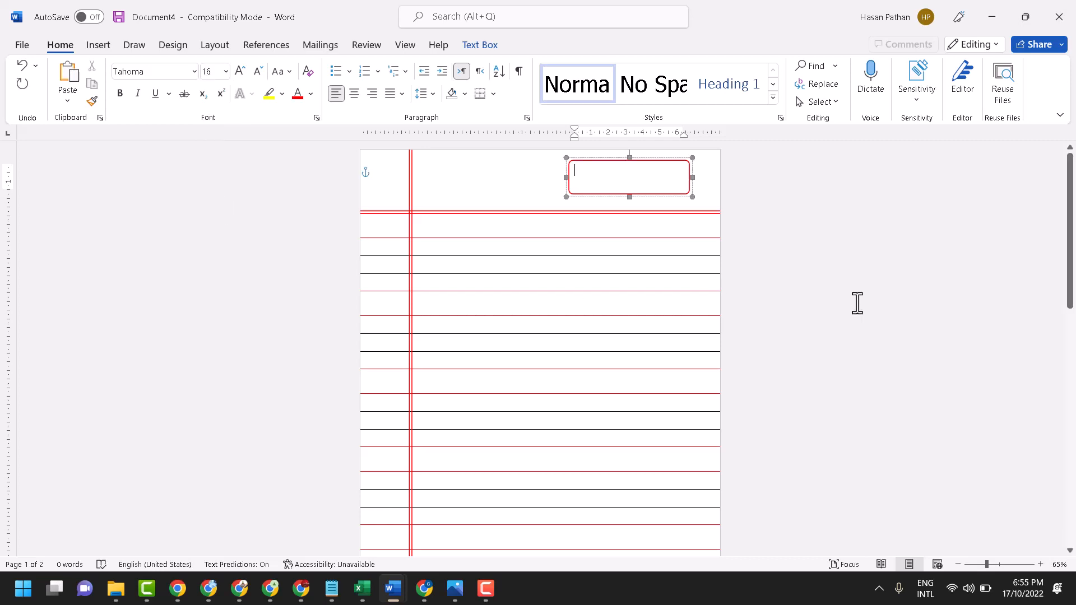
Step: Enter 'Page Number.....' and a second line starting 'Date' inside the box
text(Page Num)
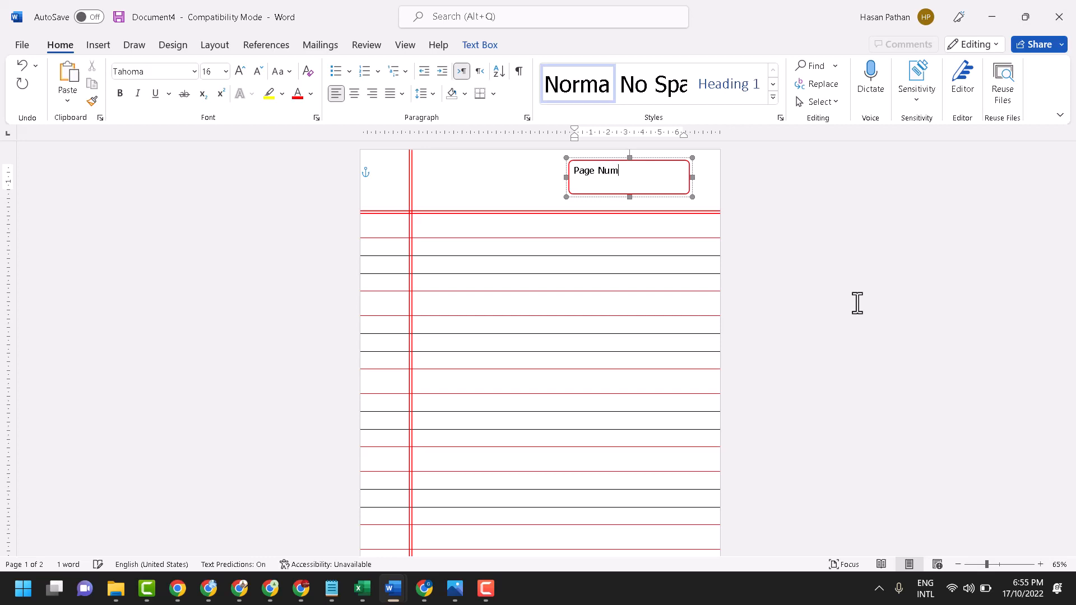
text(ber)
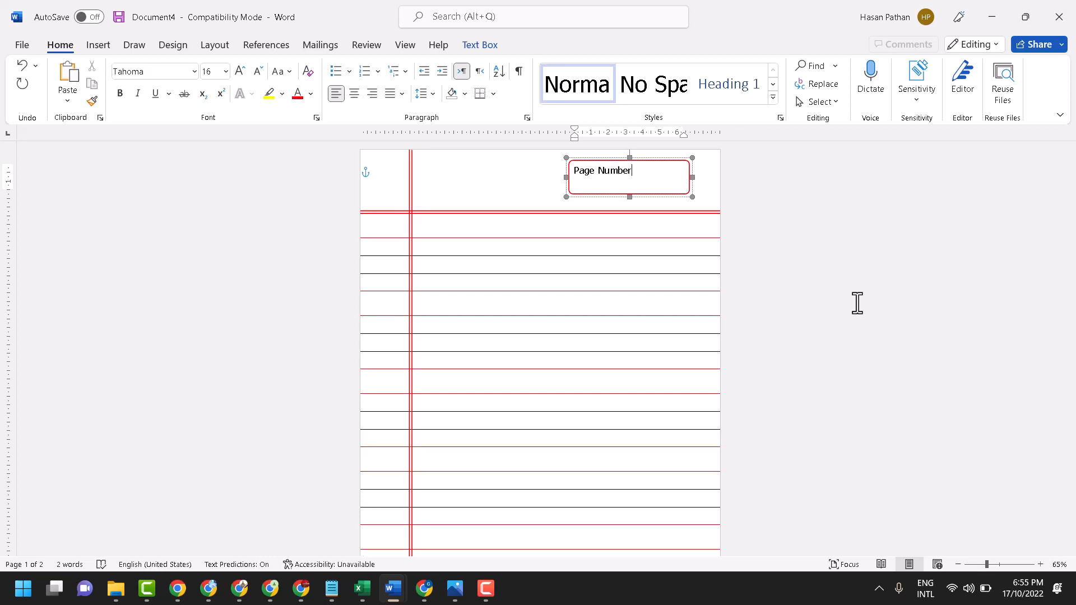
text(..................)
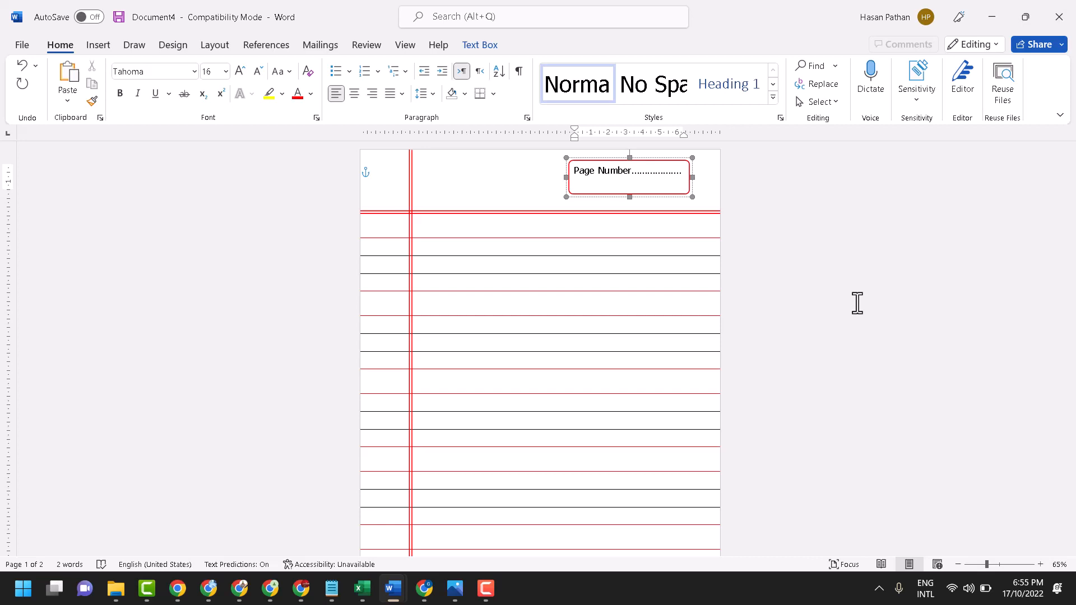
text(Date)
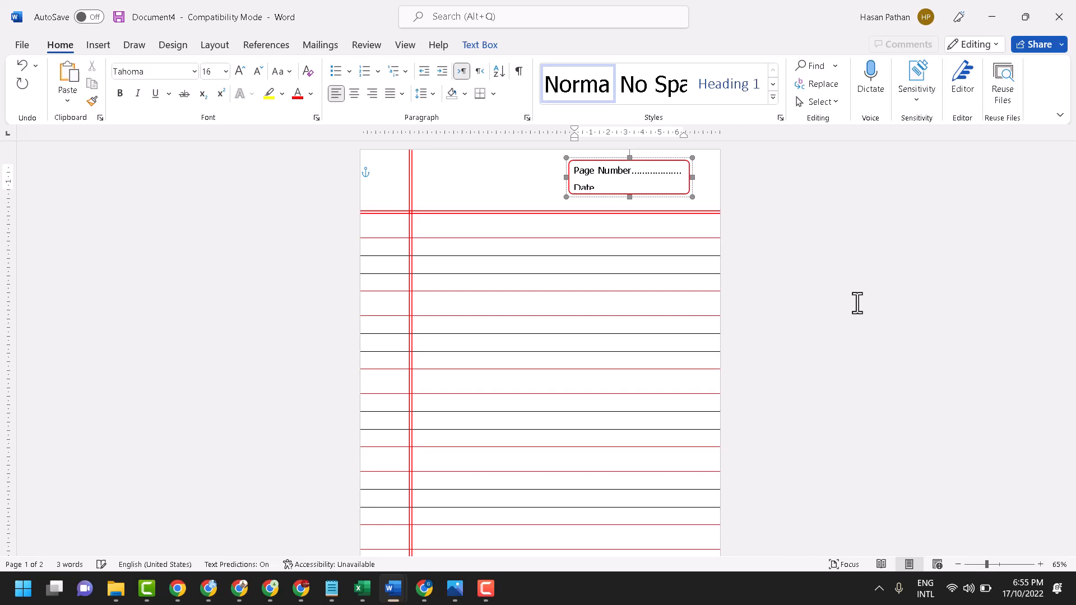
click(602, 187)
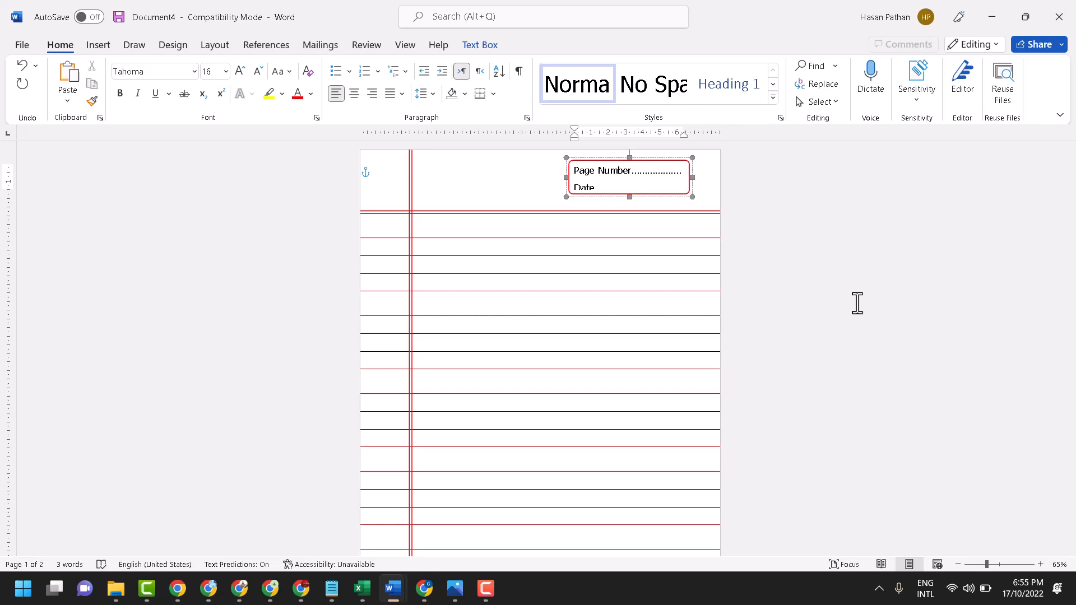
mouse_move(630, 198)
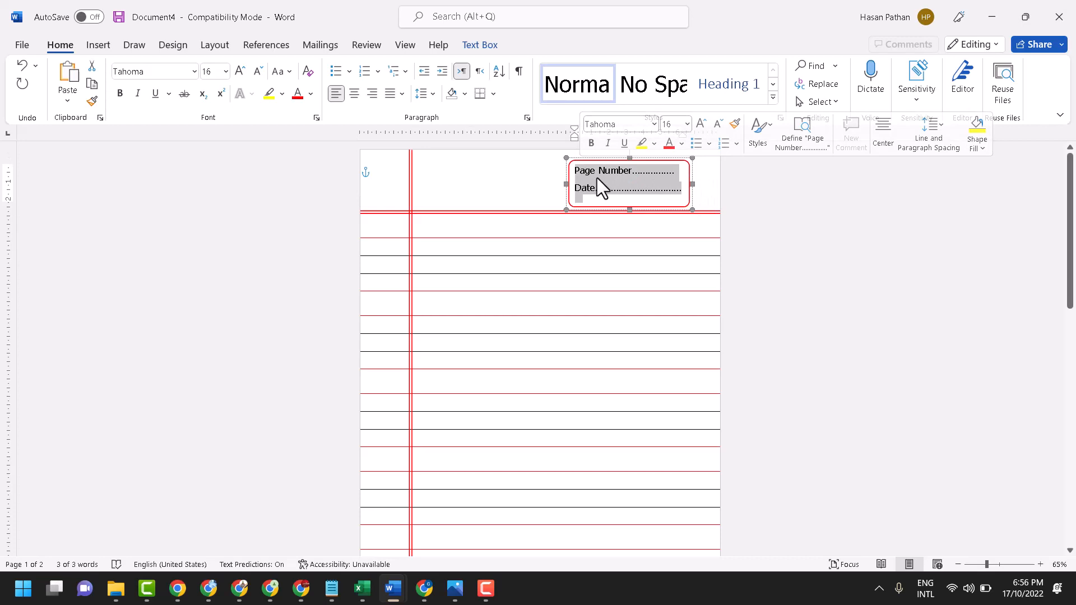
Step: Turn the Page Number and Date text red and tighten its line spacing to fit the box
click(669, 142)
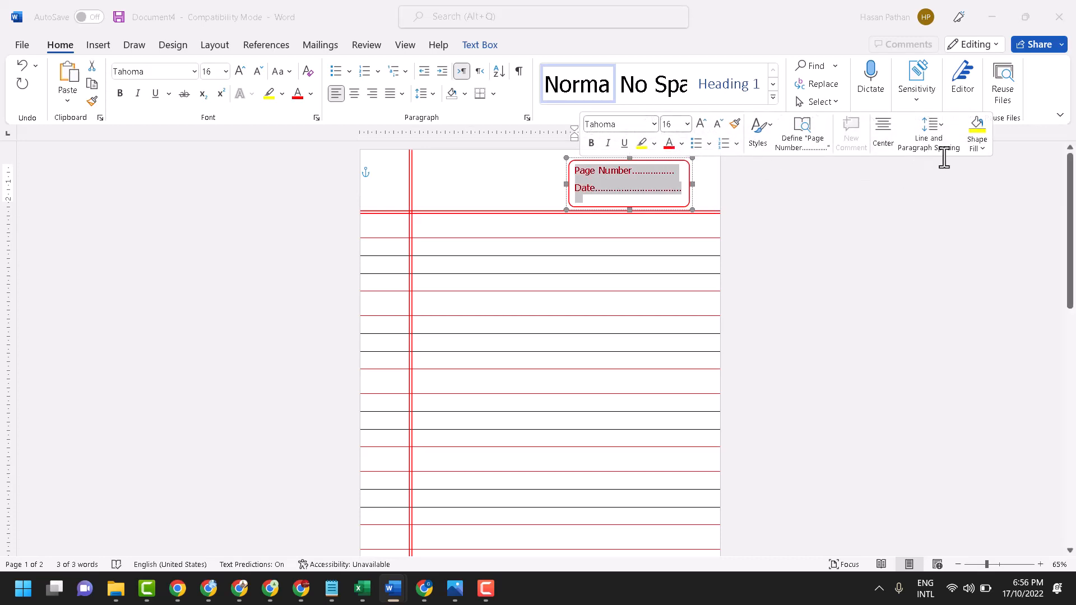
mouse_move(928, 130)
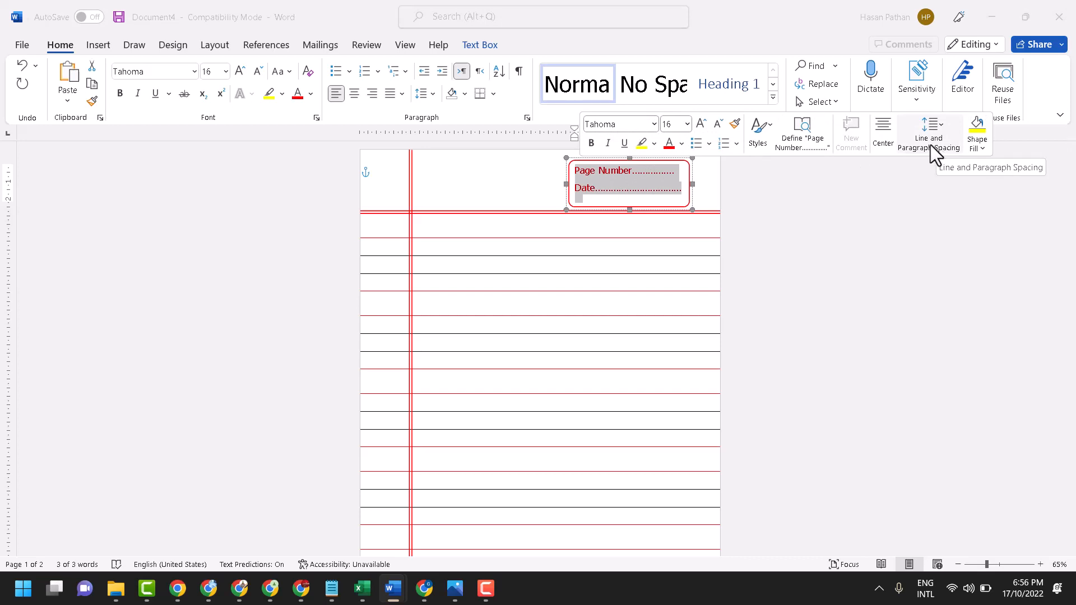
click(928, 134)
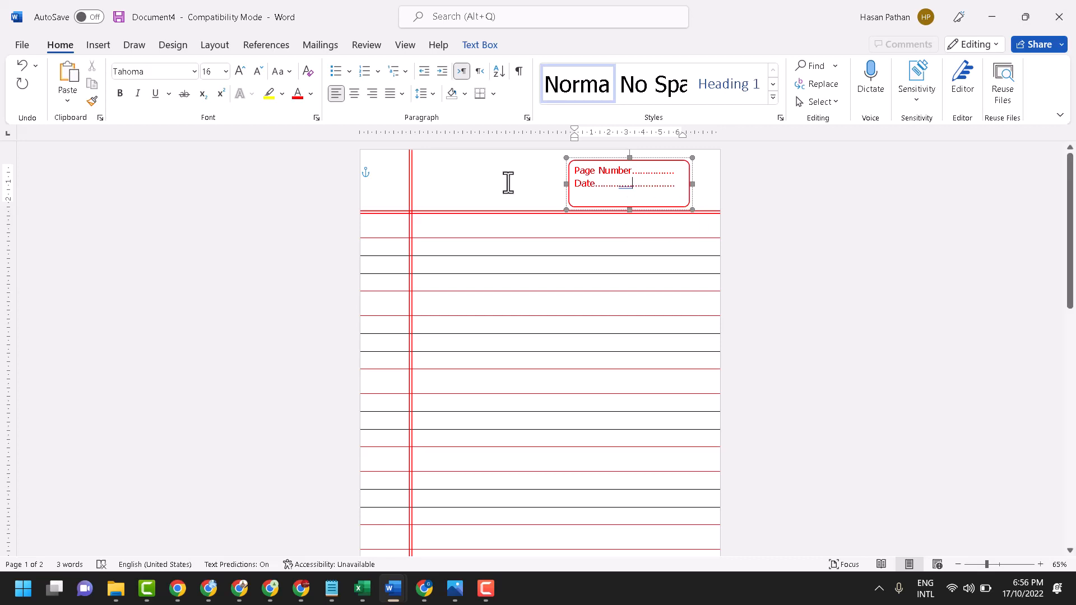
click(624, 184)
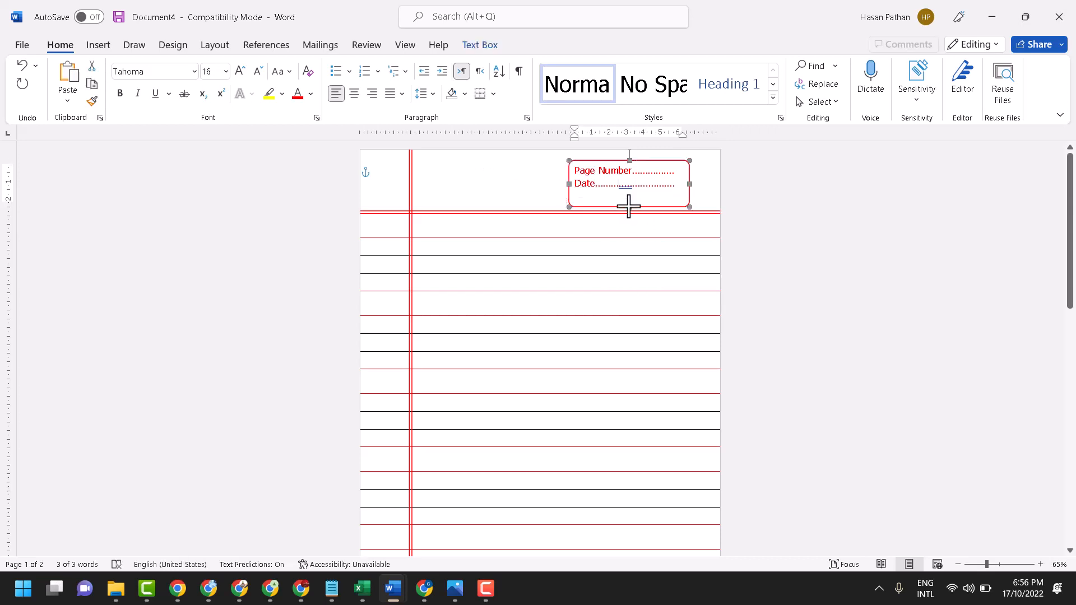
Step: Shrink the rounded box's height to fit its two lines and check it at different zoom levels
drag(628, 209, 629, 199)
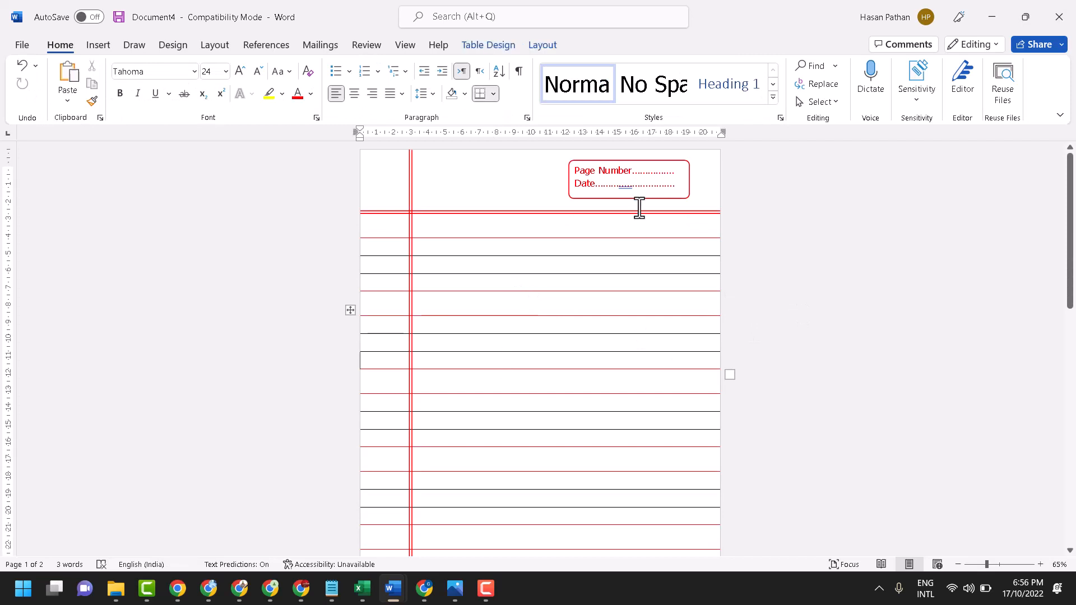
click(625, 183)
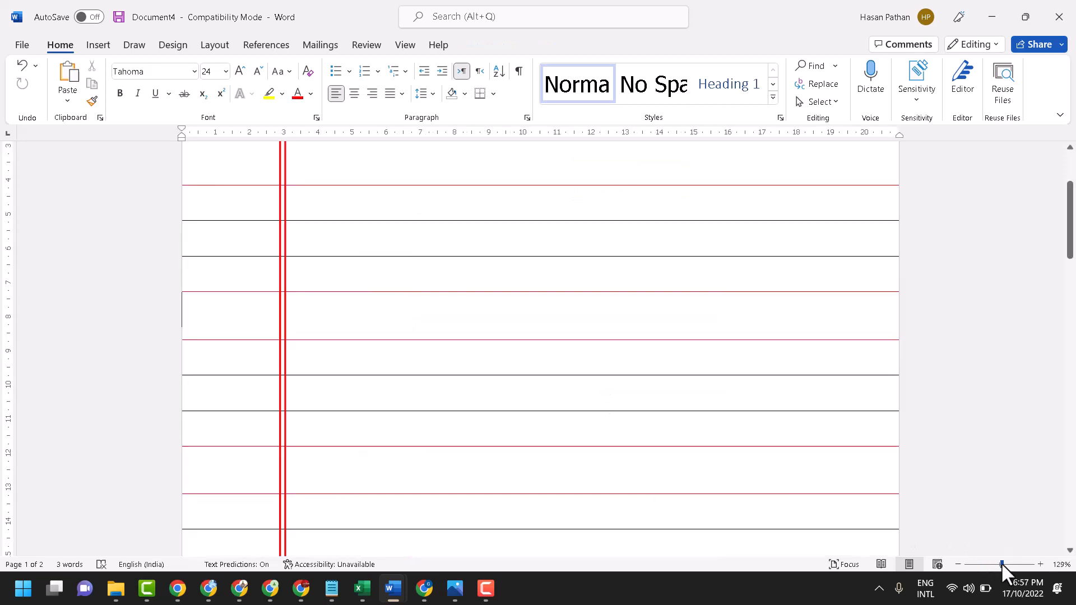
drag(1003, 564, 993, 564)
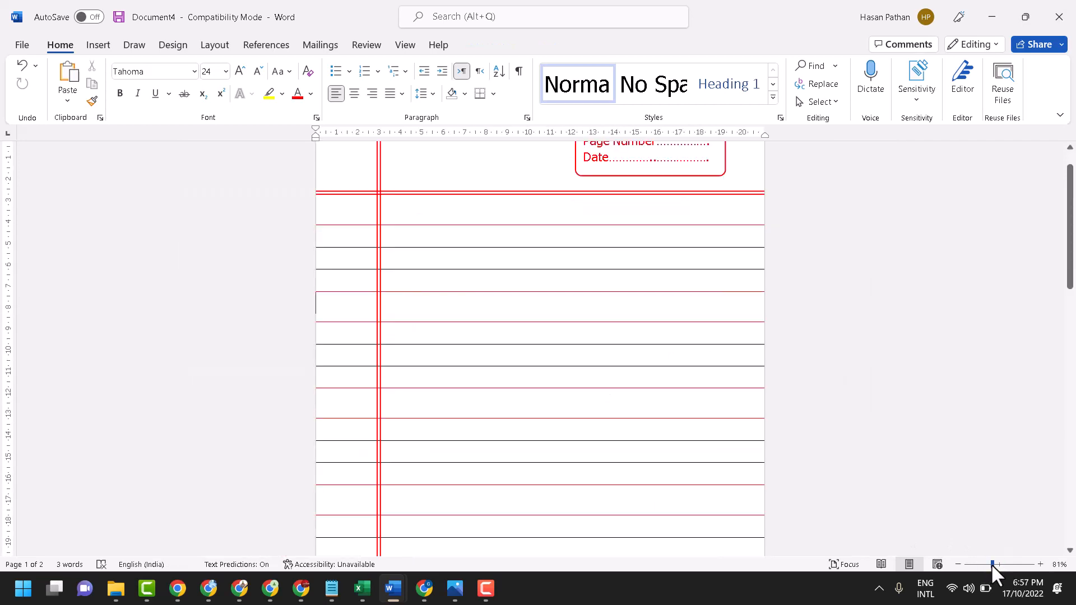
scroll(down, 3)
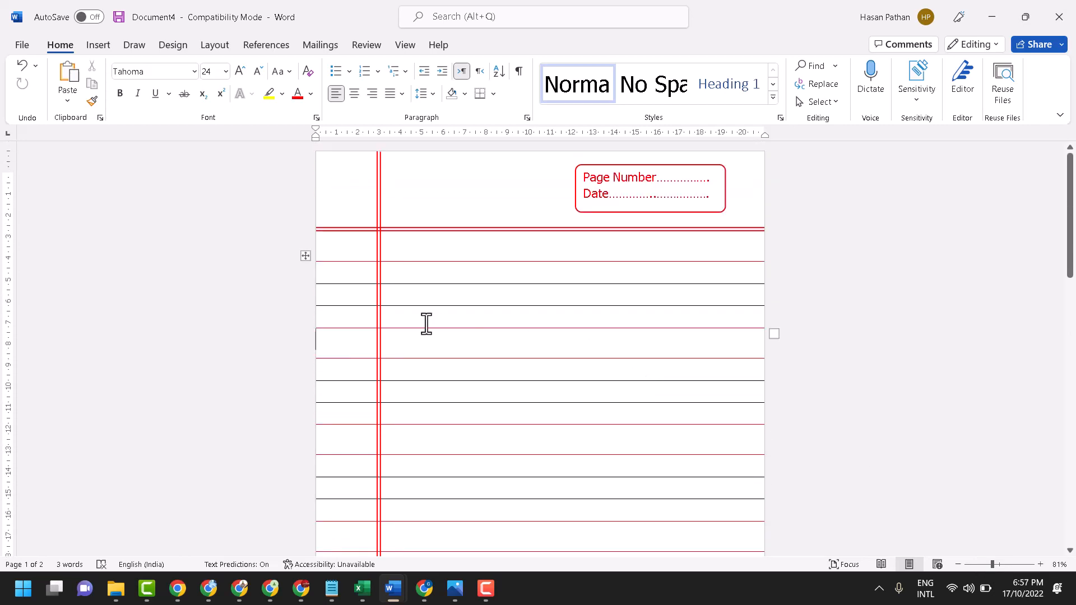
Step: Review the ruled rows down the page and go to the File screen for printing
click(414, 316)
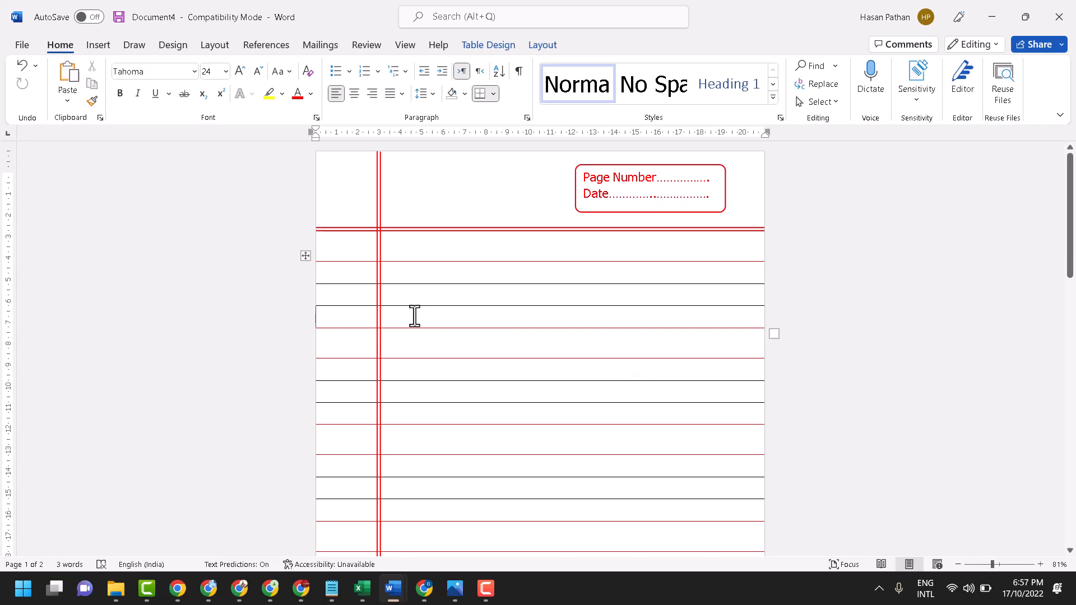
mouse_move(461, 94)
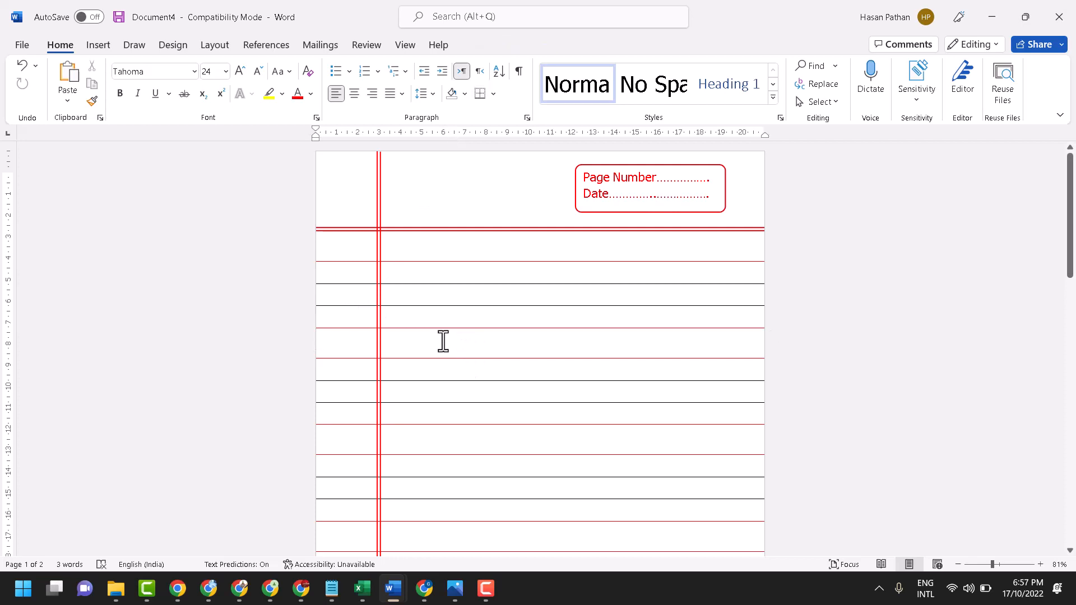
scroll(down, 3)
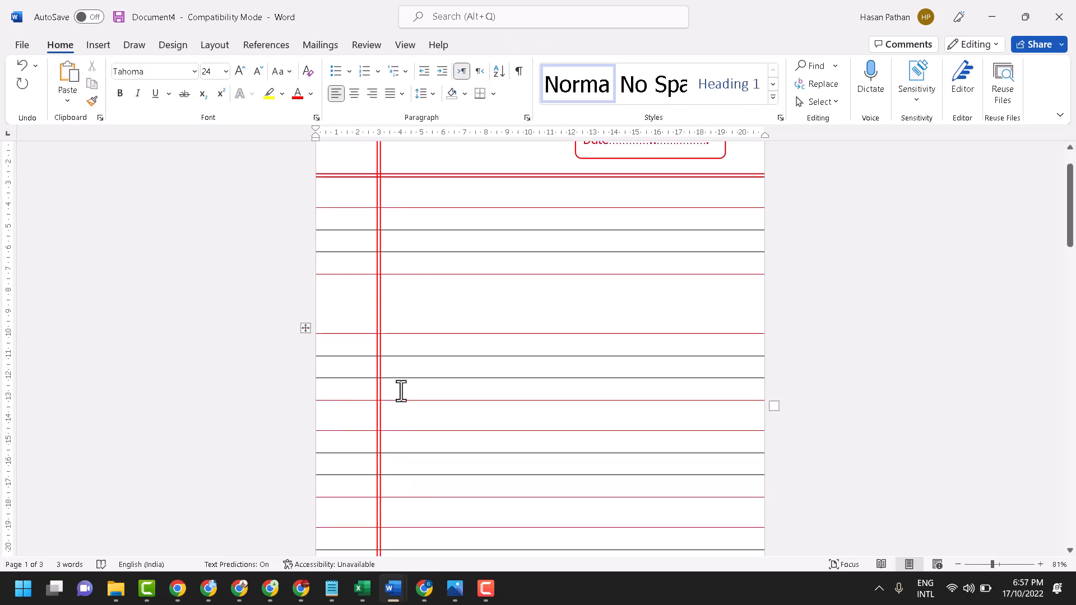
scroll(down, 3)
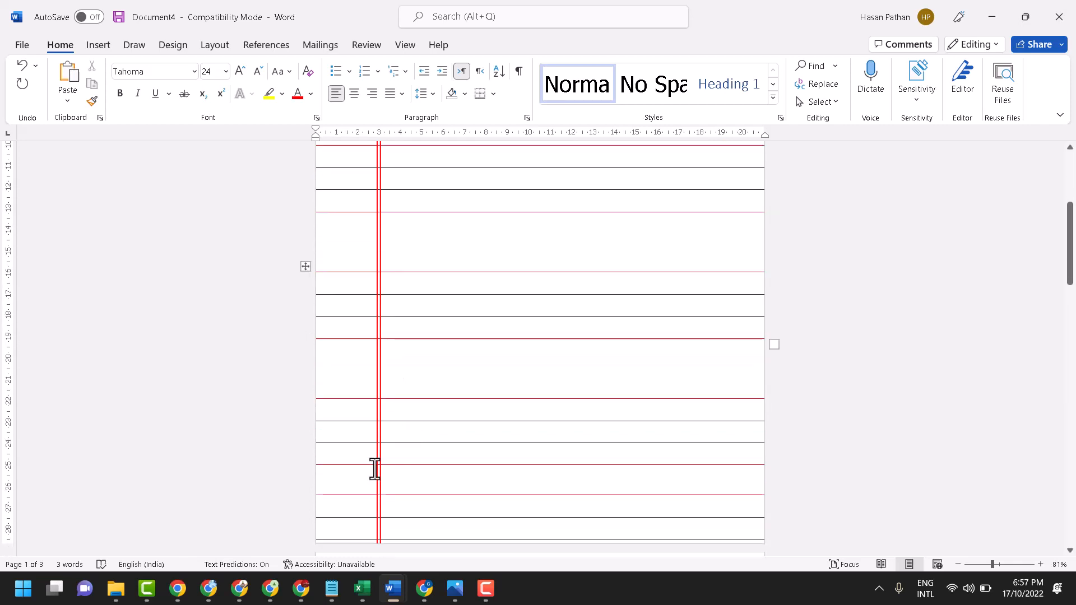
scroll(down, 3)
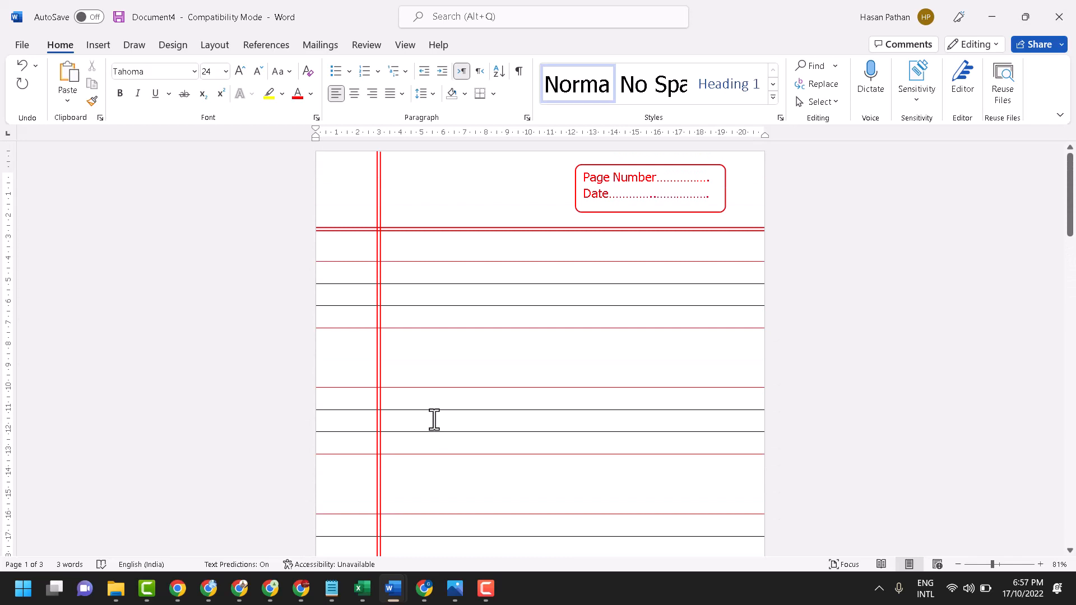
click(21, 44)
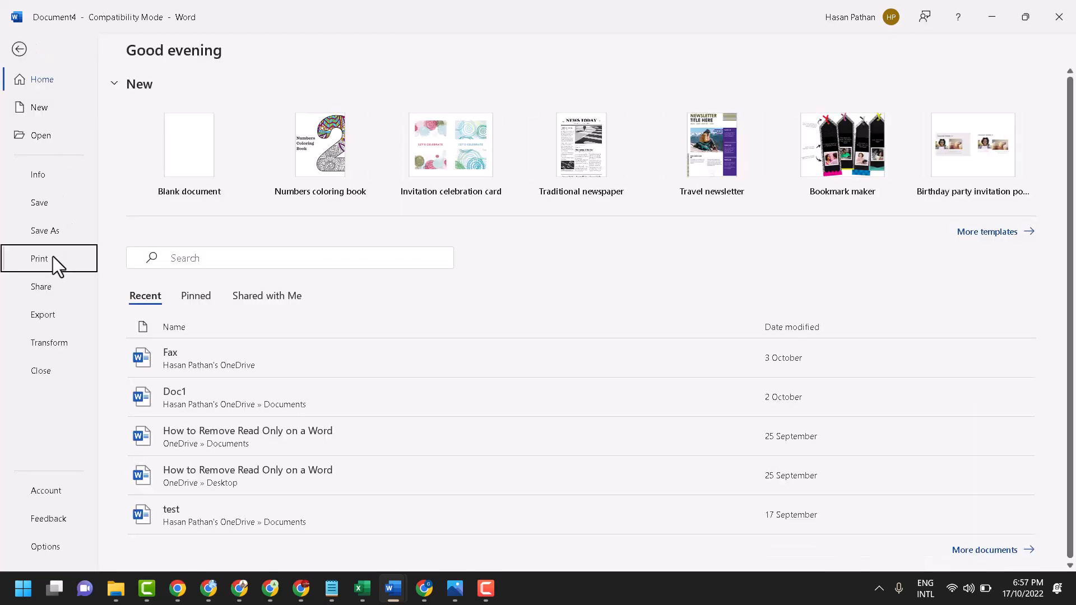
Step: Check the three-page print preview and return to the document to fix the row spacing
click(39, 259)
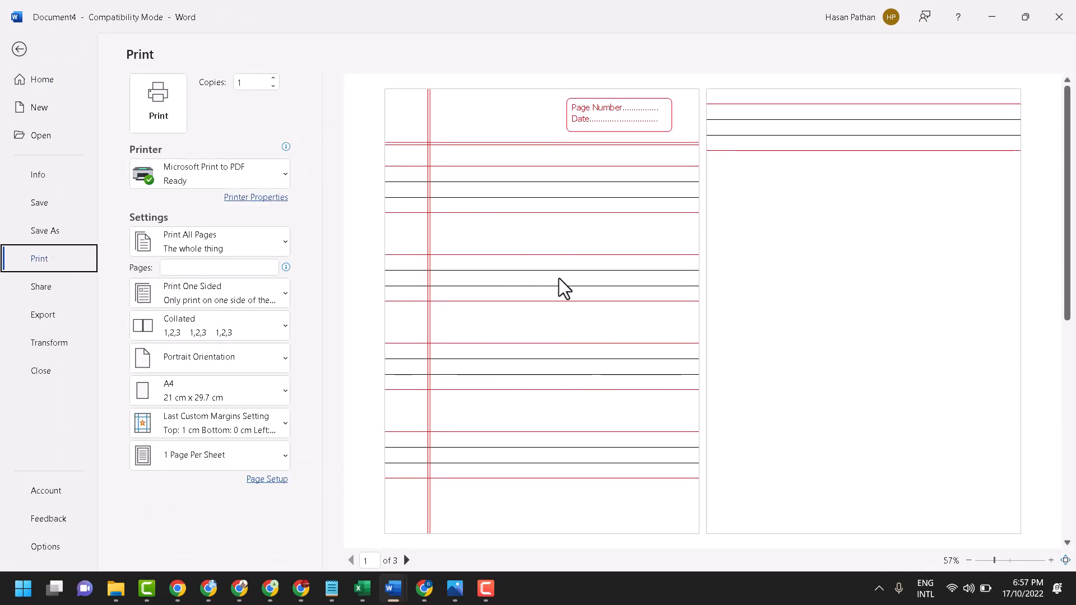
mouse_move(569, 314)
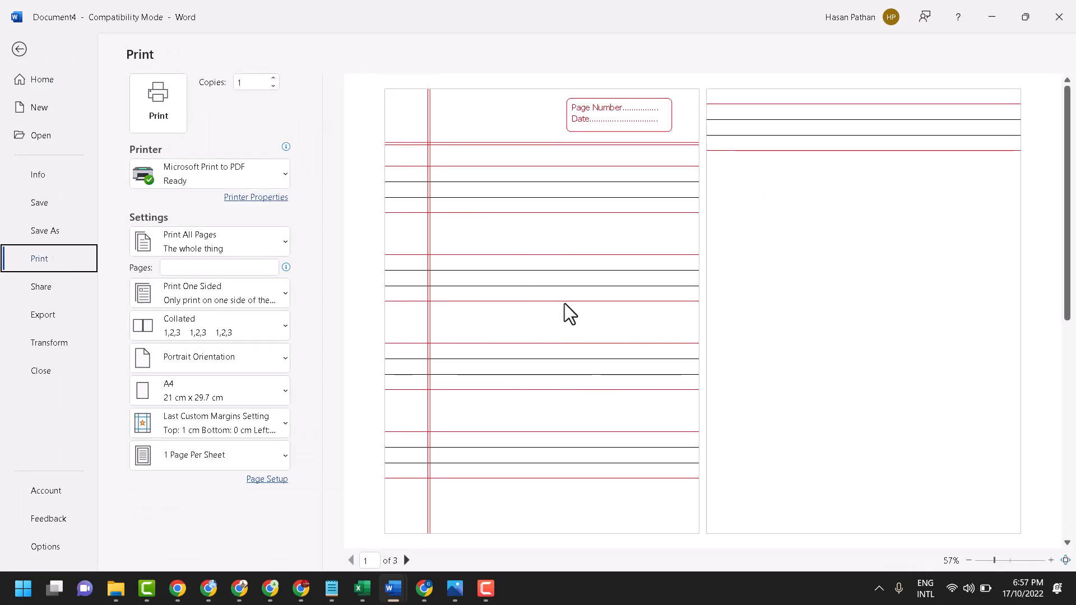
click(19, 48)
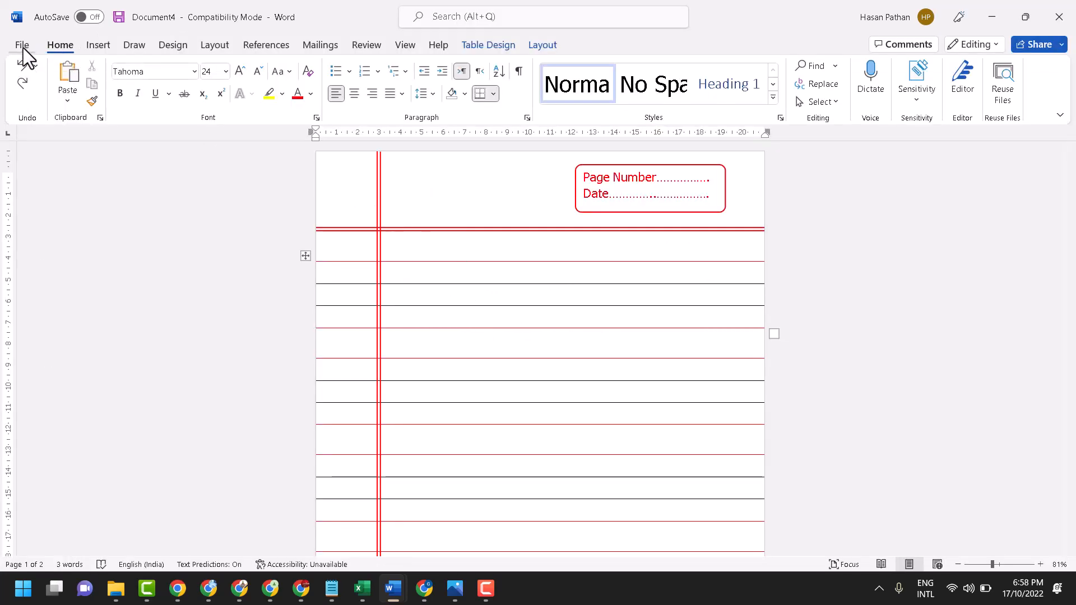
Step: Show the print preview of the finished ruled page, now spanning two A4 pages
click(23, 45)
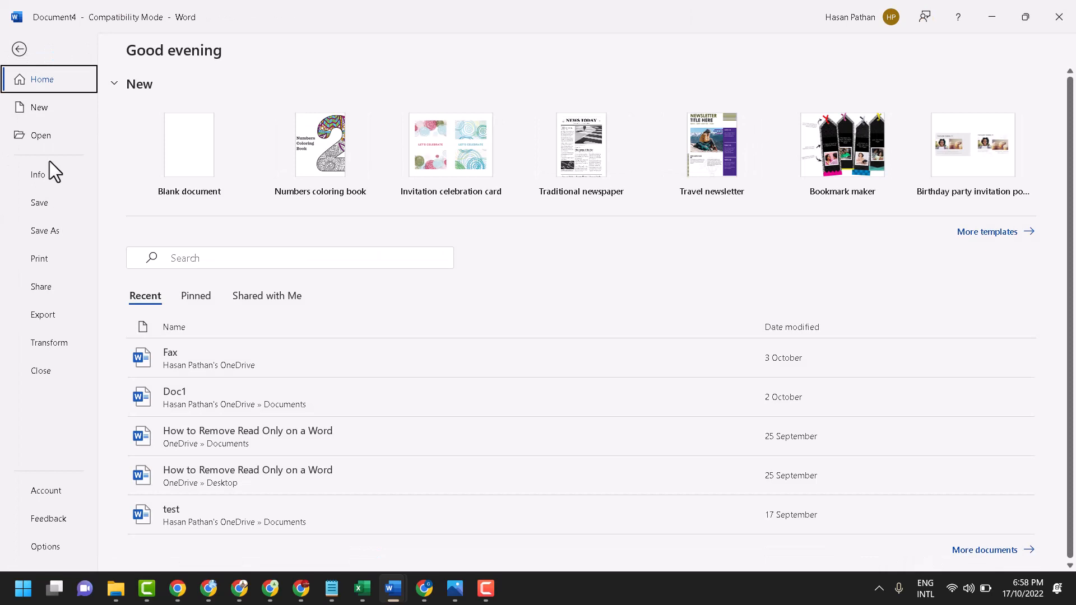
click(39, 258)
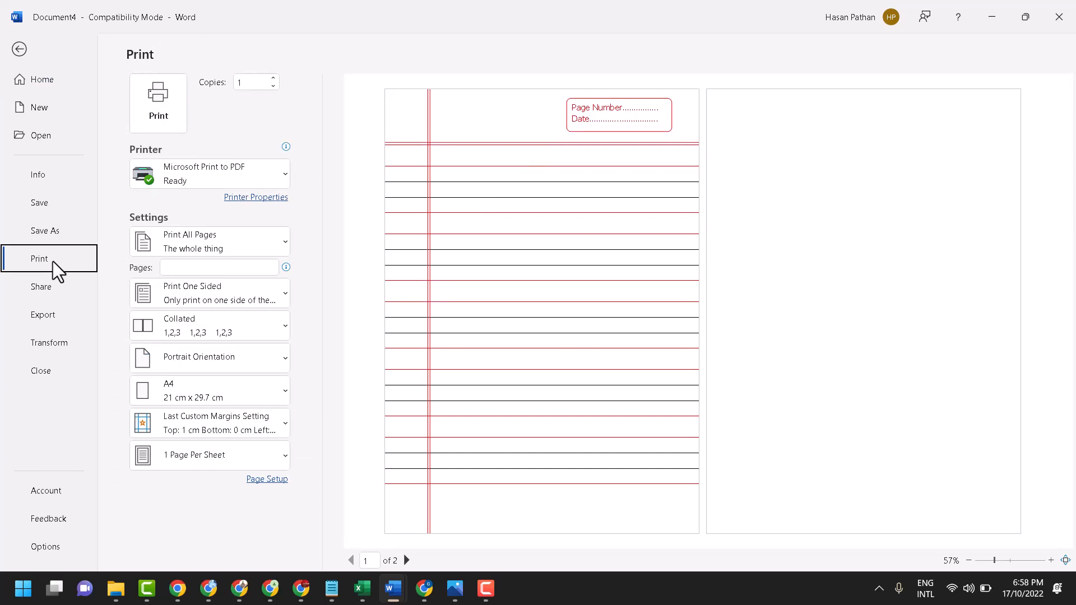
mouse_move(722, 189)
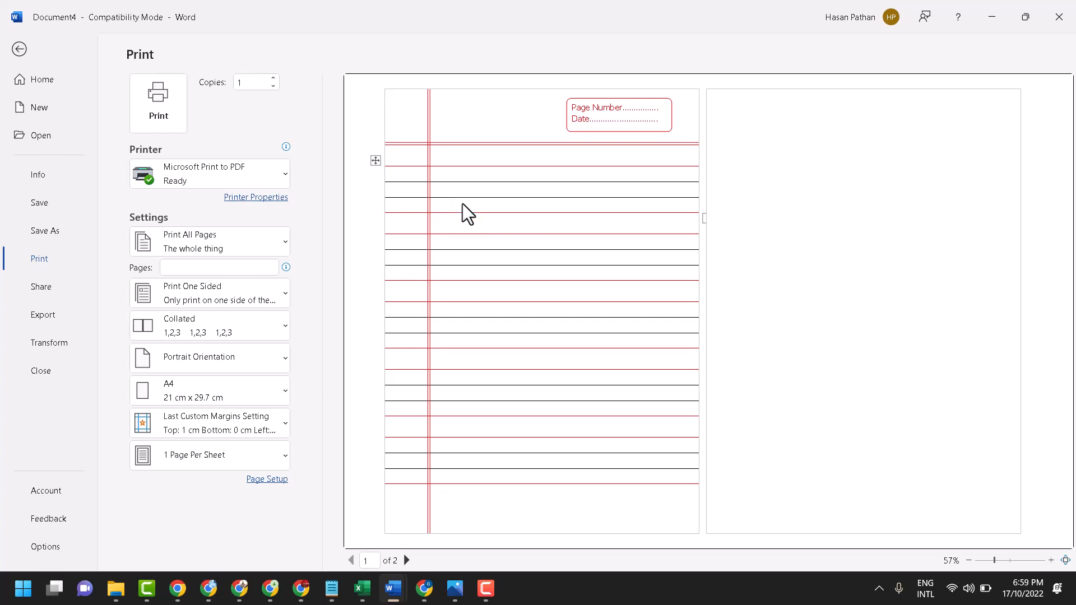
mouse_move(599, 255)
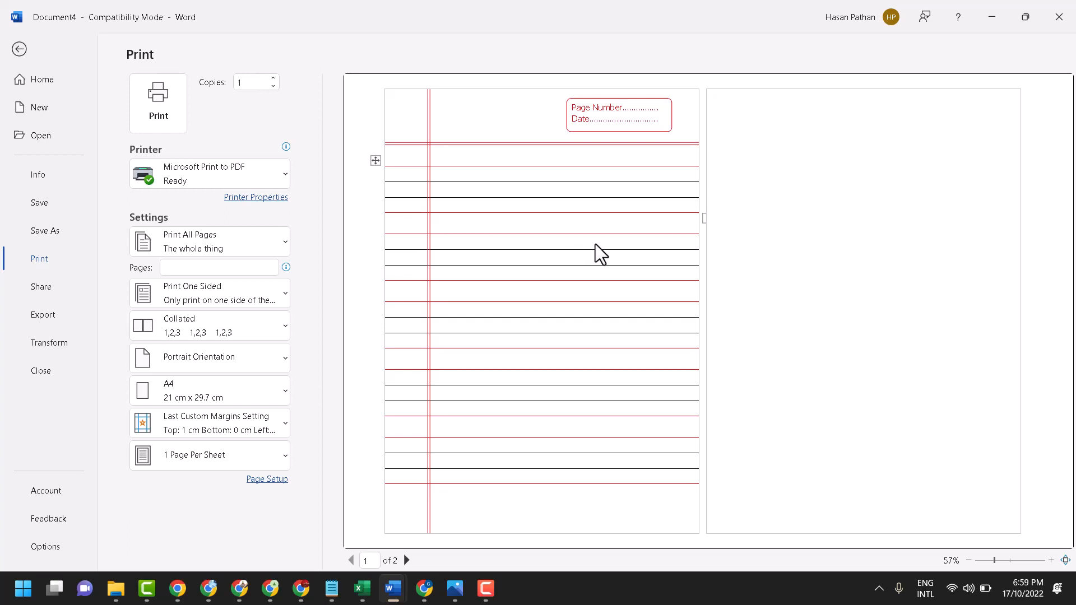